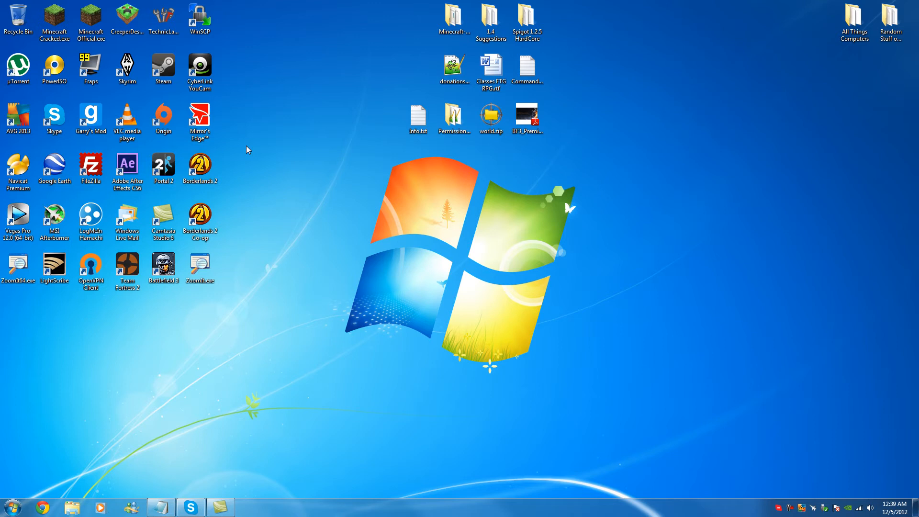
mouse_move(57, 469)
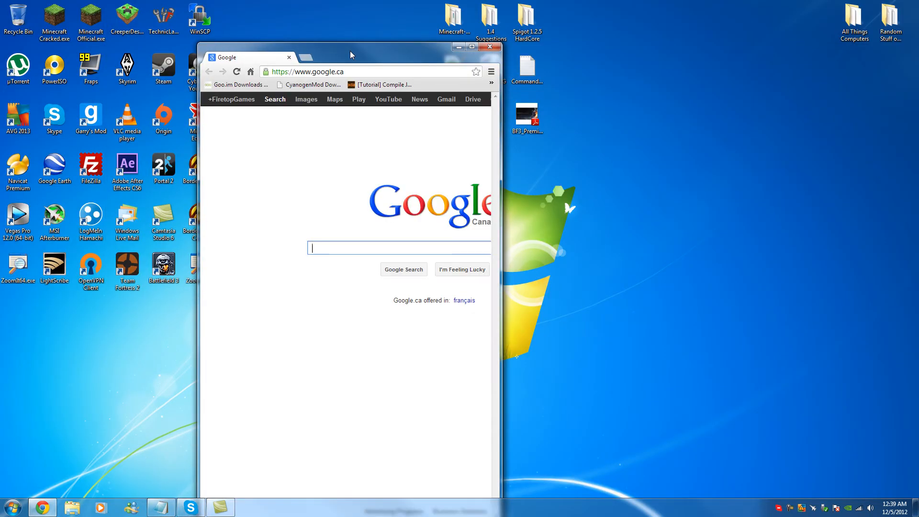
- Load firetopgames.com in the browser and look through the page
click(466, 46)
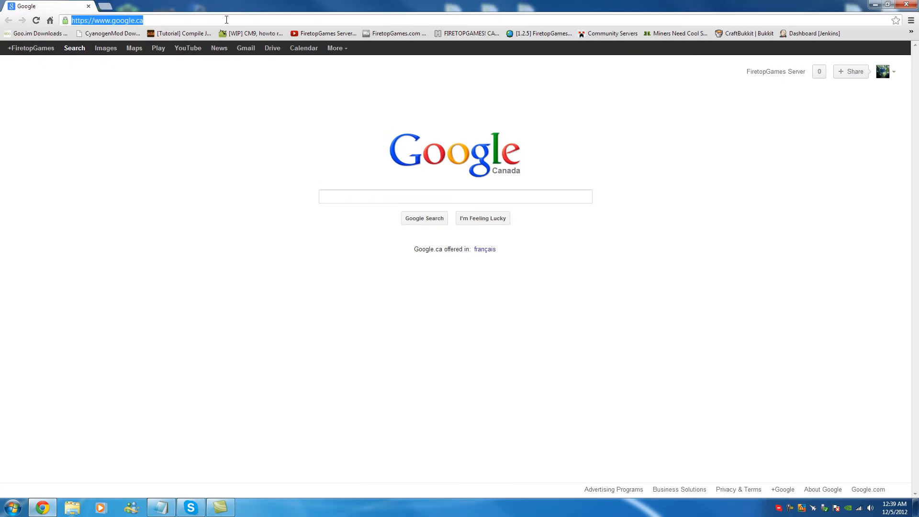
text(firetopgames.com)
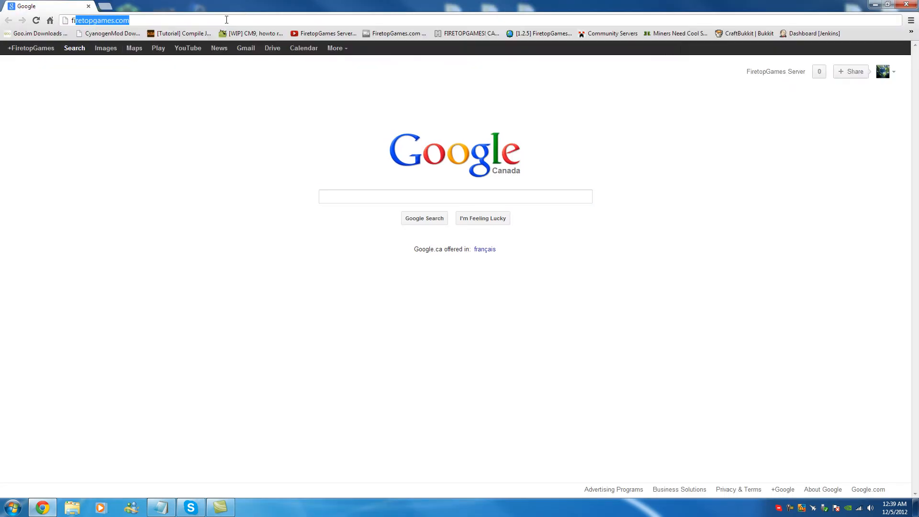
key(enter)
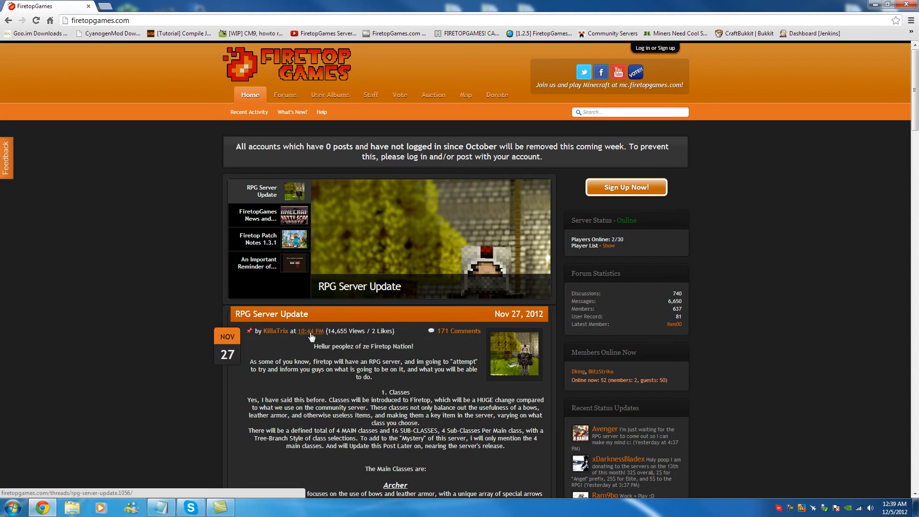
scroll(down, 3)
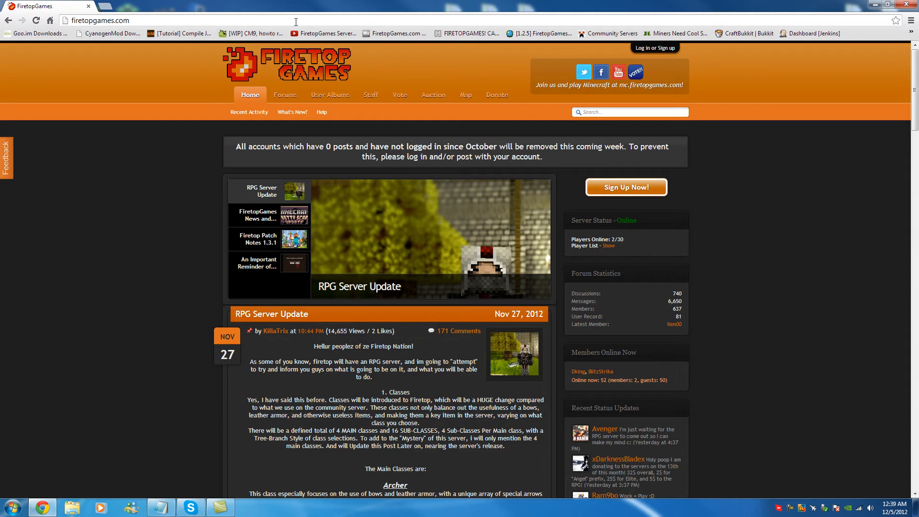
scroll(down, 3)
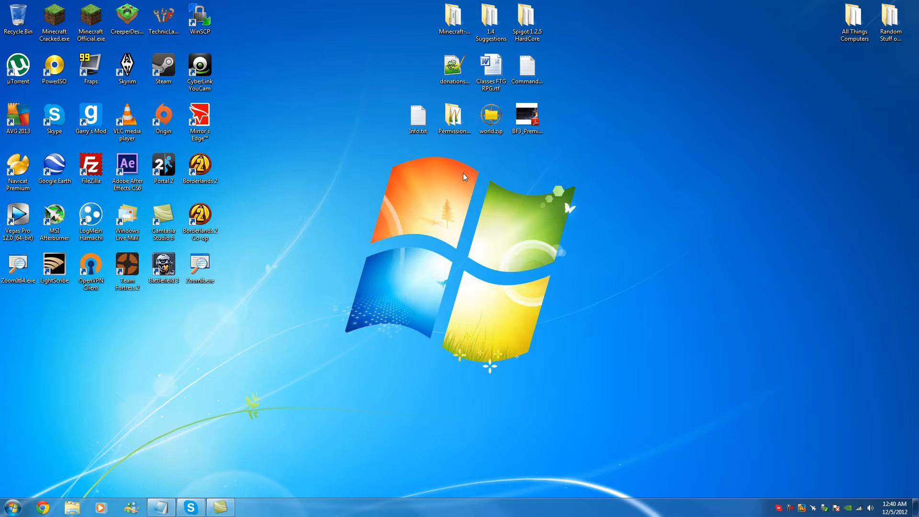
mouse_move(354, 174)
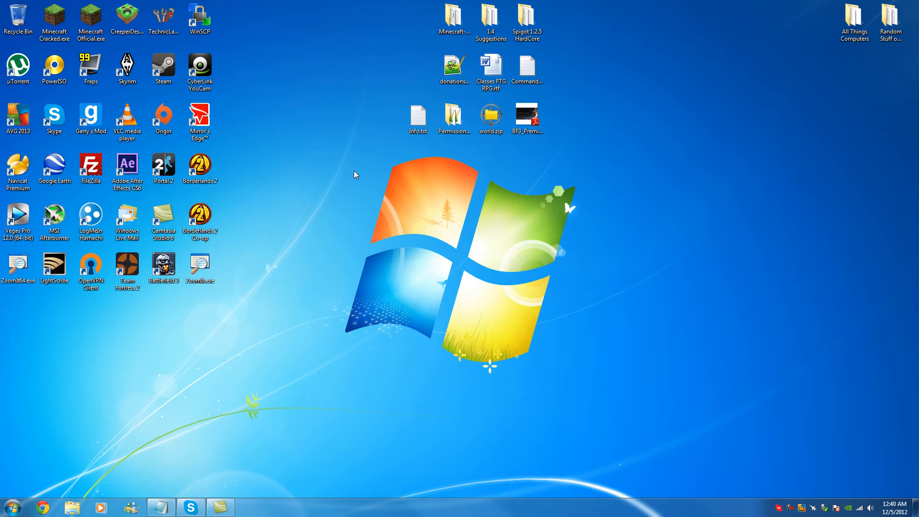
mouse_move(777, 503)
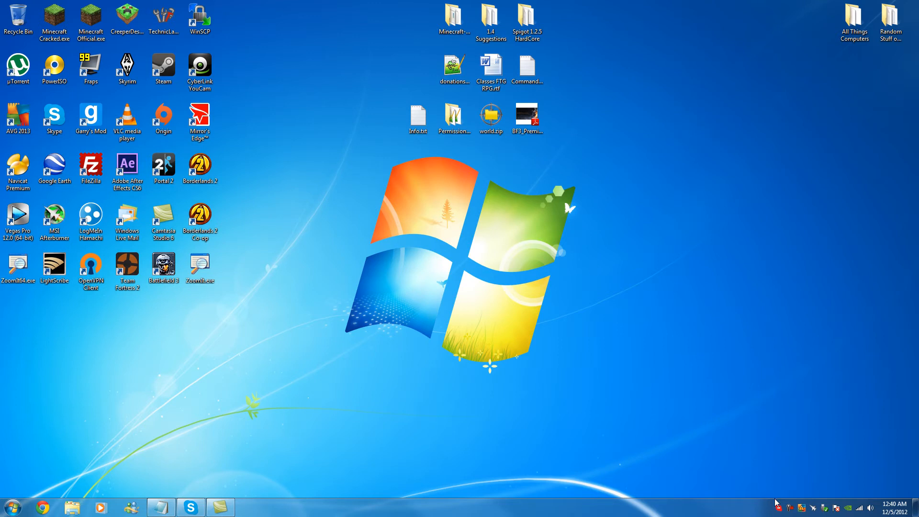
mouse_move(589, 342)
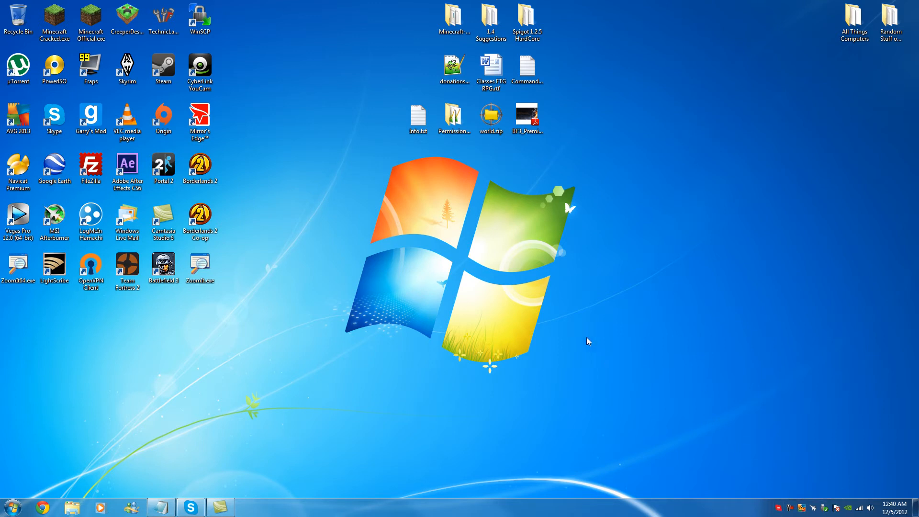
mouse_move(358, 147)
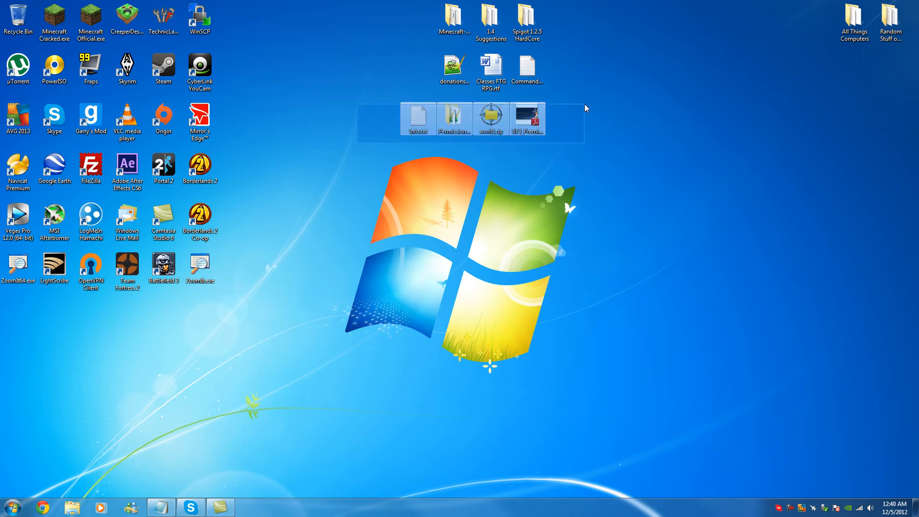
- Create a new, still-unnamed folder on the desktop
click(90, 270)
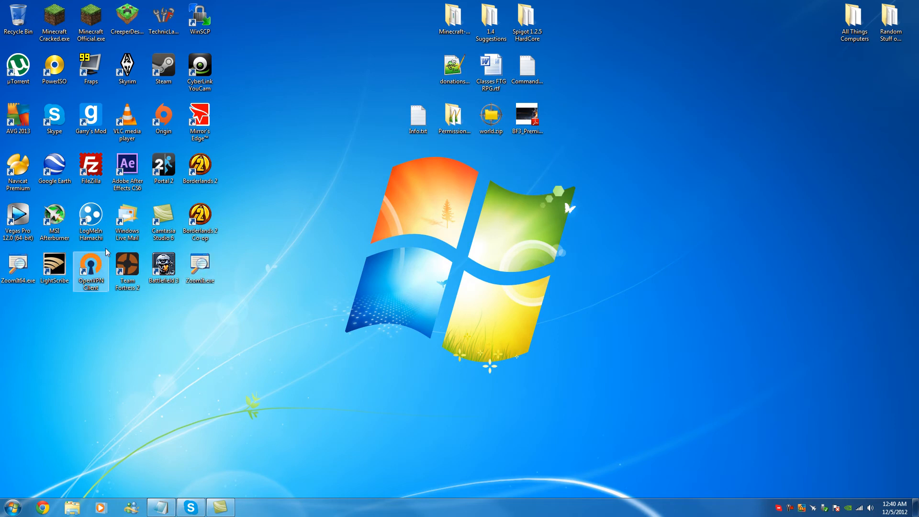
mouse_move(77, 277)
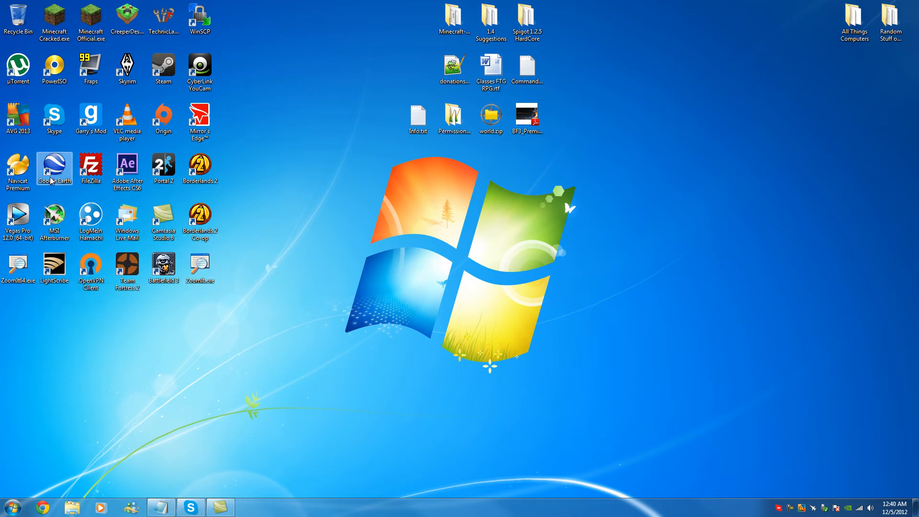
click(17, 170)
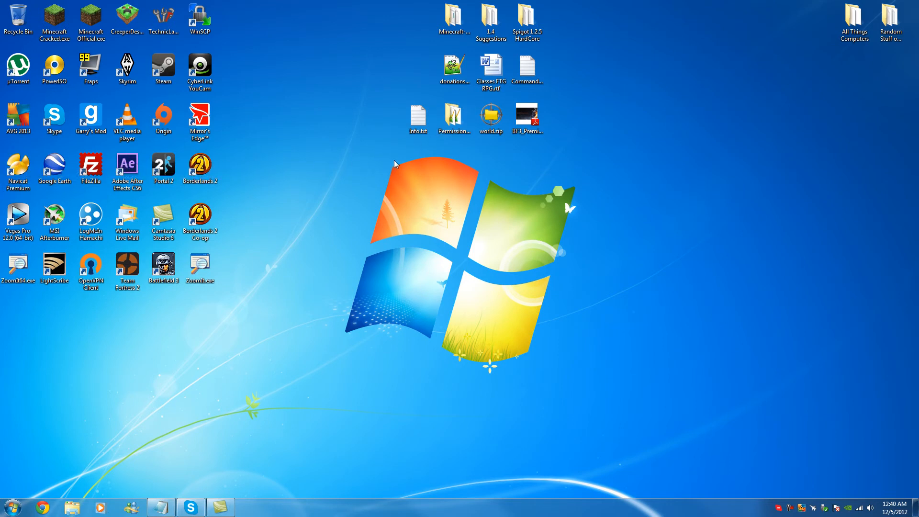
mouse_move(408, 179)
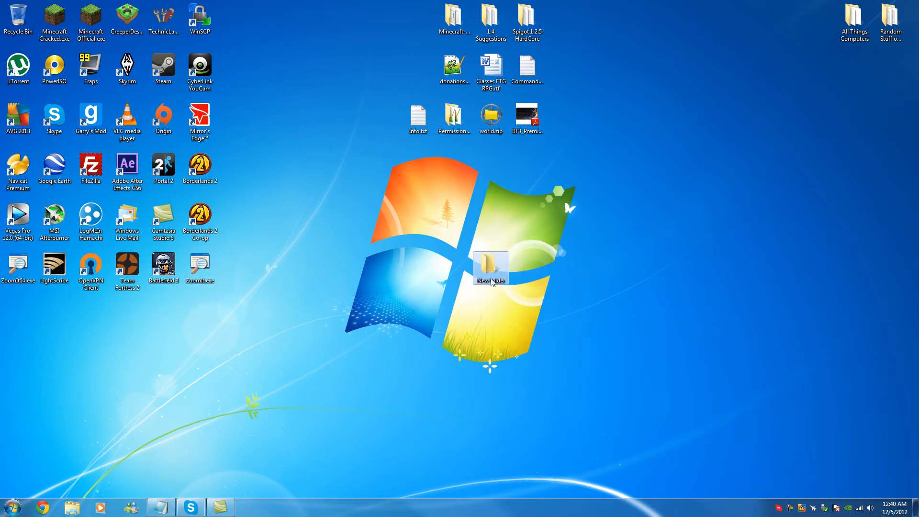
- Start naming the folder Testing Server 1.4.5 and search Chrome for CraftBukkit downloads
text(Testing Server 1.4.5)
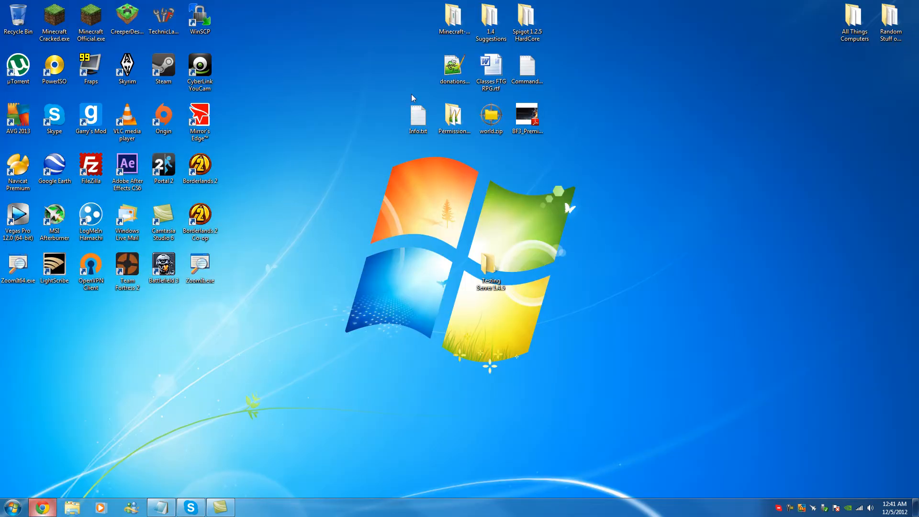
click(41, 507)
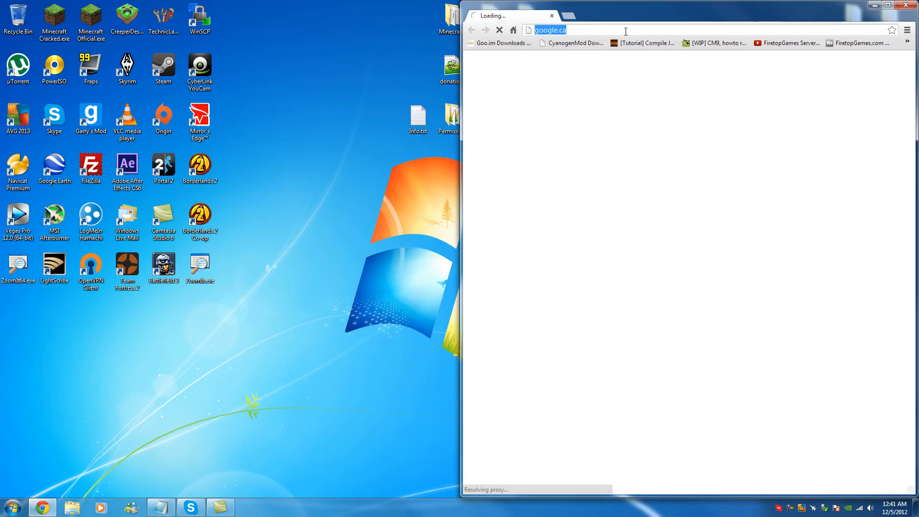
text(craftbukkit/)
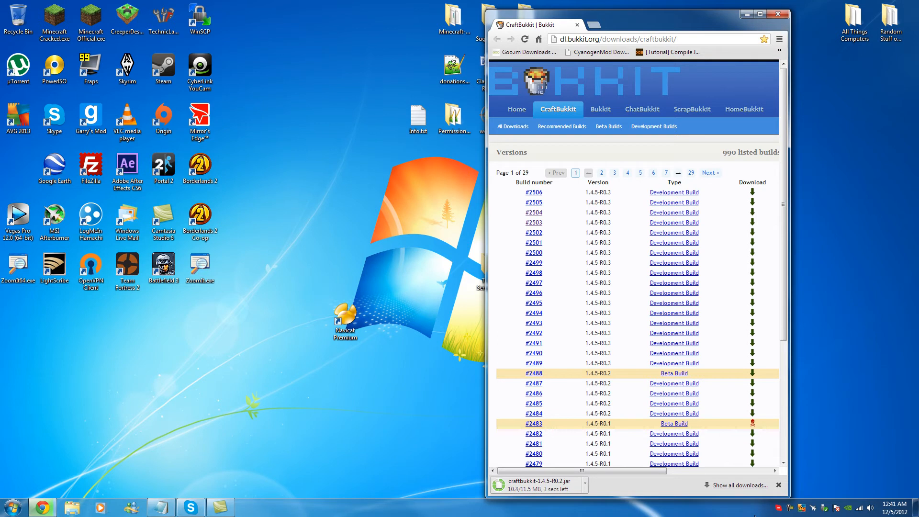
mouse_move(562, 351)
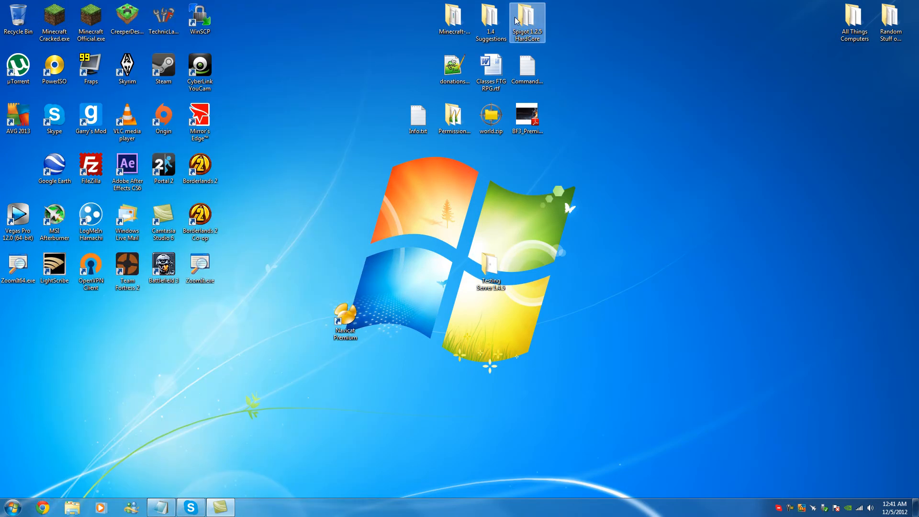
- Run Start.bat inside Testing Server 1.4.5 to generate the server, then reopen Chrome
double_click(525, 19)
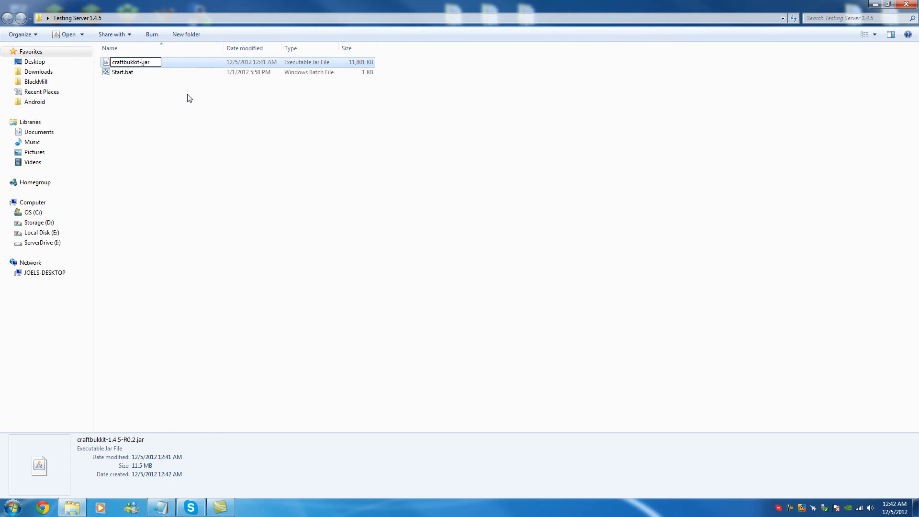
double_click(122, 72)
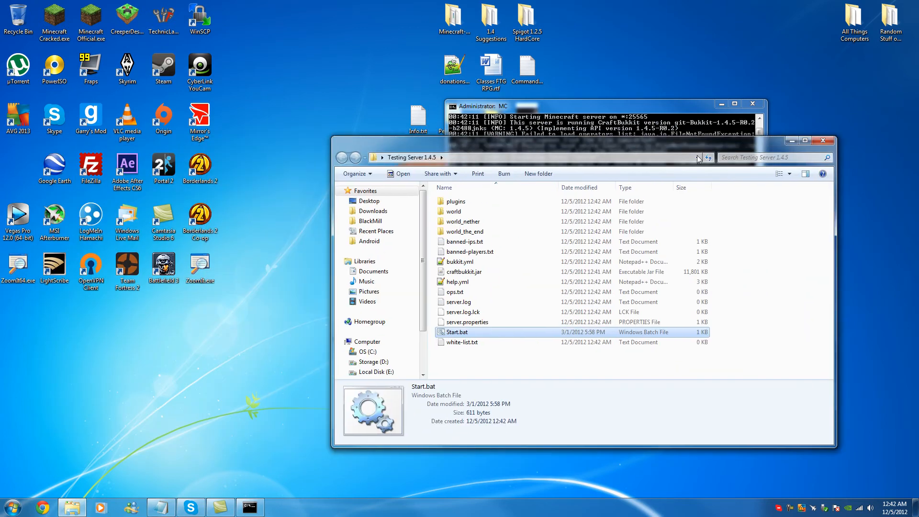
click(41, 507)
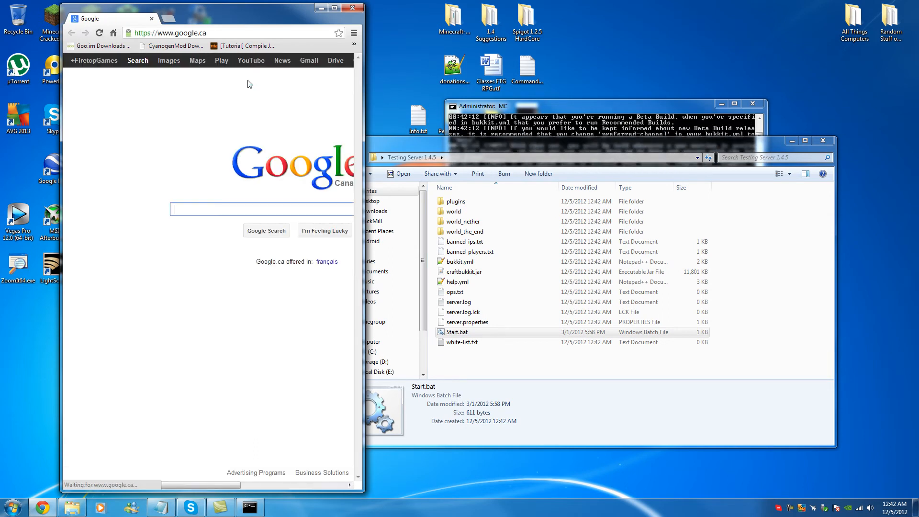
- Find the HawkEye Reloaded project page and read through its command list
text(HawkEye Reloaded bukkit)
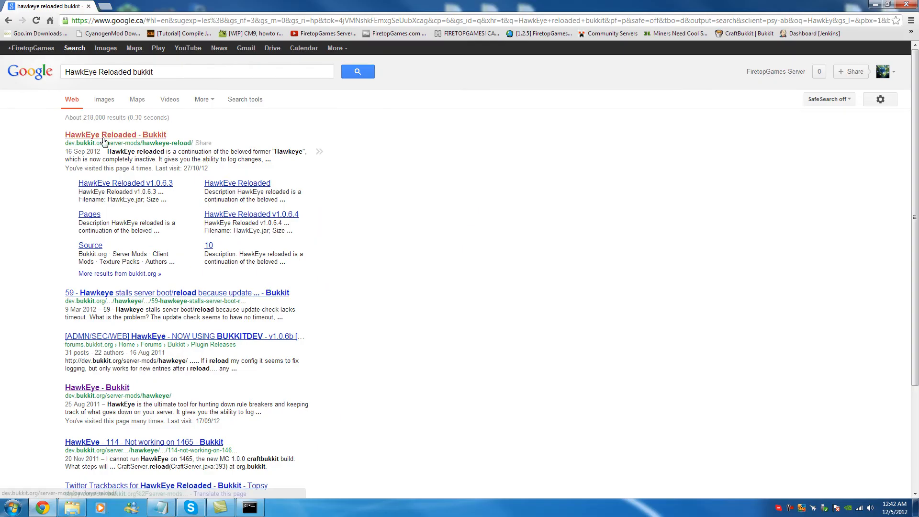
click(116, 134)
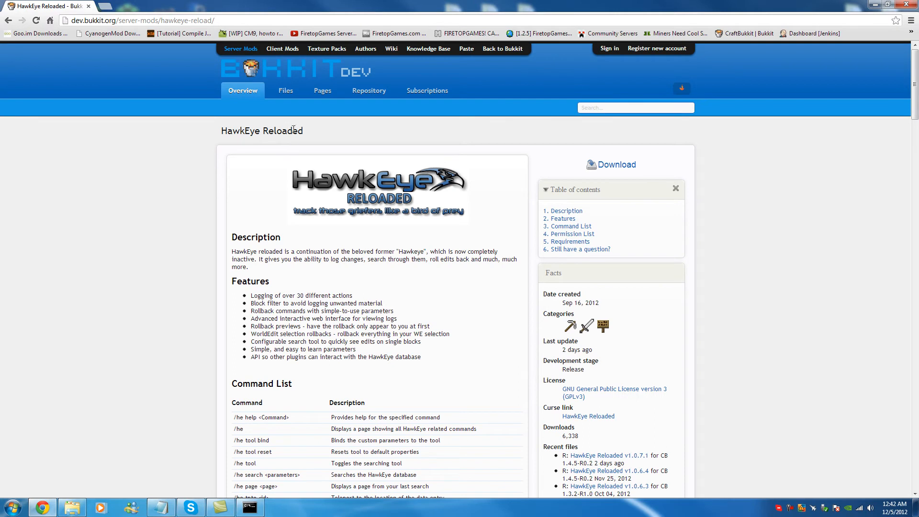
mouse_move(143, 224)
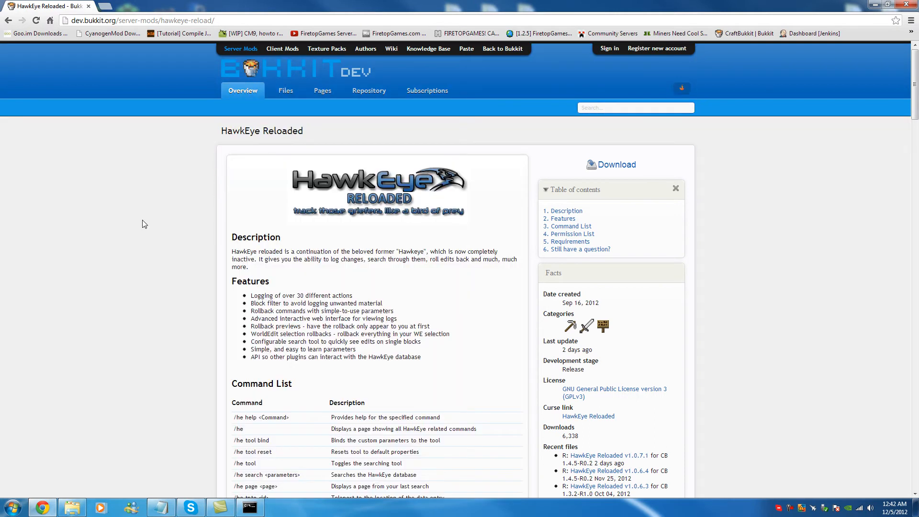
scroll(down, 3)
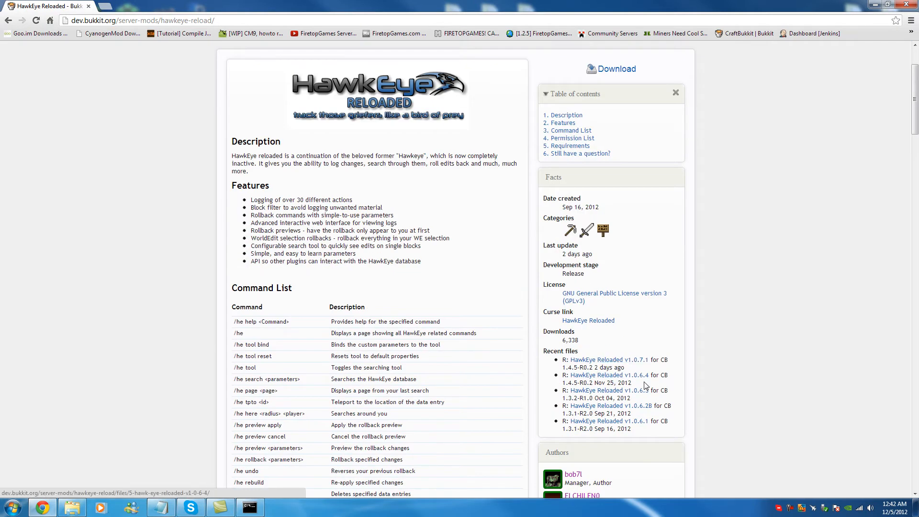
key(ctrl+plus)
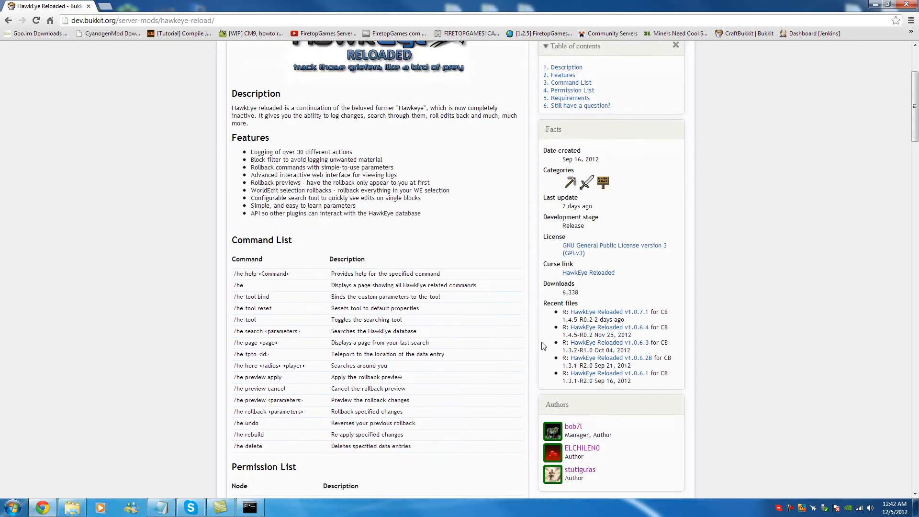
scroll(down, 3)
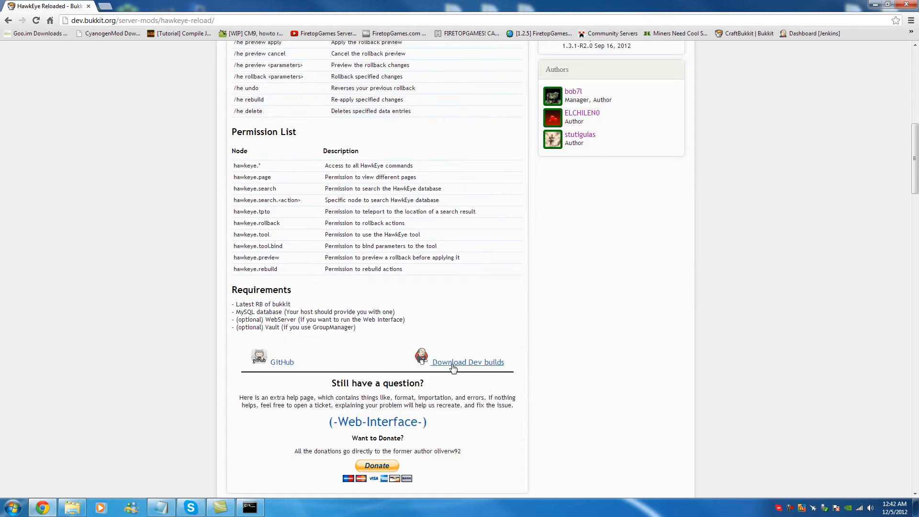
- Download HawkEye.jar from the Jenkins development builds page
click(468, 362)
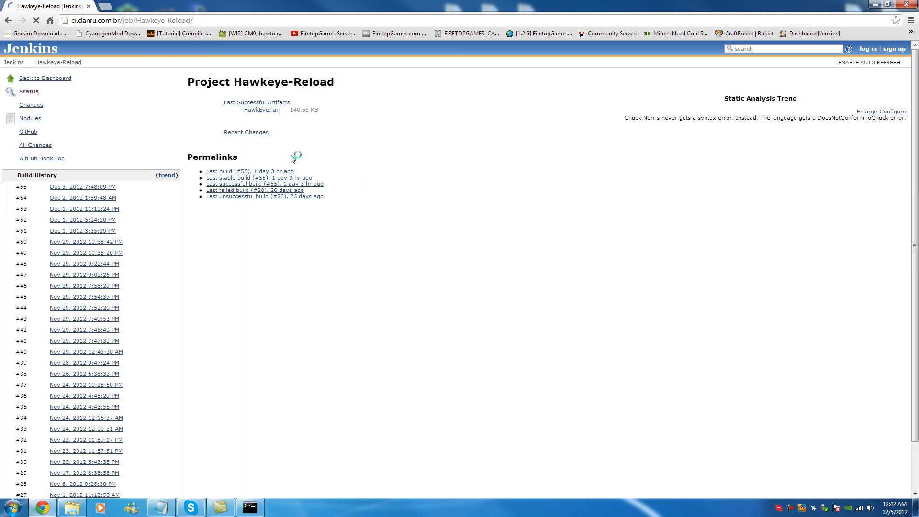
click(246, 171)
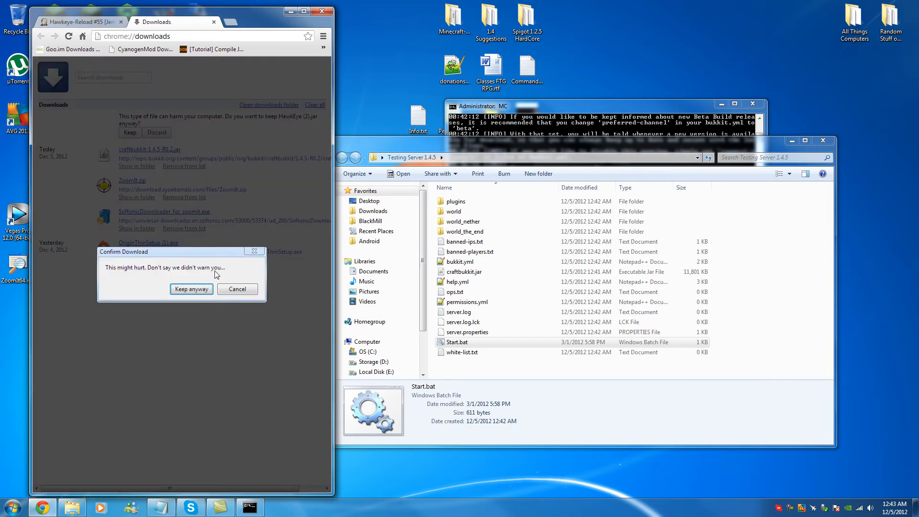
- Keep the downloaded jar, place it in the plugins folder and rename it HawkEye.jar
click(191, 288)
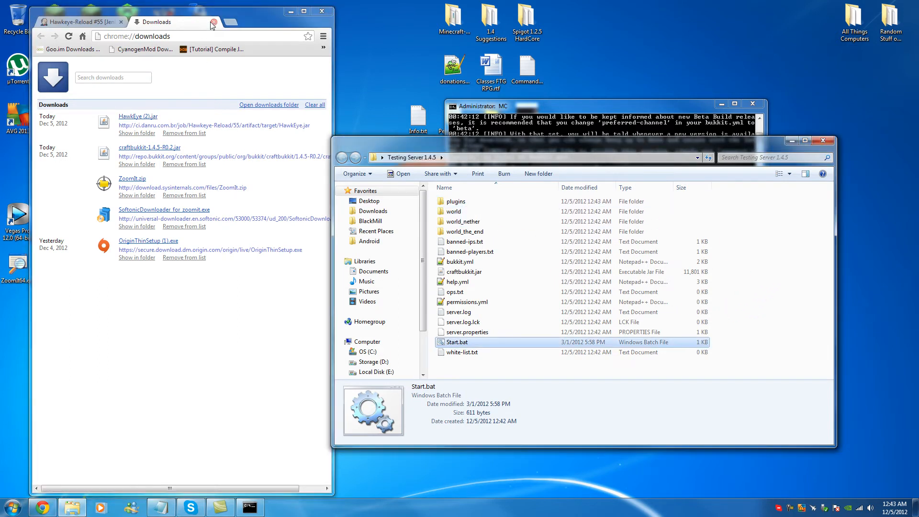
click(80, 22)
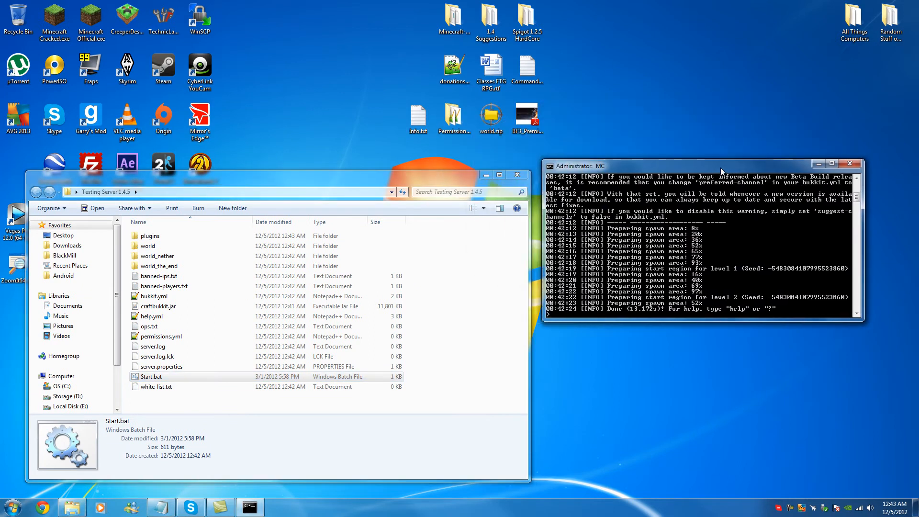
right_click(158, 236)
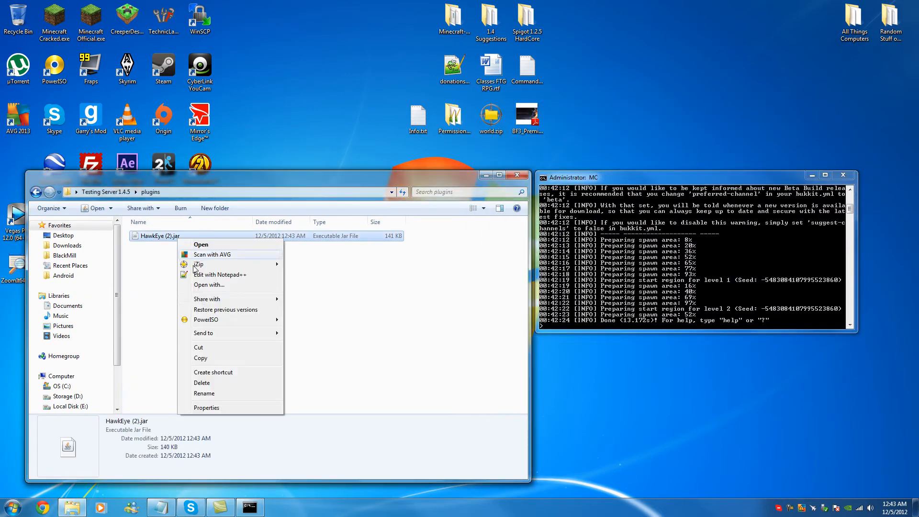
click(204, 393)
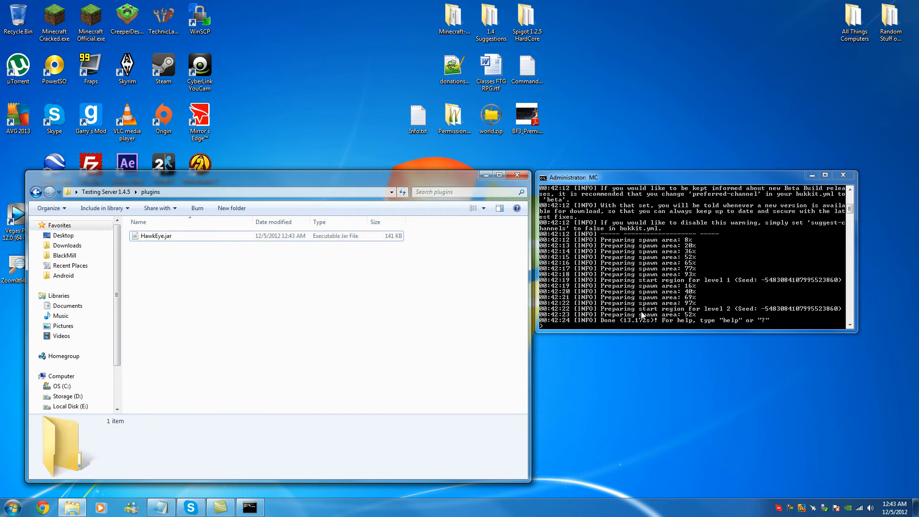
- Reload the server from its console so it loads the HawkEye plugin
text(reload)
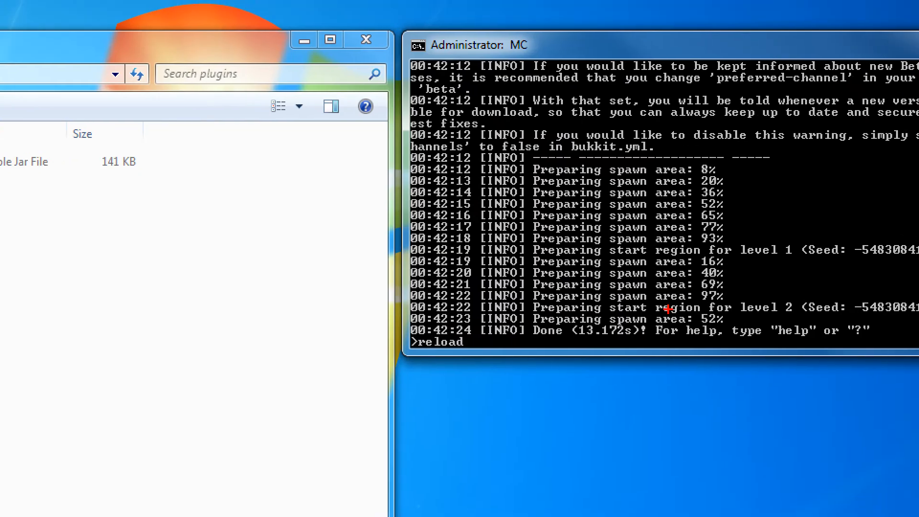
mouse_move(609, 305)
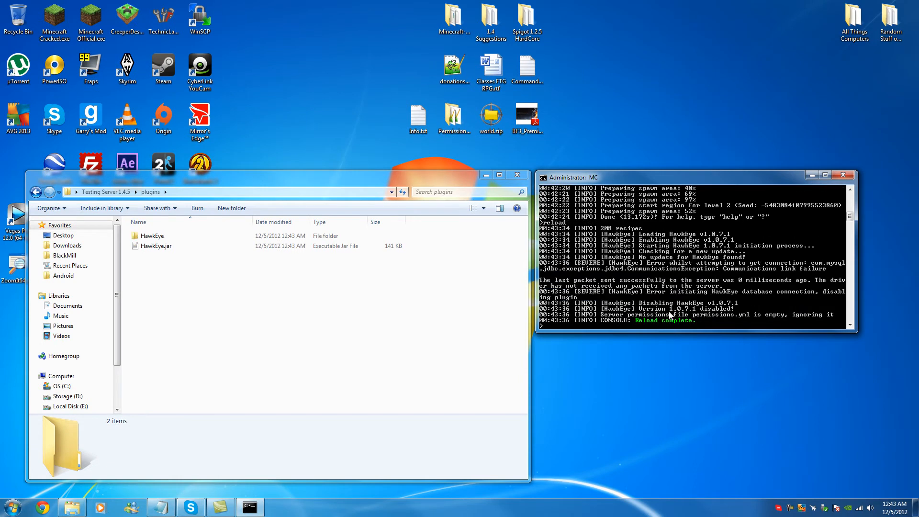
mouse_move(714, 295)
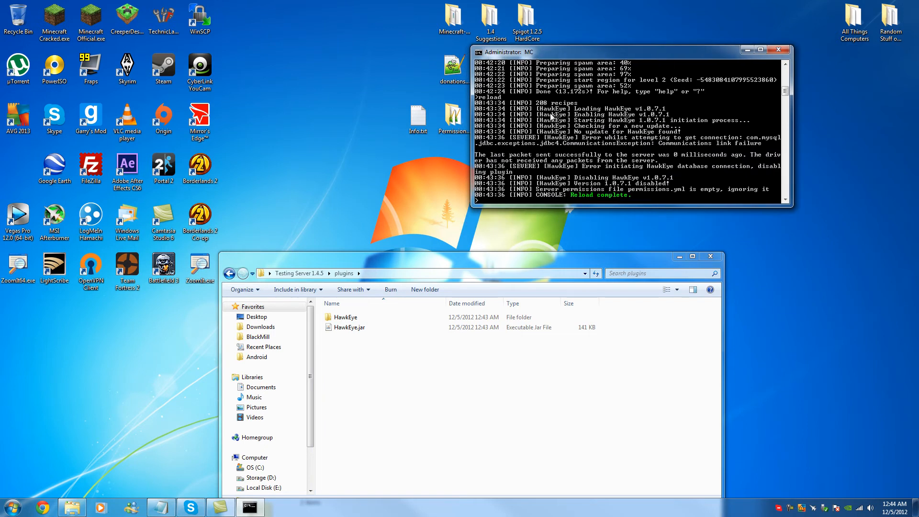
mouse_move(522, 276)
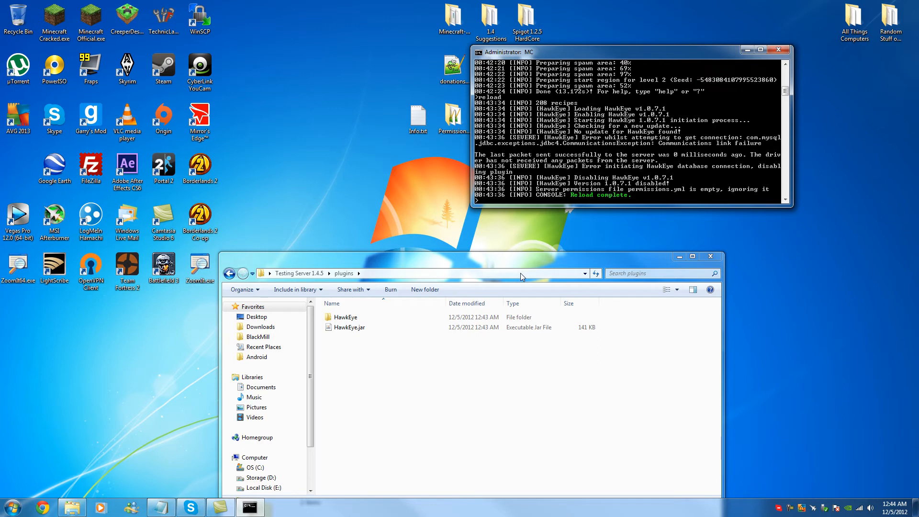
mouse_move(684, 61)
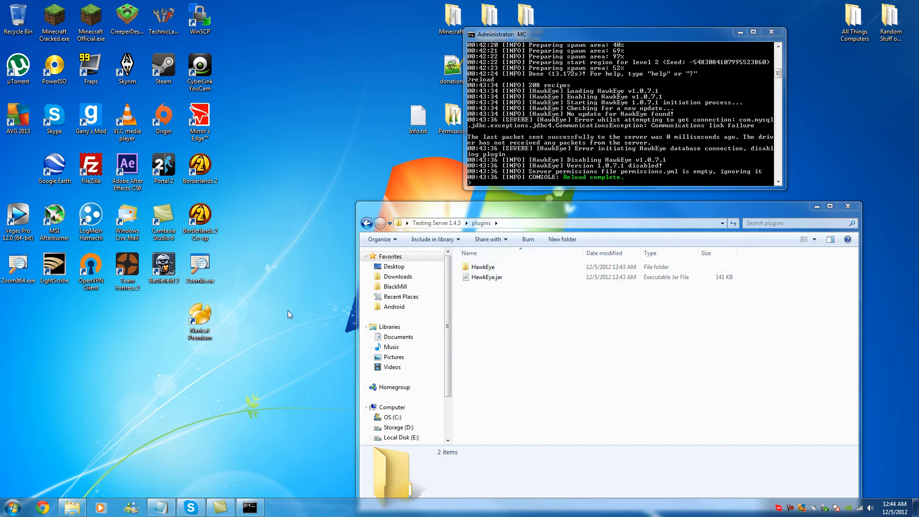
mouse_move(336, 287)
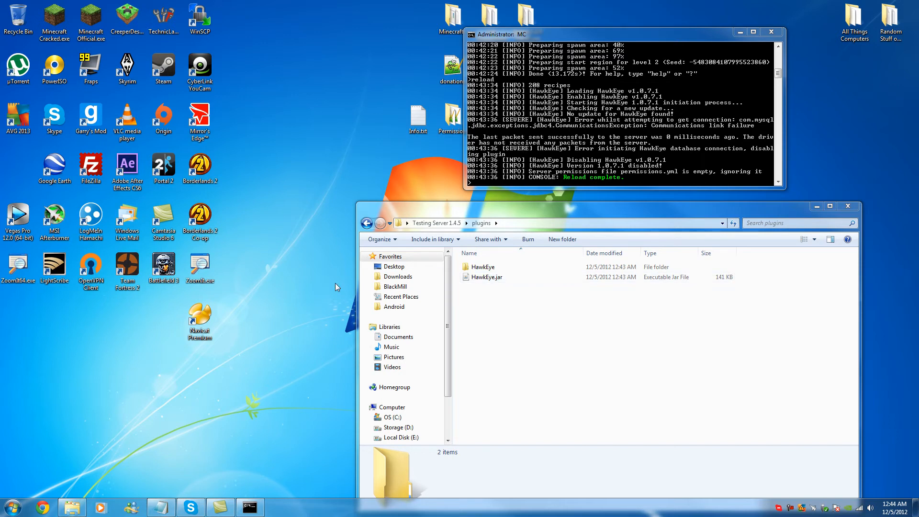
- Launch Minecraft Official.exe, log in and join the Local Server
double_click(91, 17)
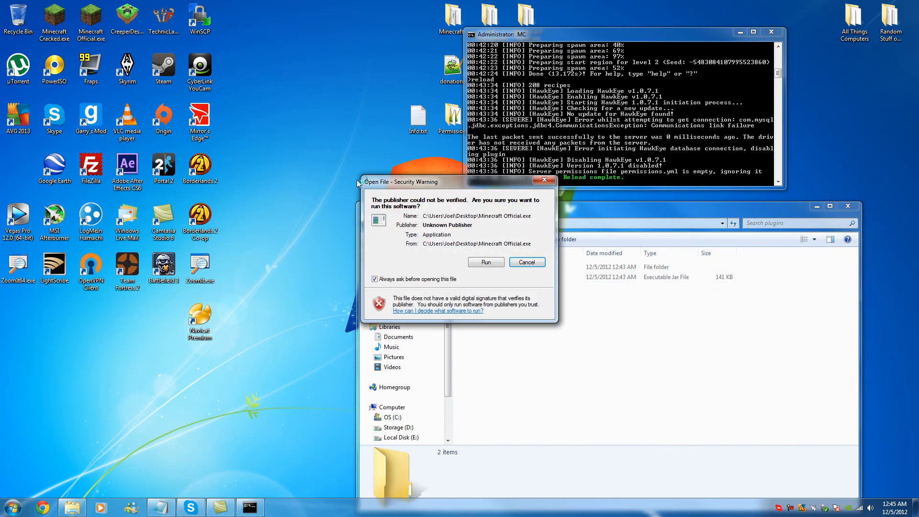
click(485, 261)
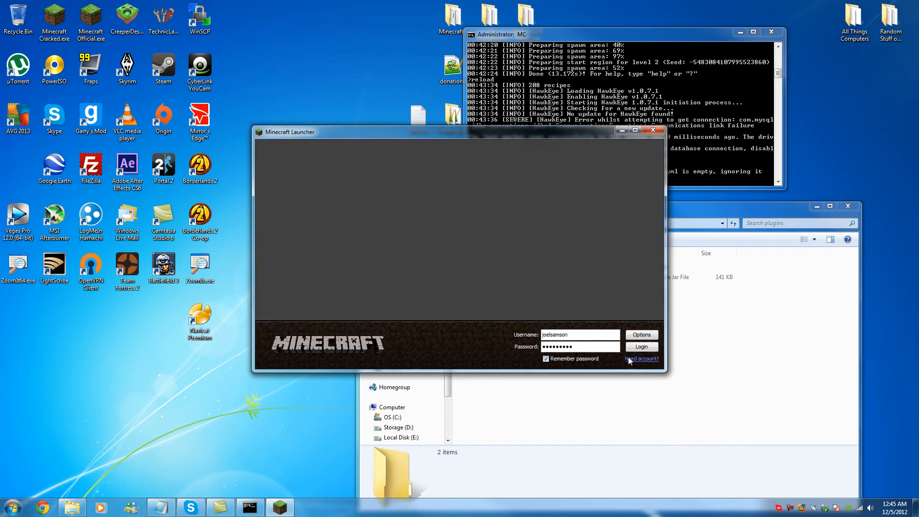
click(641, 347)
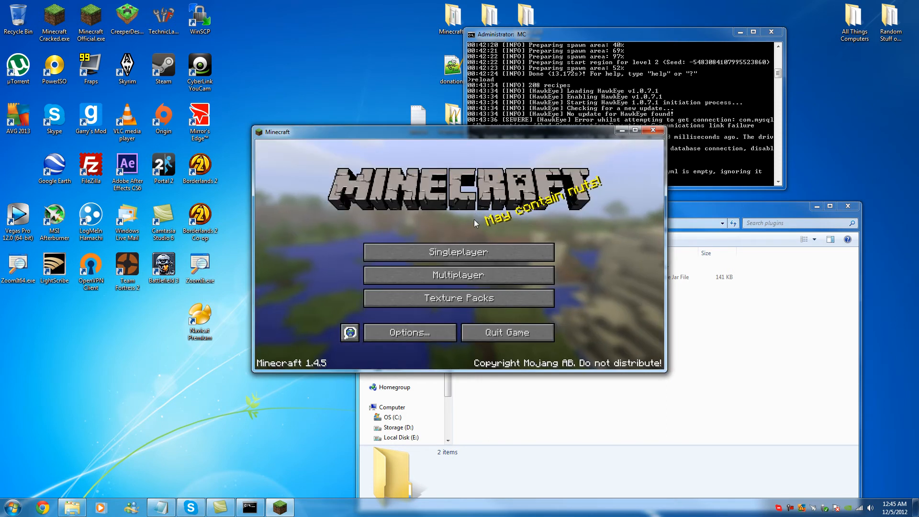
click(458, 275)
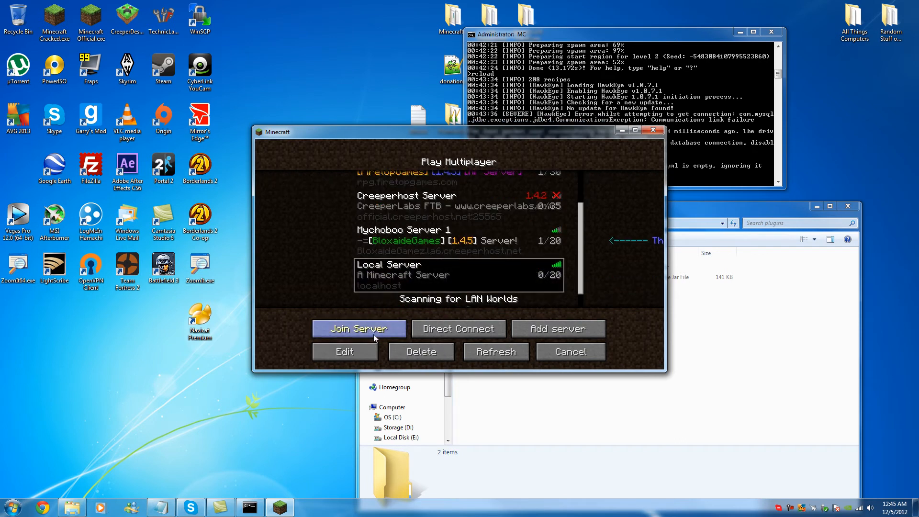
click(359, 328)
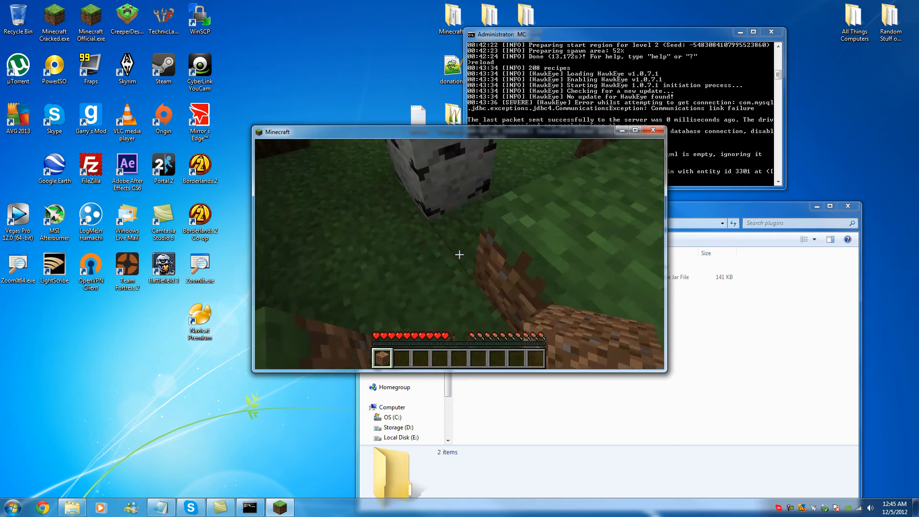
- Check the plugin list in-game with /pl, where HawkEye shows in red
key(Escape)
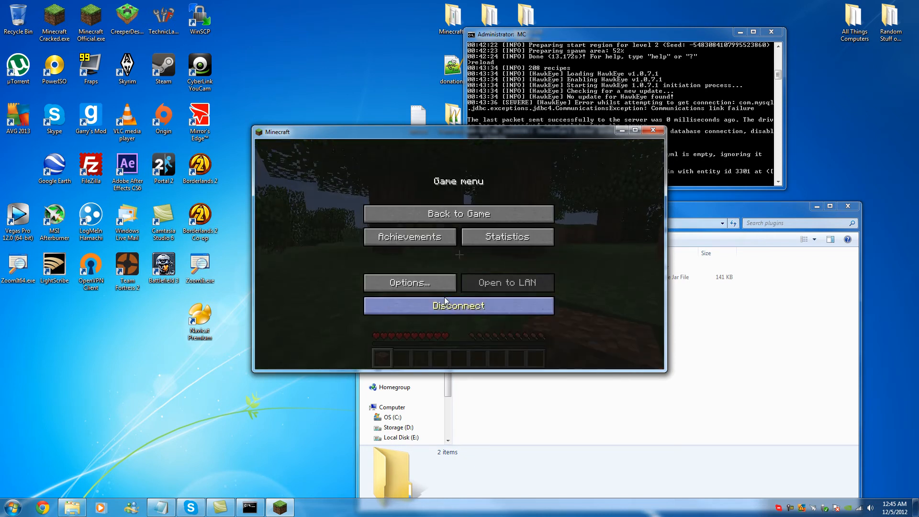
click(458, 213)
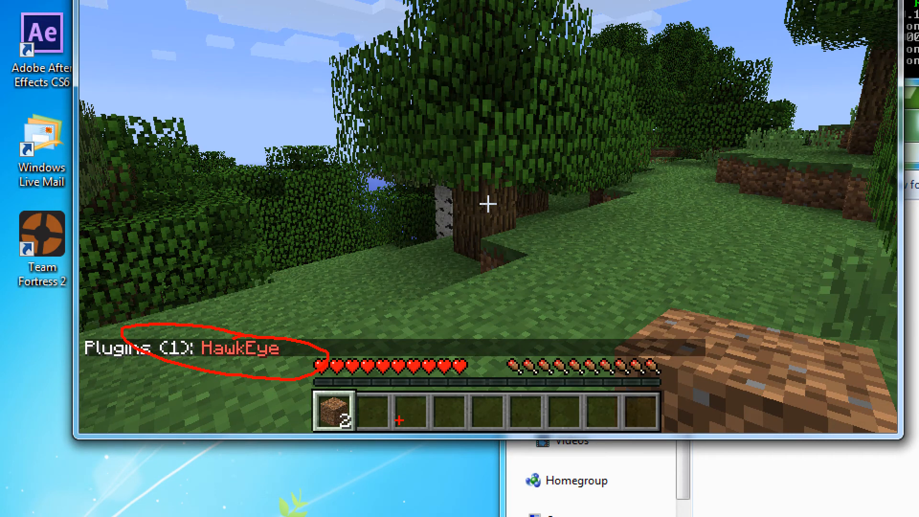
key(Escape)
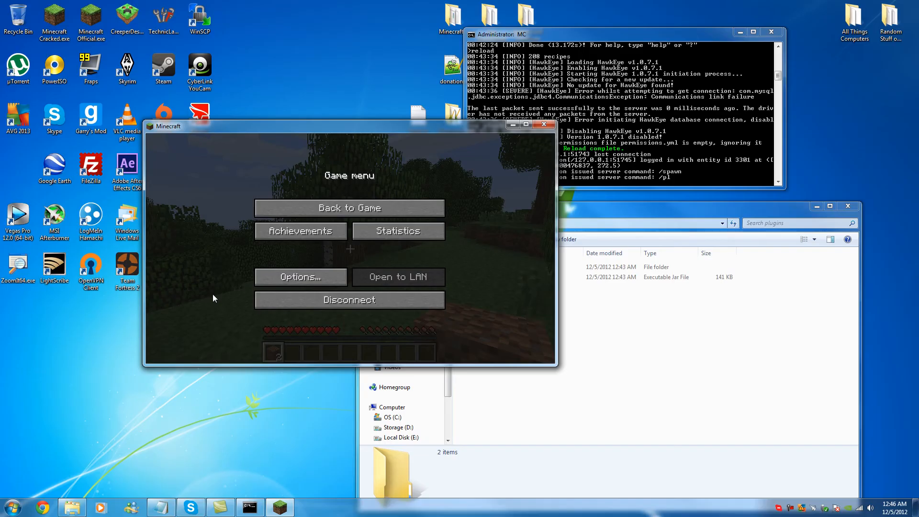
- Stop and close the server console, leaving Chrome on the Google homepage
click(348, 207)
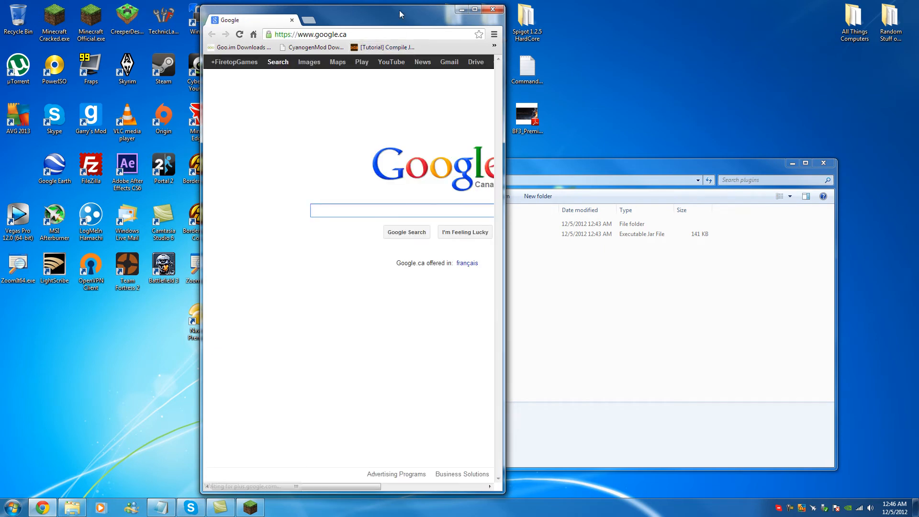
- Maximize Chrome and search for XAMPP and WampServer
click(454, 6)
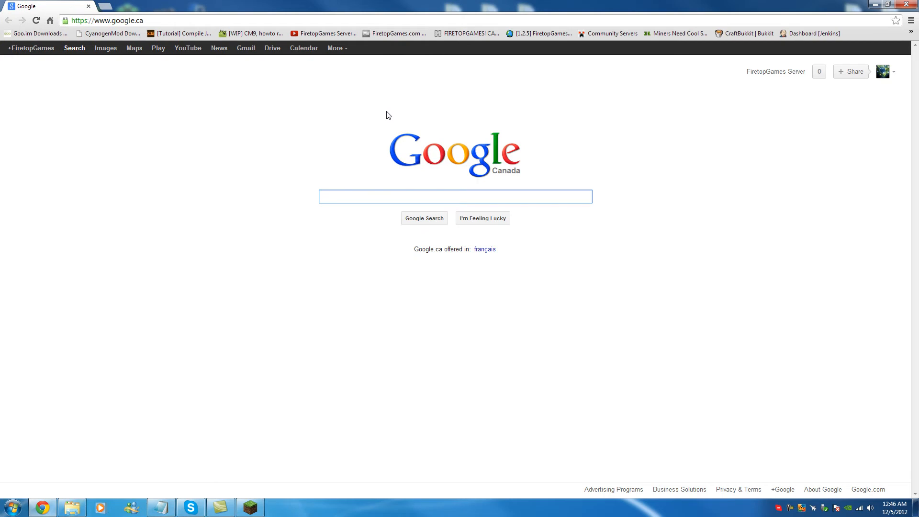
text(XA)
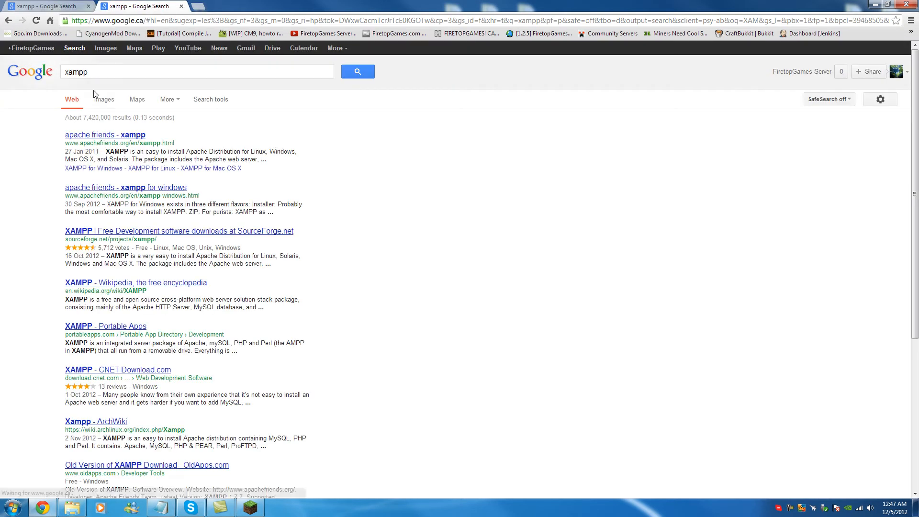
text(Wal)
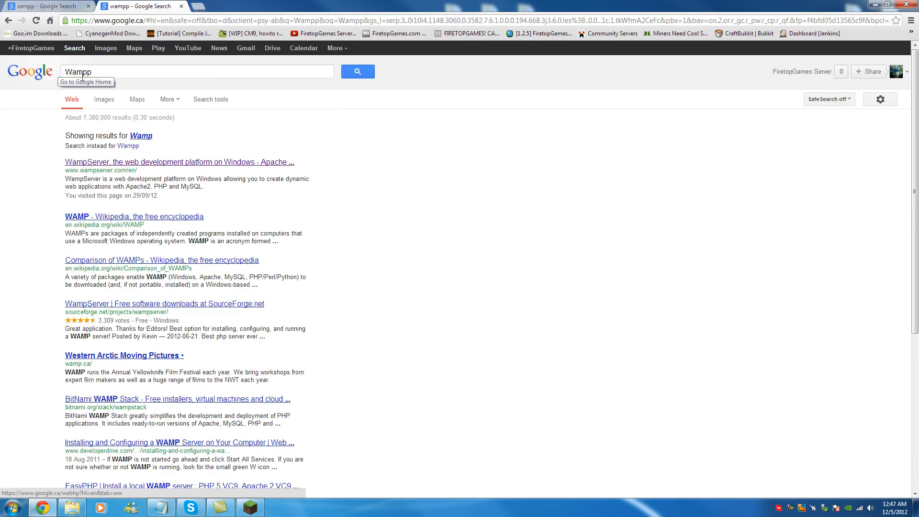
click(127, 145)
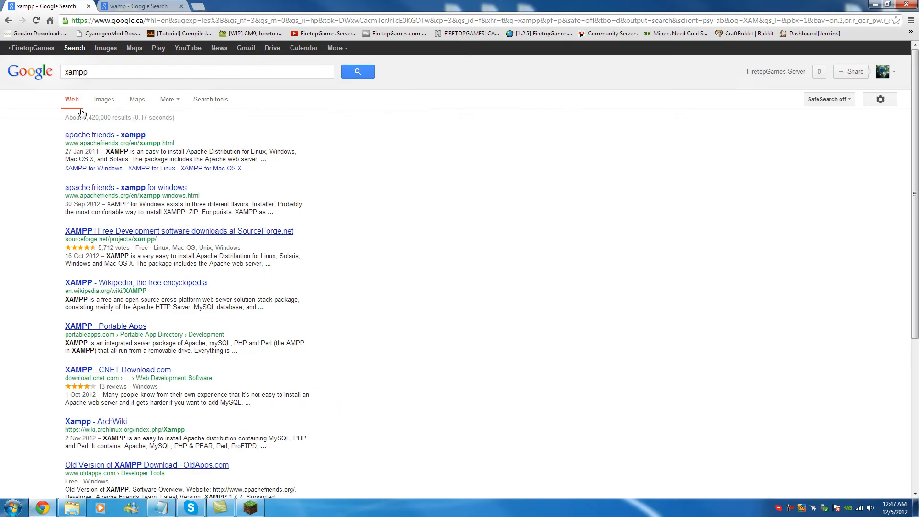
- Open wampserver.com and reach its Download section listing the 2.2E builds
click(141, 6)
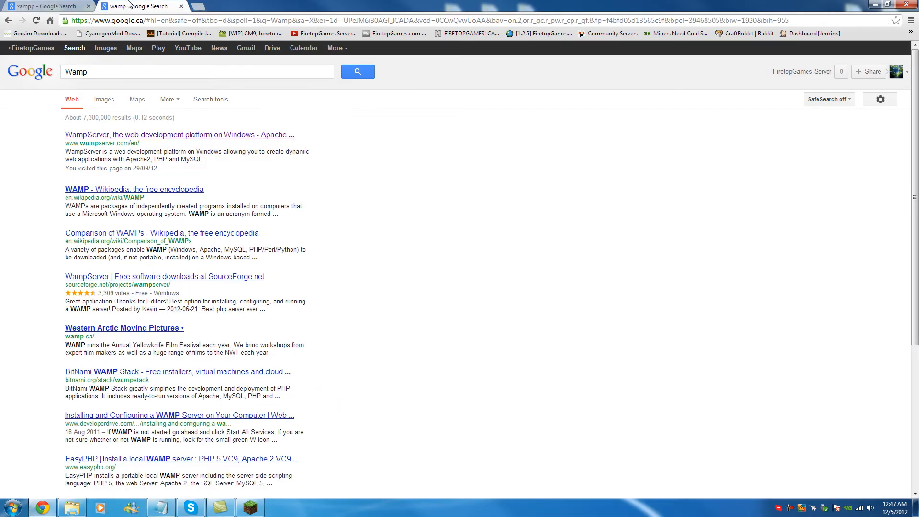
click(179, 135)
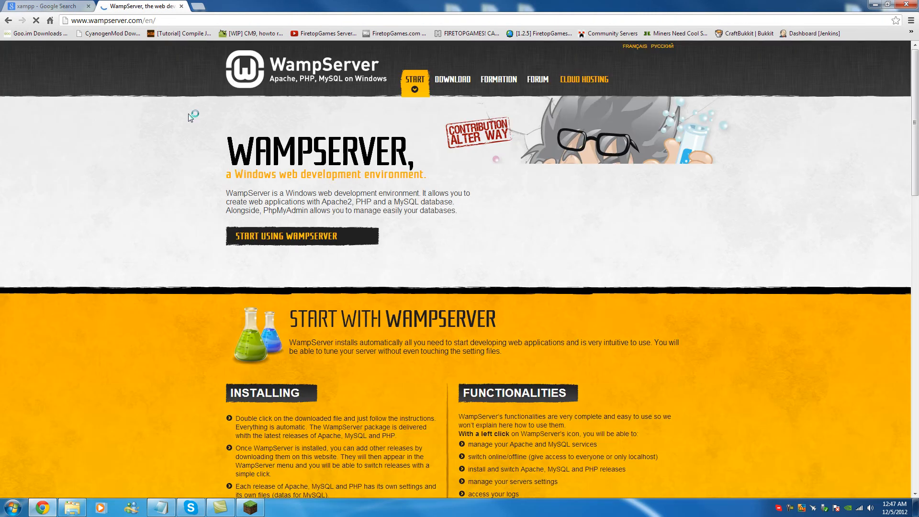
scroll(down, 3)
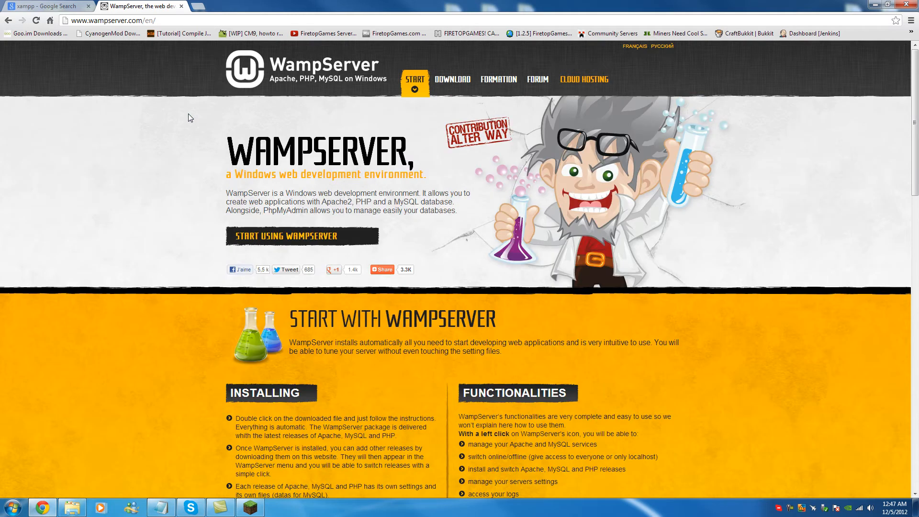
scroll(down, 3)
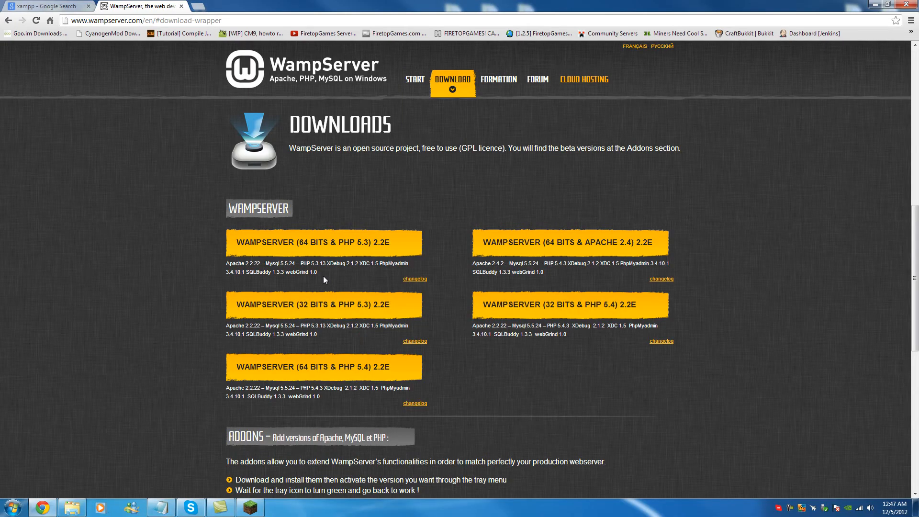
mouse_move(303, 227)
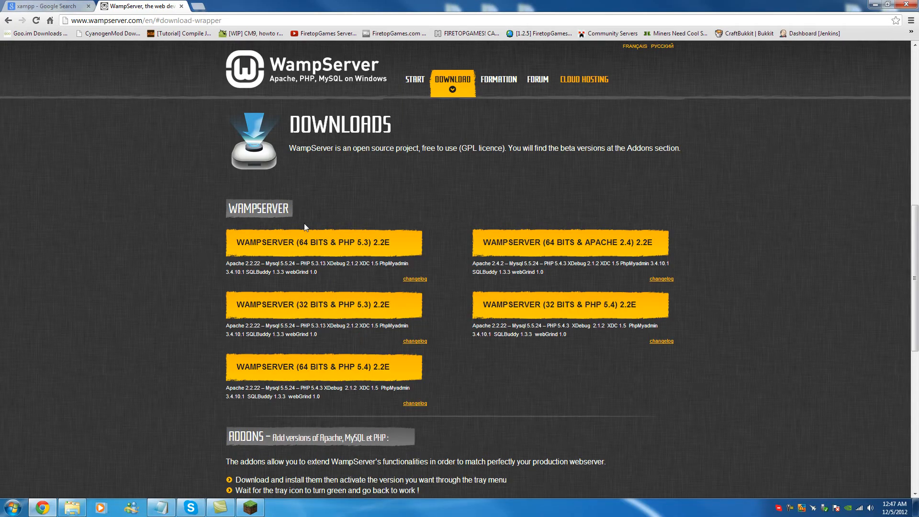
mouse_move(322, 242)
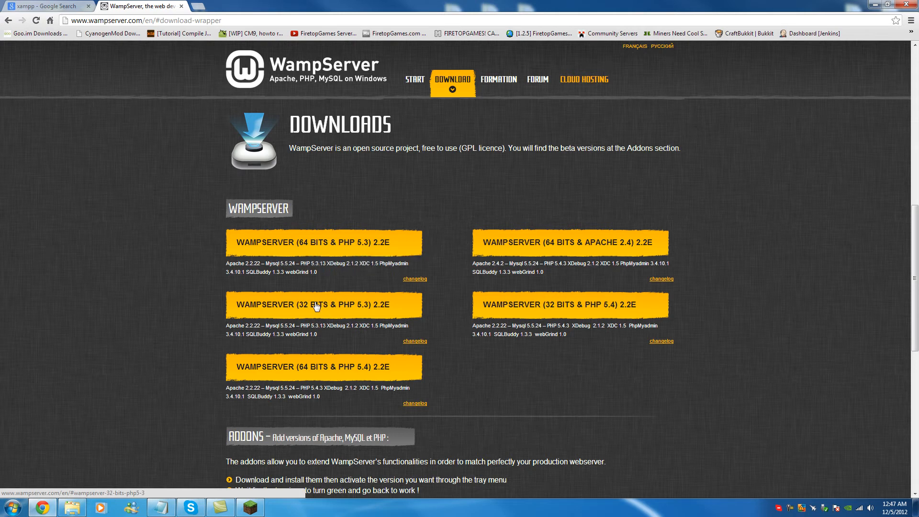
mouse_move(90, 464)
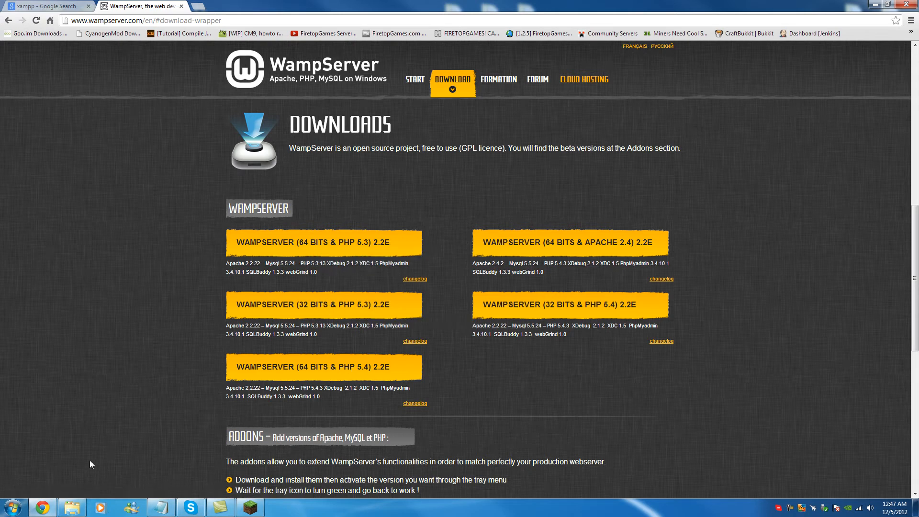
- View Computer Properties to confirm a 64-bit Windows 7 with 10 GB RAM
click(10, 506)
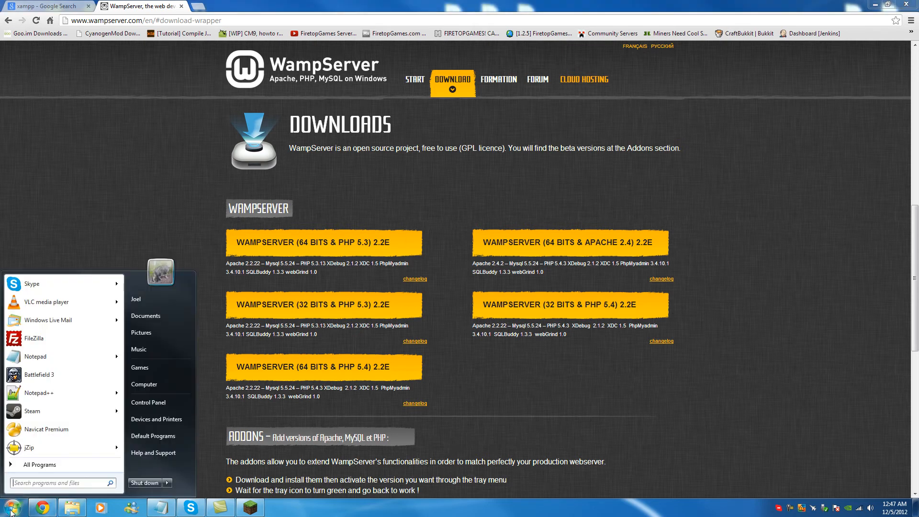
scroll(down, 3)
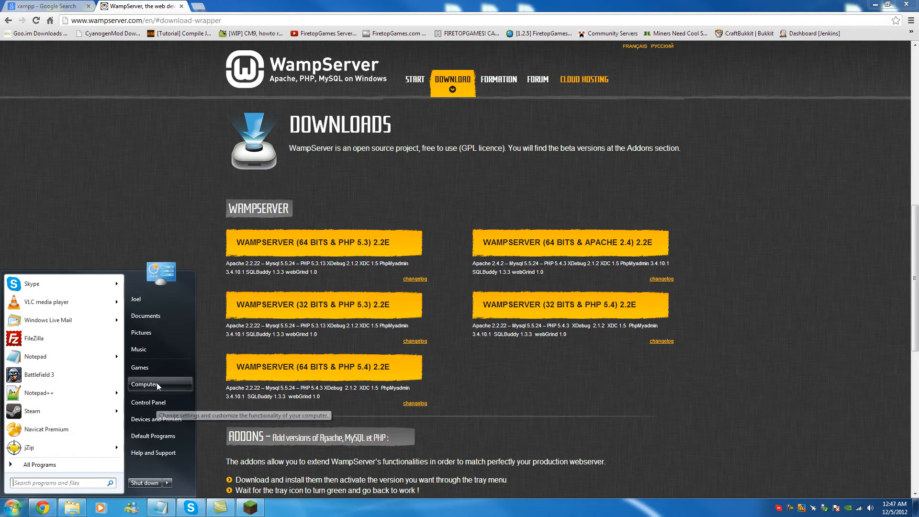
right_click(144, 385)
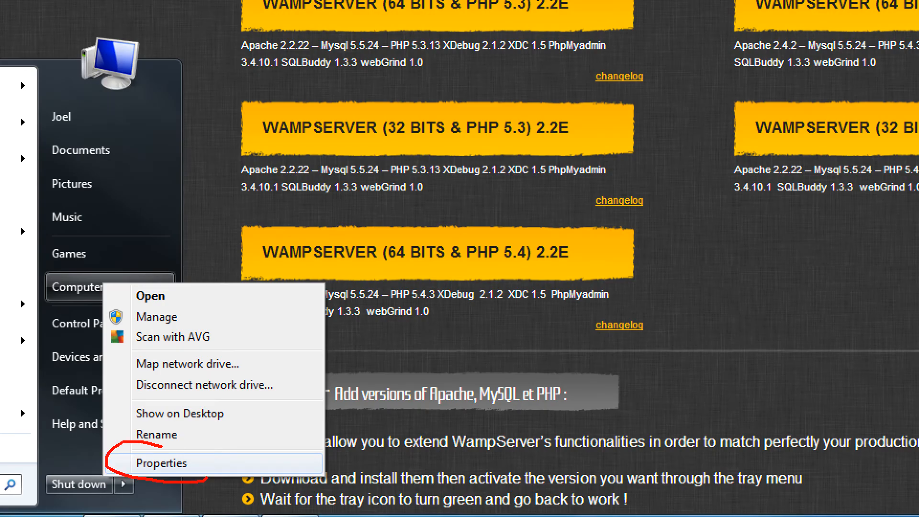
click(162, 463)
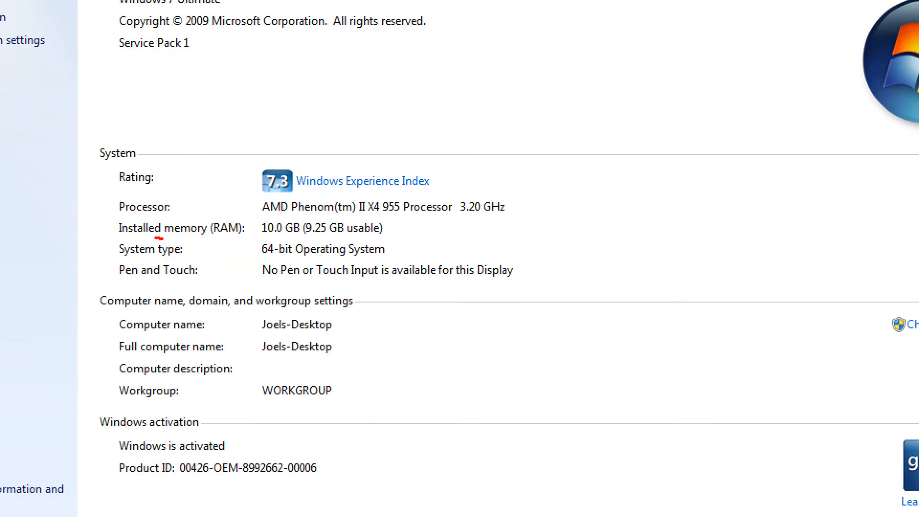
drag(102, 246, 416, 249)
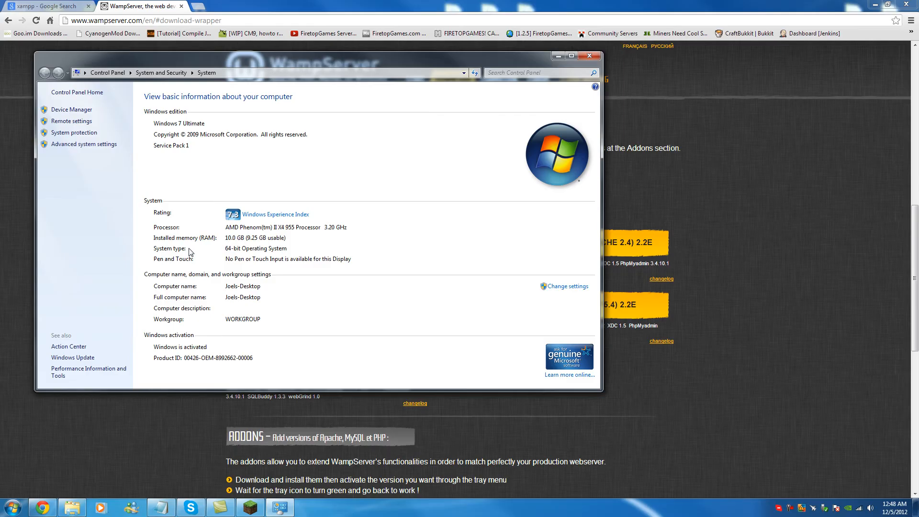
mouse_move(572, 152)
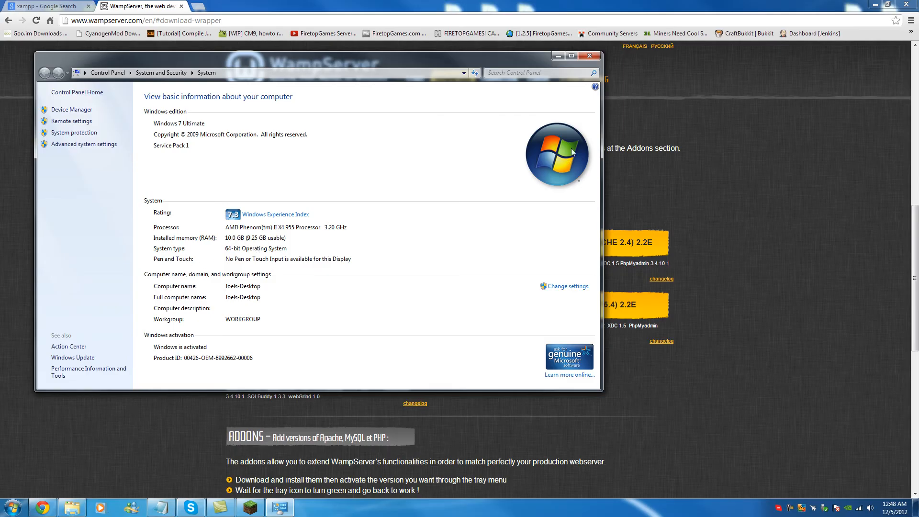
mouse_move(228, 255)
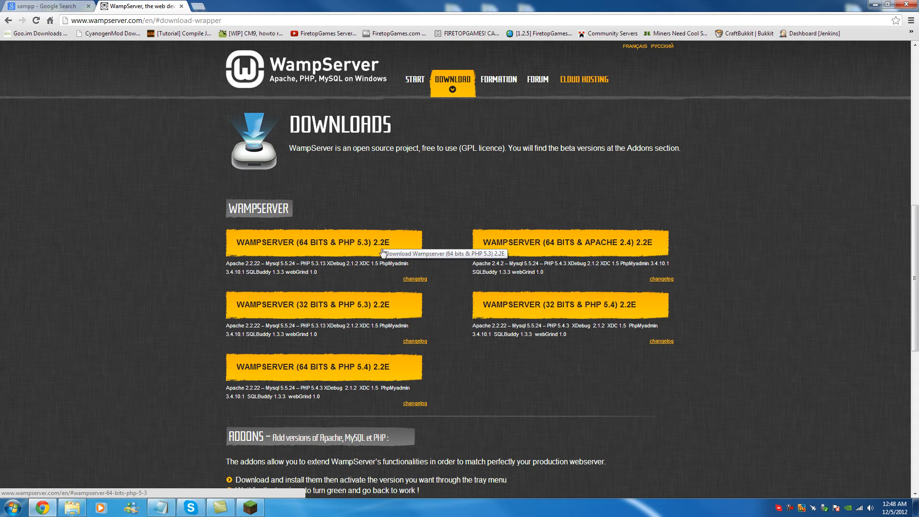
mouse_move(364, 375)
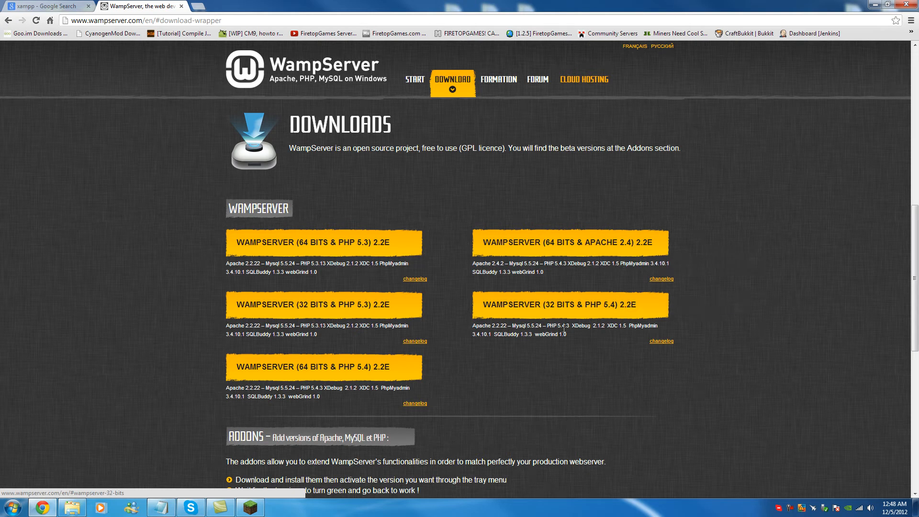
mouse_move(617, 309)
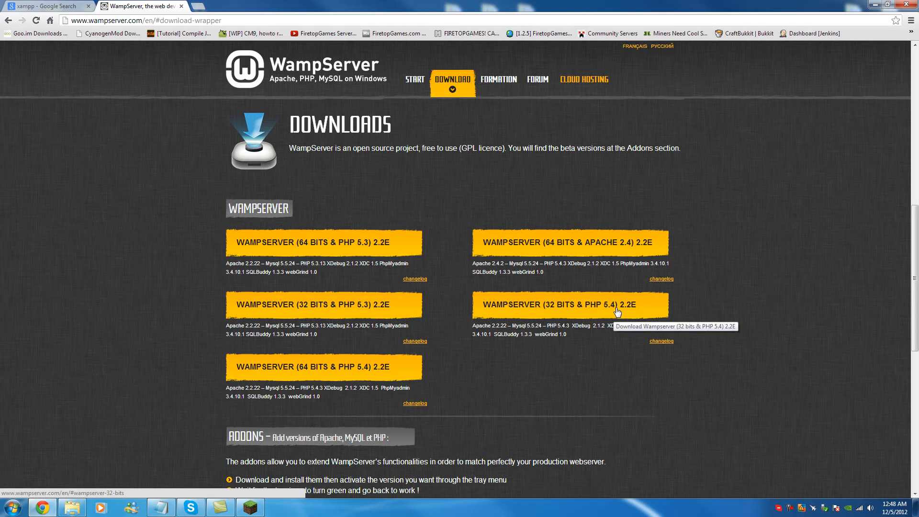
mouse_move(296, 376)
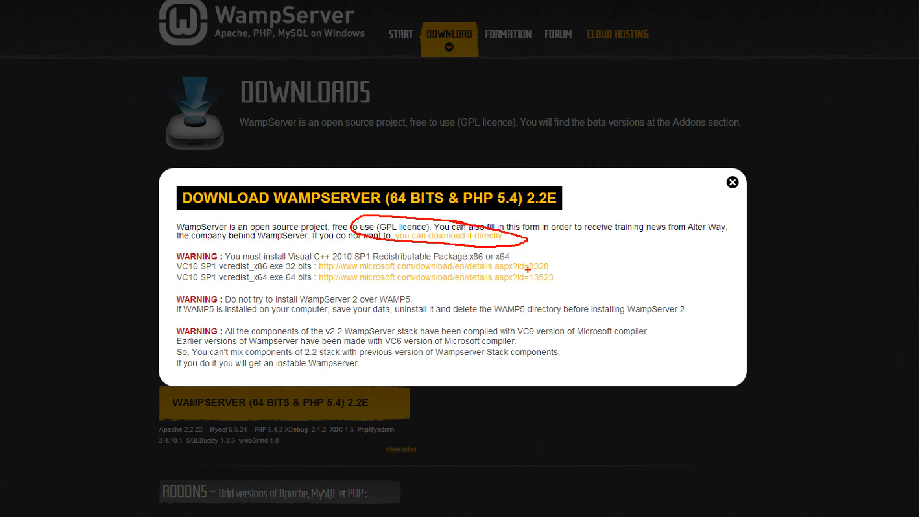
- Download the 64-bit PHP 5.4 WampServer 2.2E installer directly from SourceForge
click(447, 237)
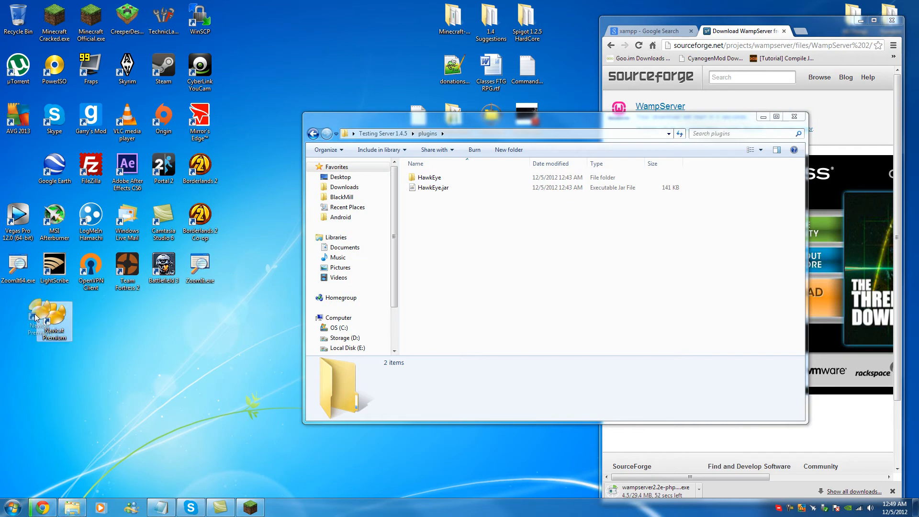
mouse_move(18, 317)
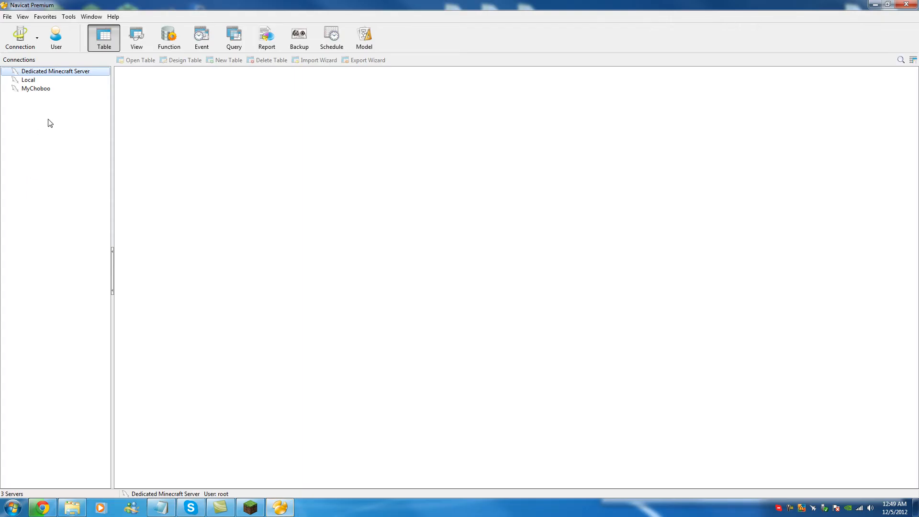
mouse_move(60, 80)
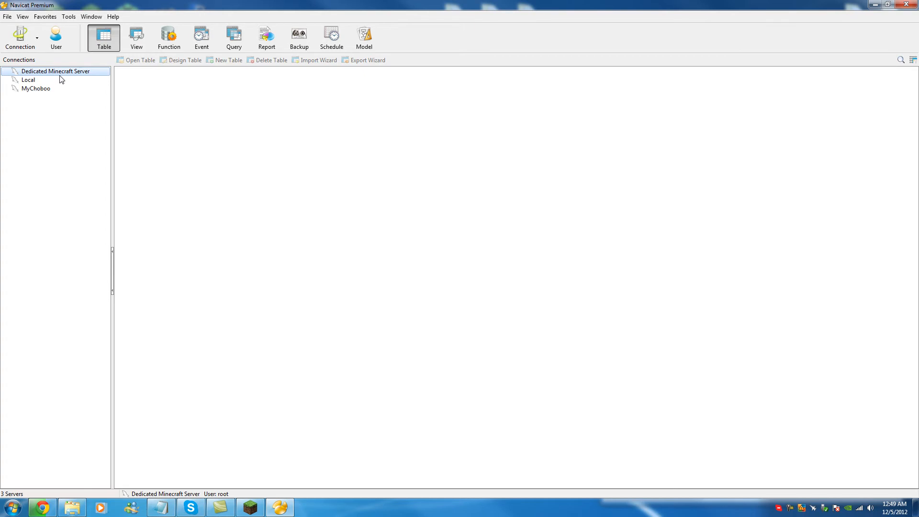
mouse_move(50, 104)
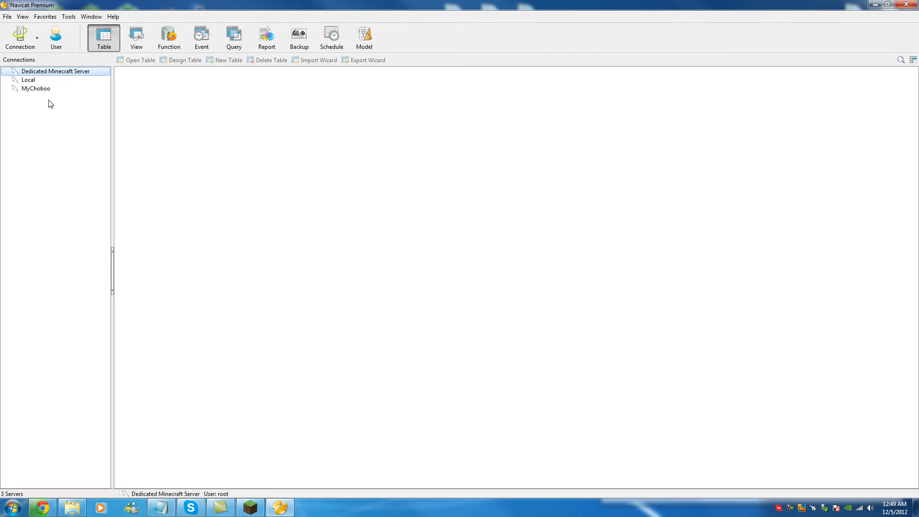
- Connect to the Dedicated Minecraft Server connection, list its 12 databases, then collapse the tree
click(28, 79)
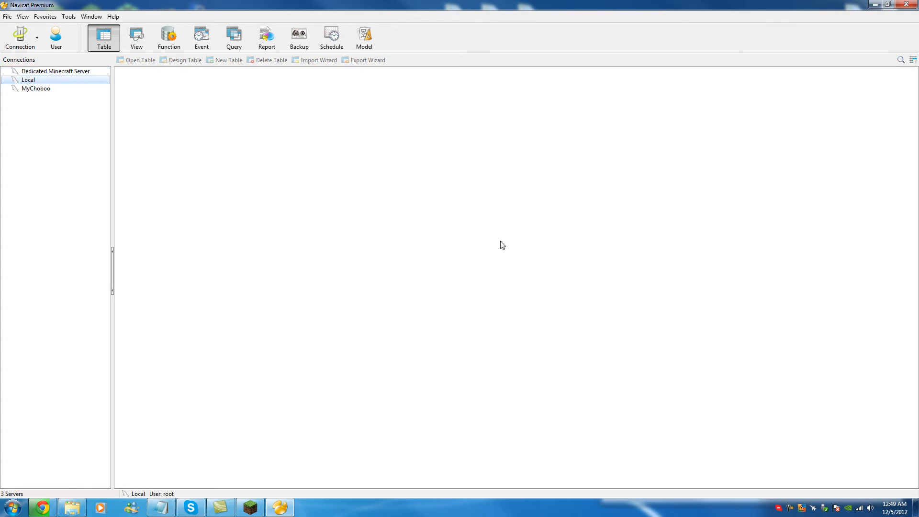
mouse_move(66, 81)
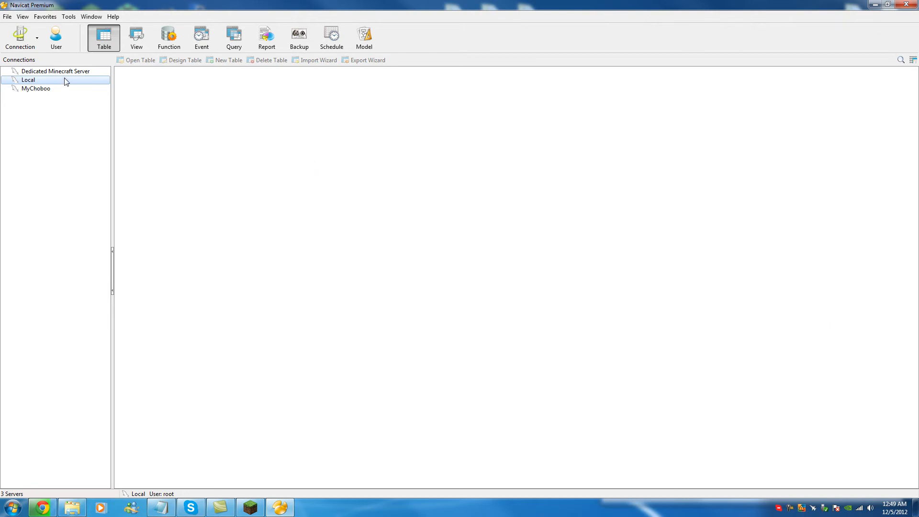
click(56, 71)
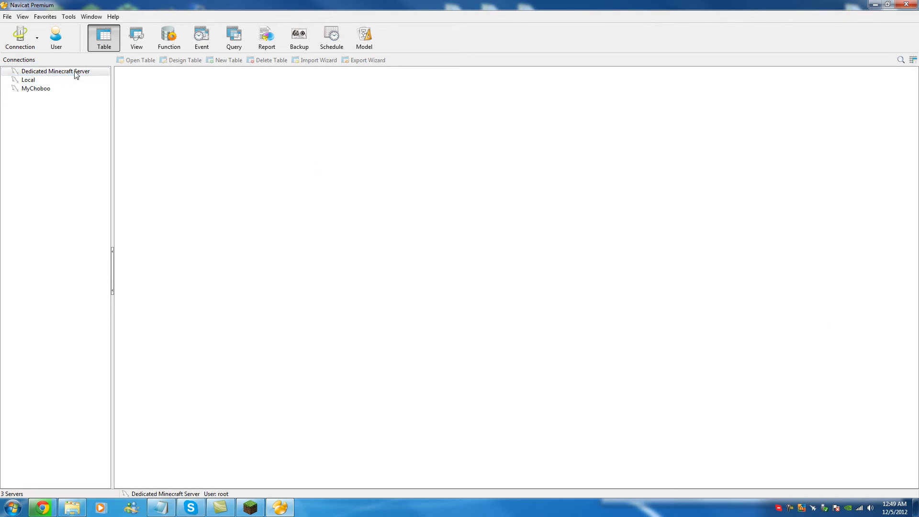
double_click(57, 71)
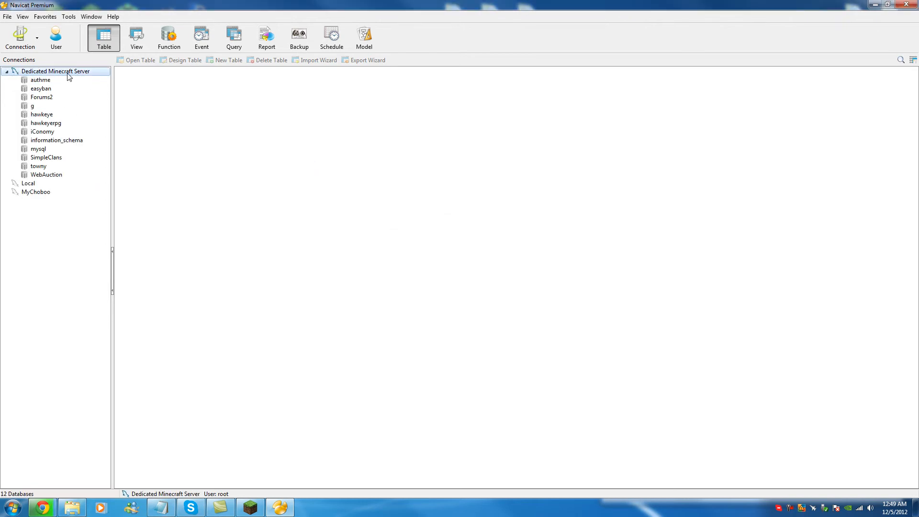
click(6, 71)
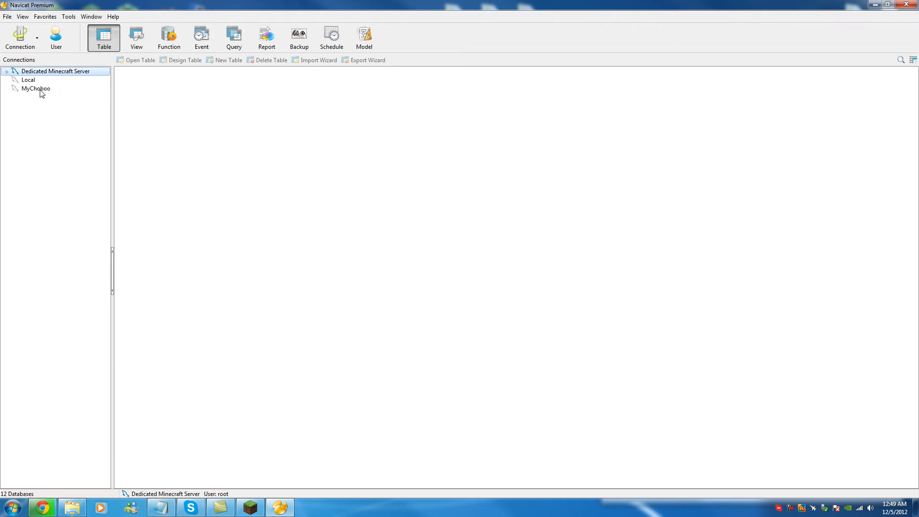
mouse_move(70, 94)
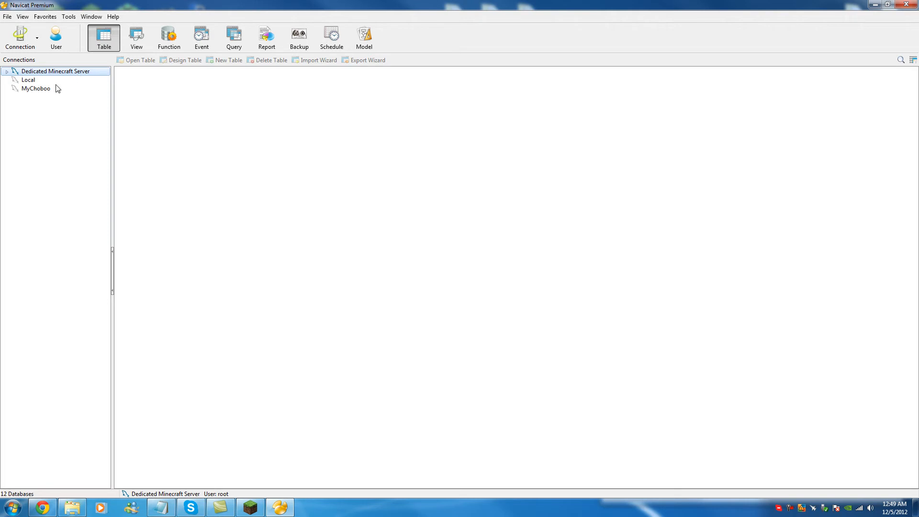
mouse_move(60, 76)
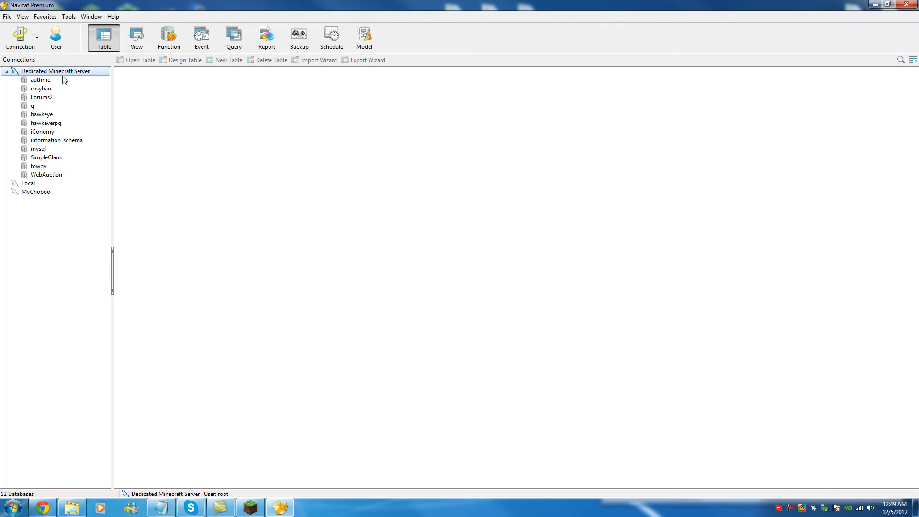
click(7, 70)
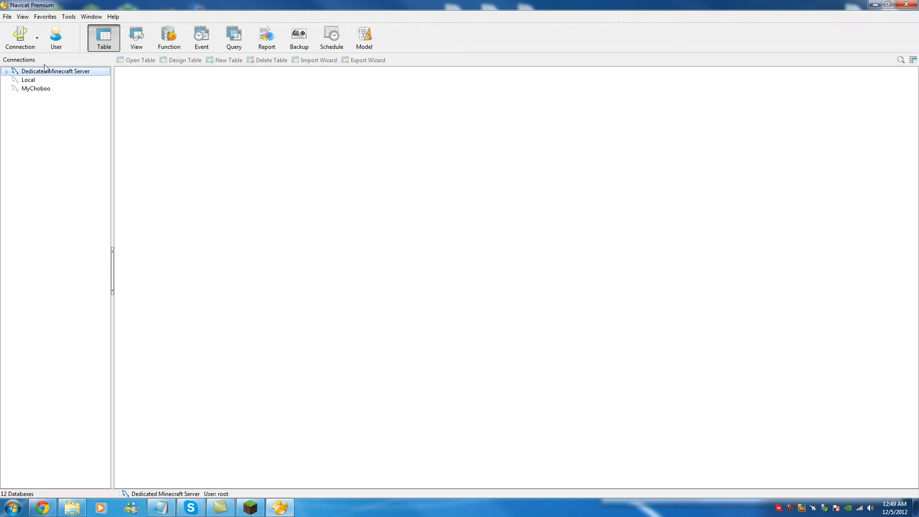
- Create a new MySQL connection named My Server with host firetopgames.com, port 3306 and user root
click(36, 38)
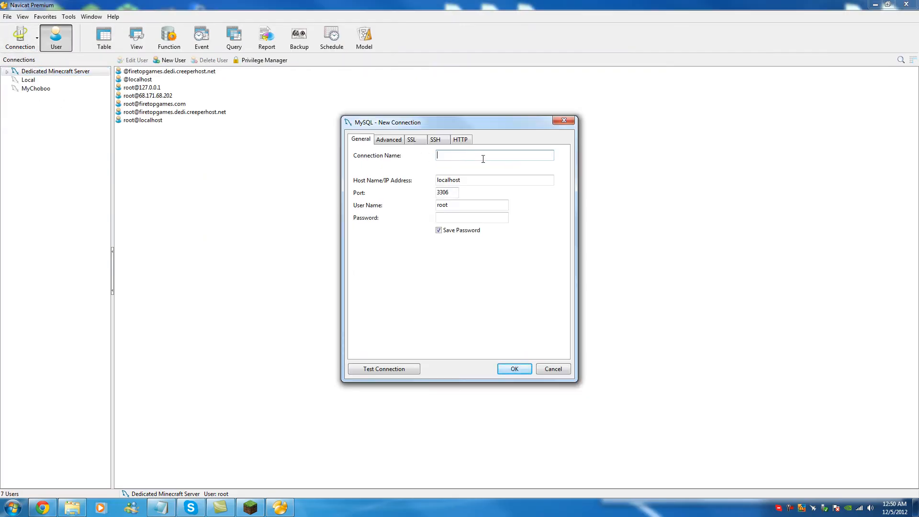
text(f)
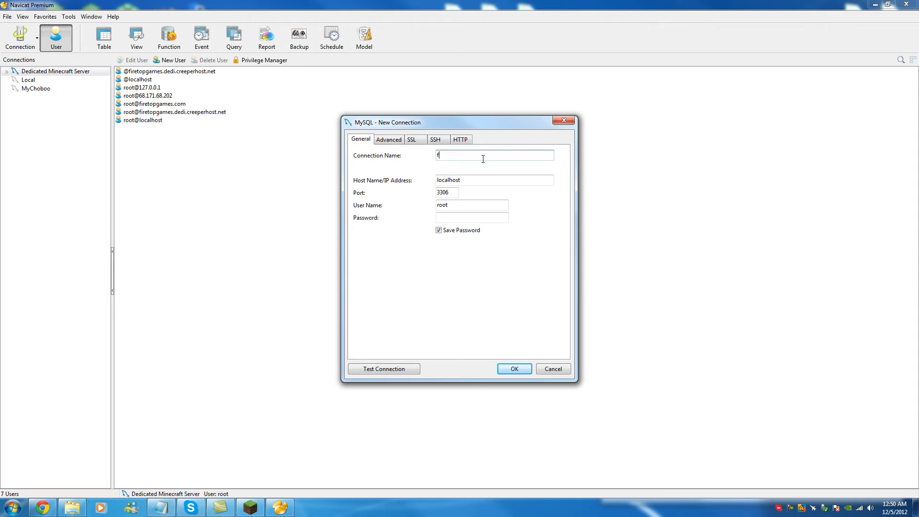
text(iretopgames.com)
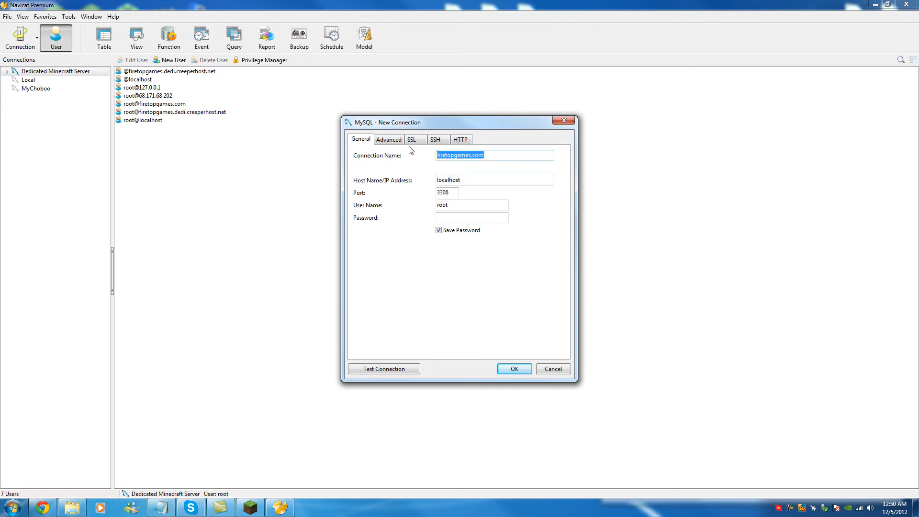
key(Delete)
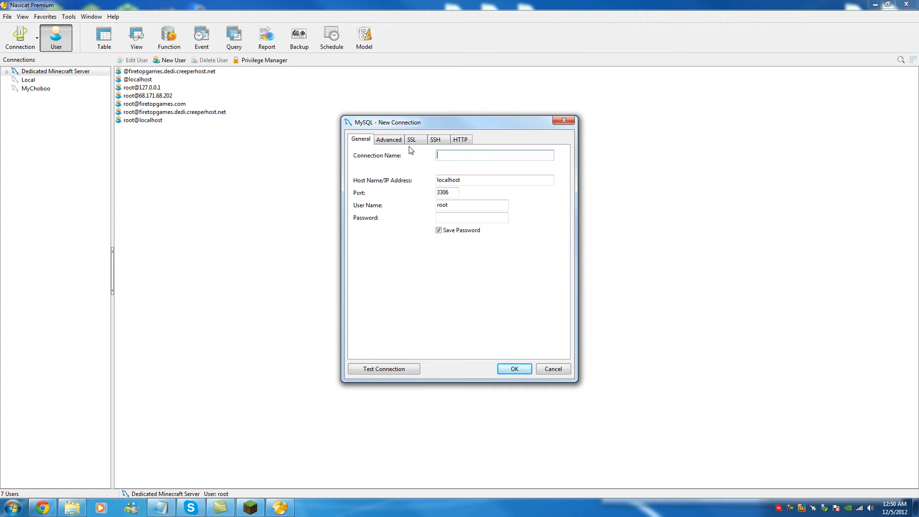
text(My Server)
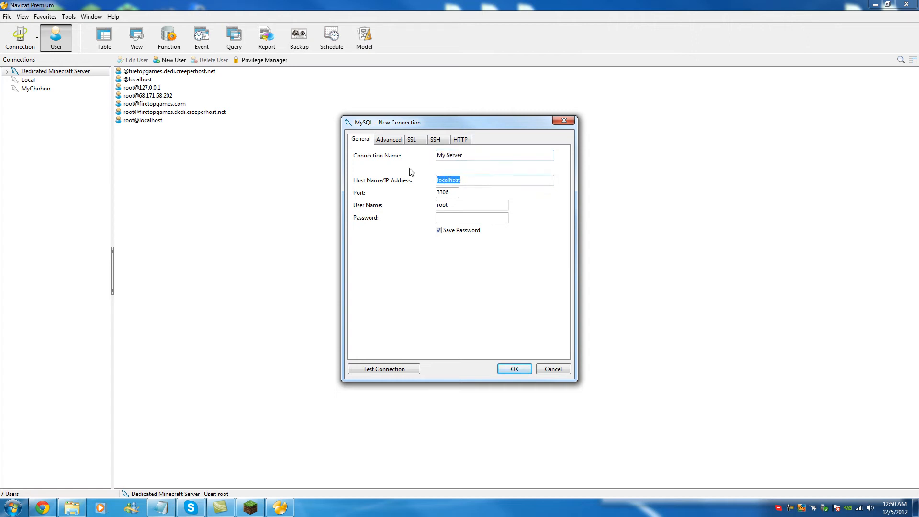
text(firetopgames.com)
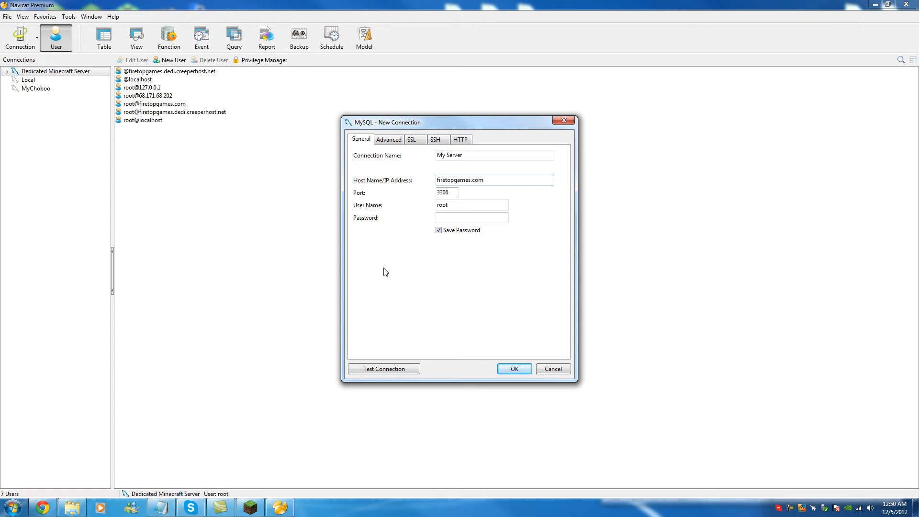
mouse_move(454, 193)
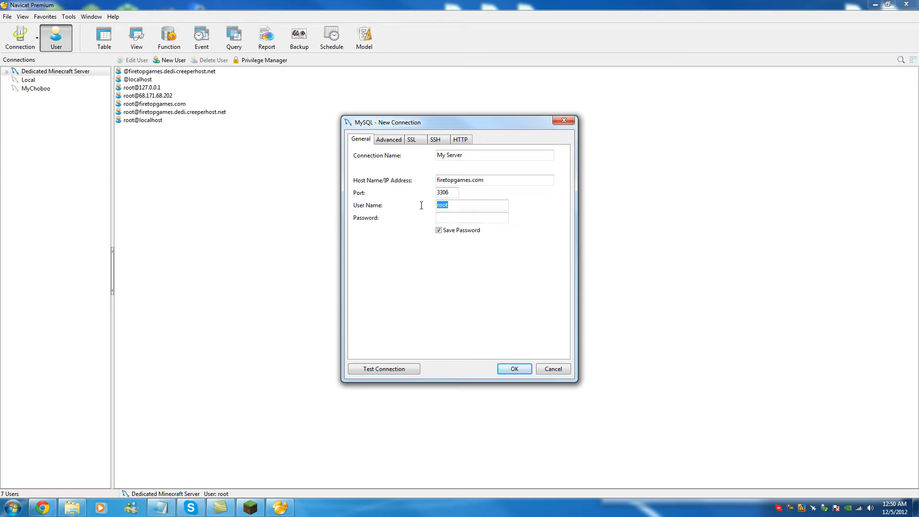
click(471, 217)
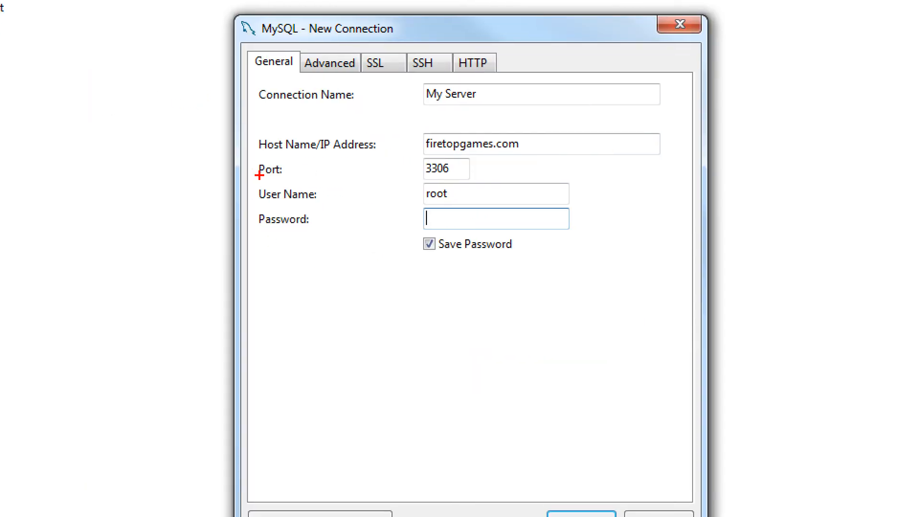
mouse_move(461, 194)
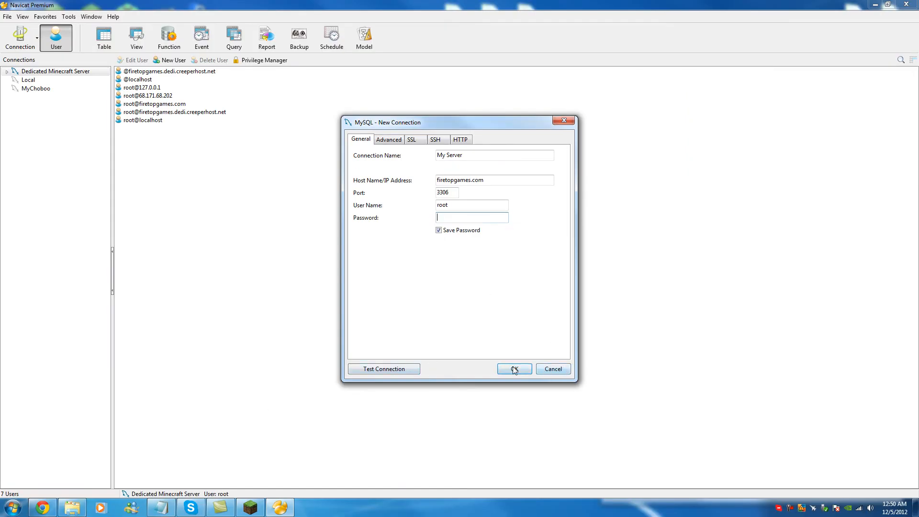
- Close the connection dialog and view the authme table's player records under Dedicated Minecraft Server
click(514, 369)
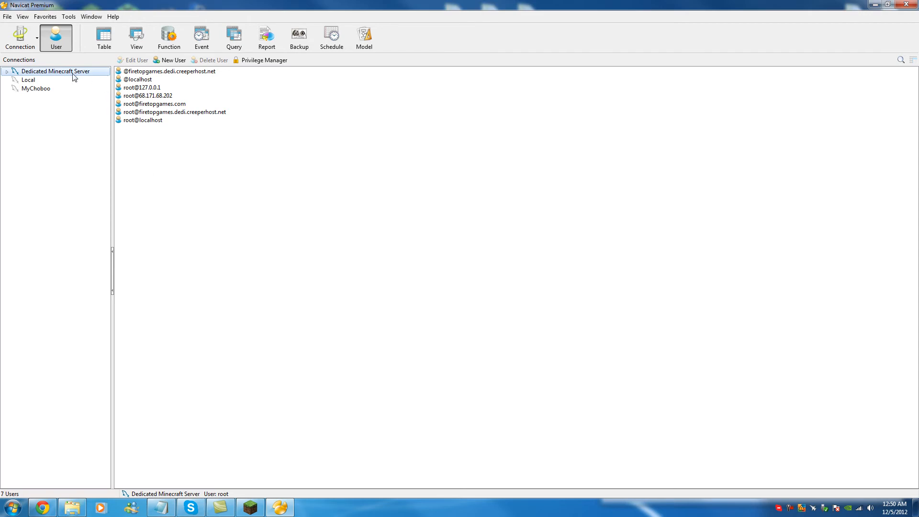
click(6, 71)
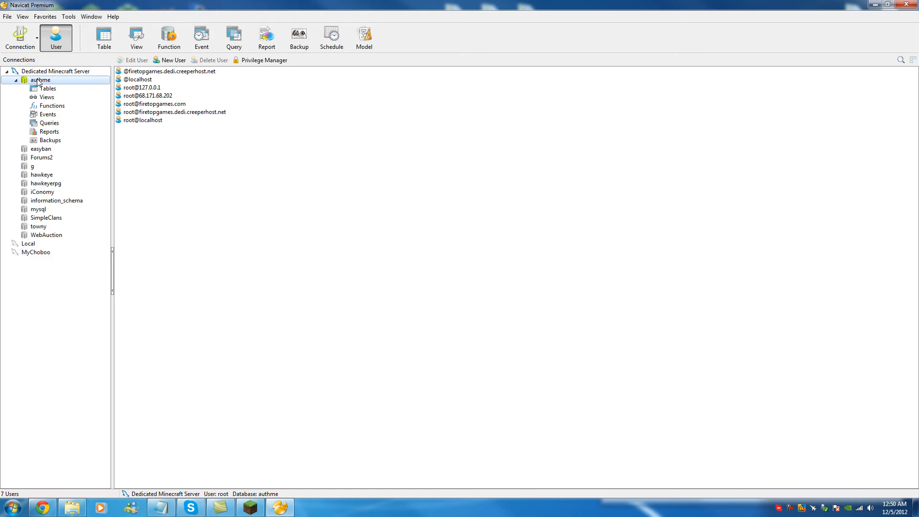
click(48, 88)
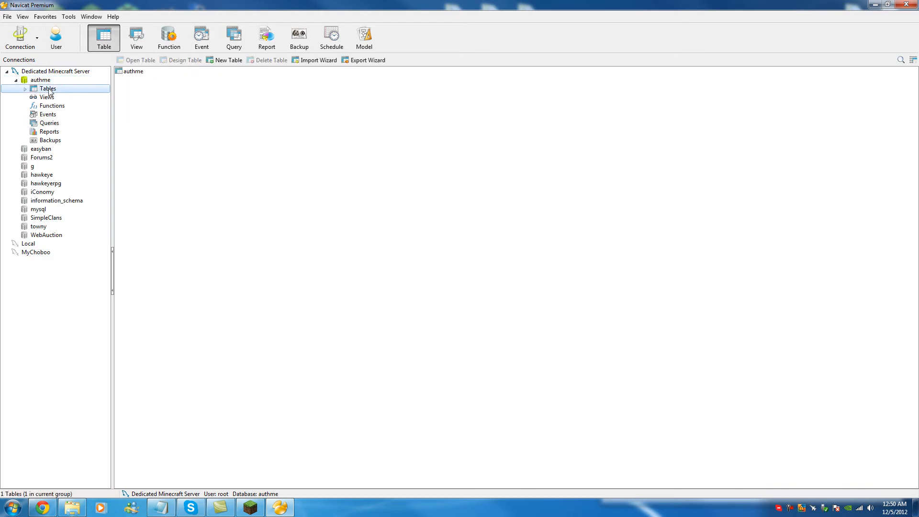
double_click(132, 71)
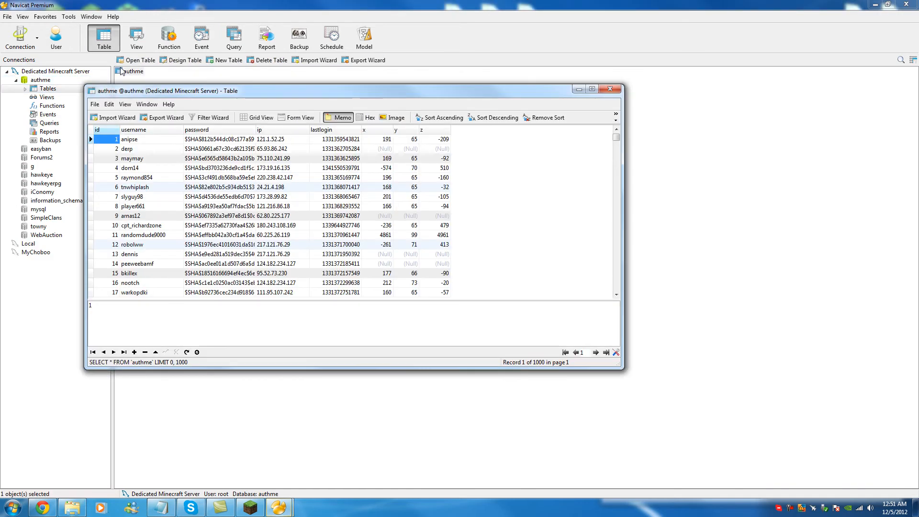
mouse_move(609, 88)
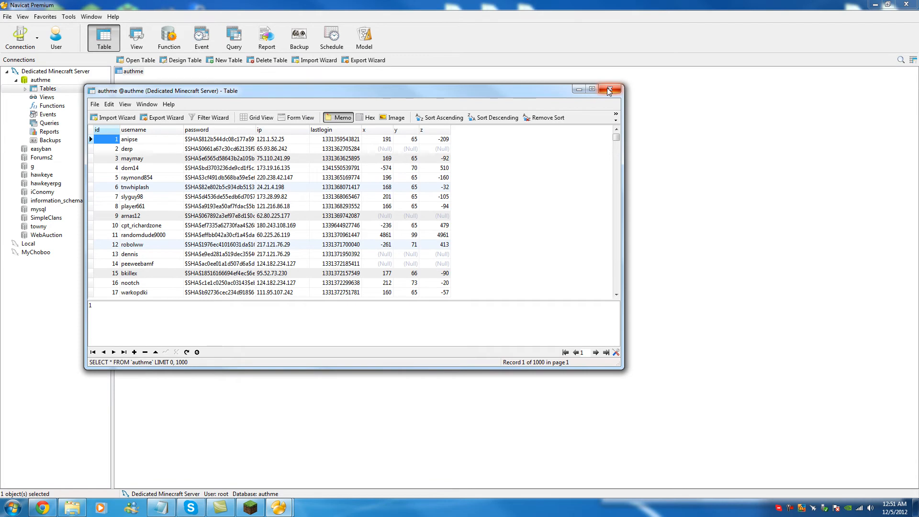
- Reopen and scroll through the authme table, close it, and expand authme's Tables group
click(610, 89)
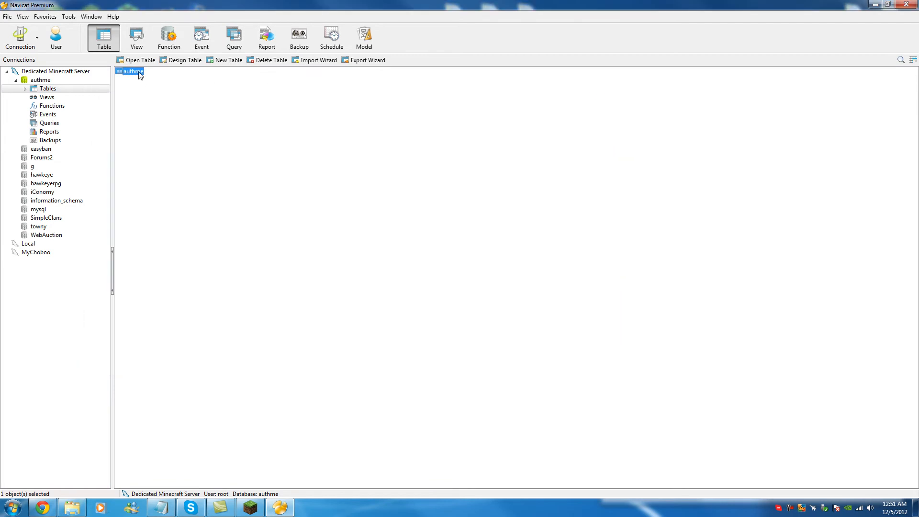
double_click(129, 70)
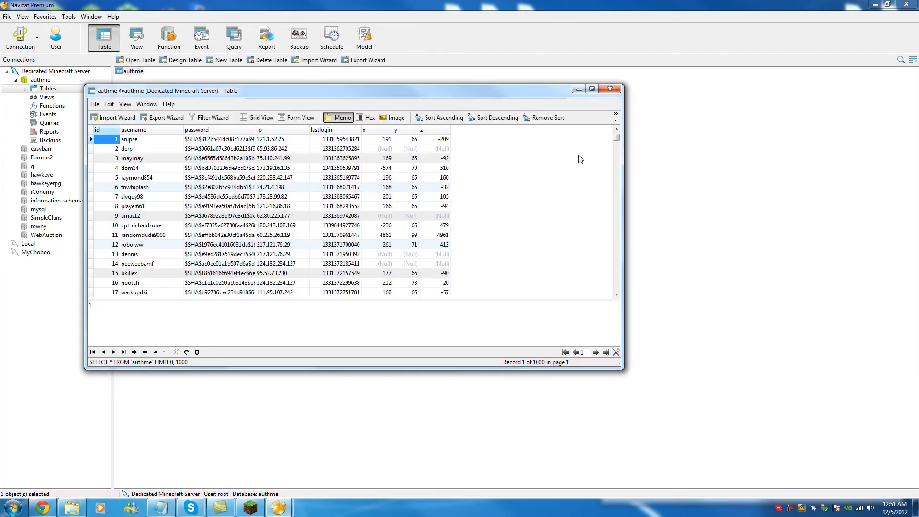
scroll(down, 3)
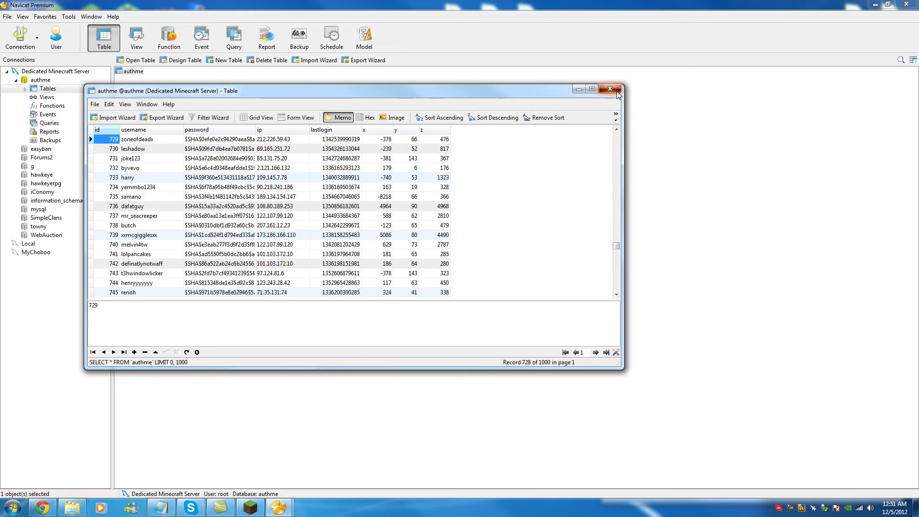
click(616, 89)
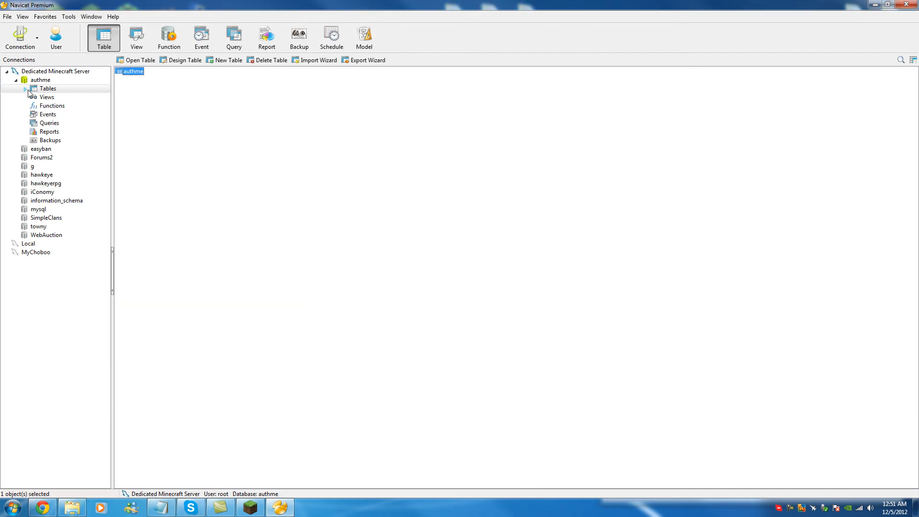
click(26, 89)
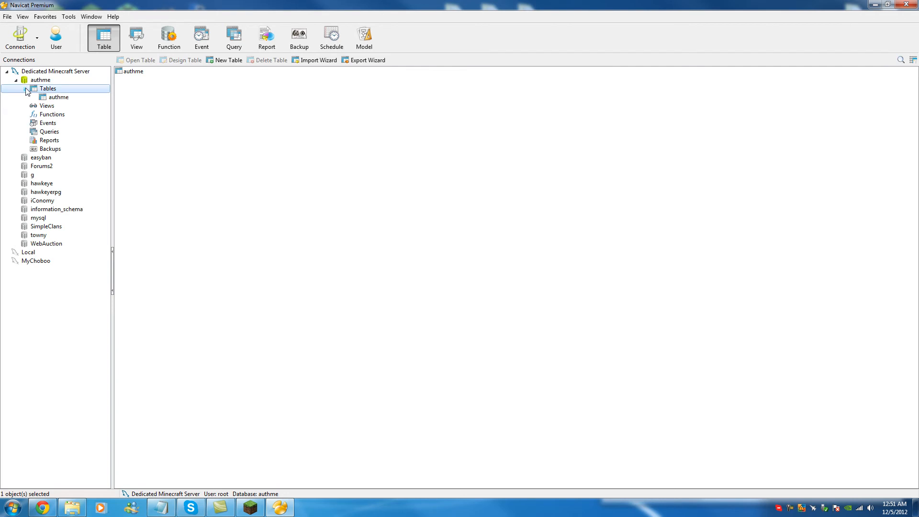
- Browse the g and hawkeyerpg databases and open the iConomy table of player balances
right_click(48, 88)
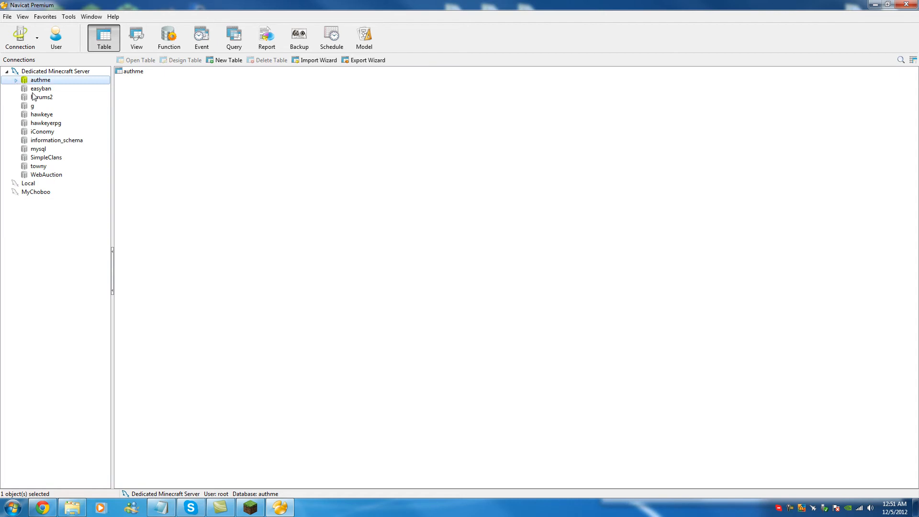
click(32, 107)
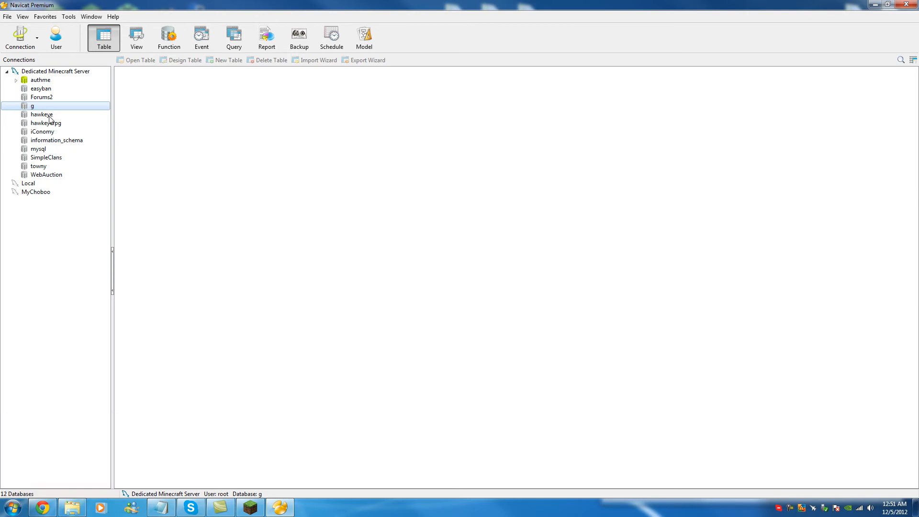
click(45, 124)
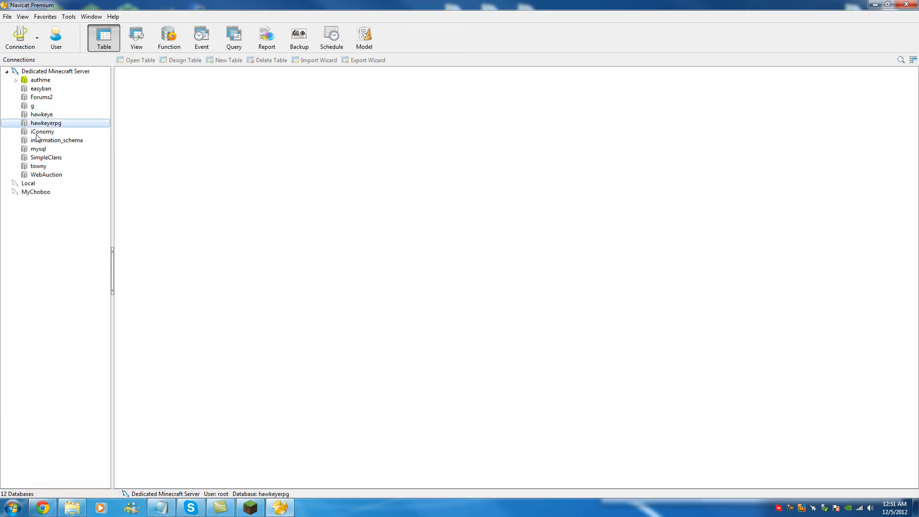
click(42, 131)
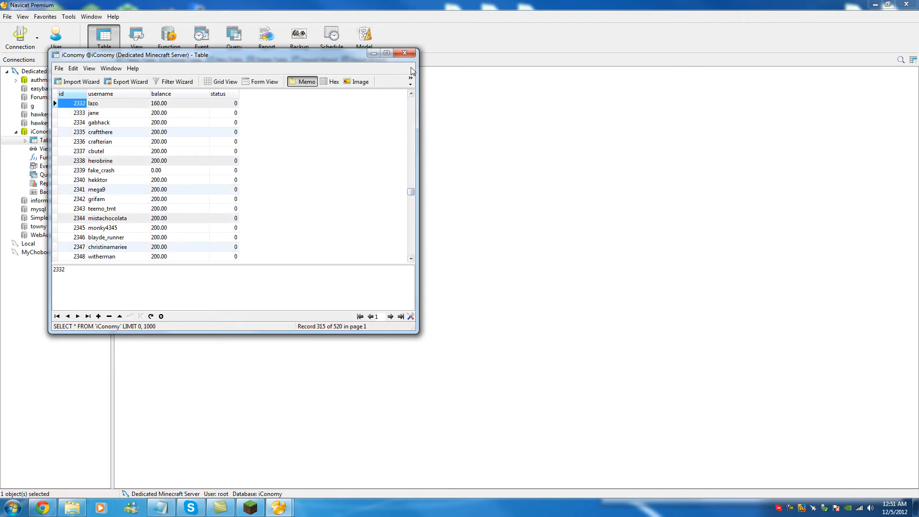
- Close the iConomy table, collapse its branch and select the mysql database
click(404, 53)
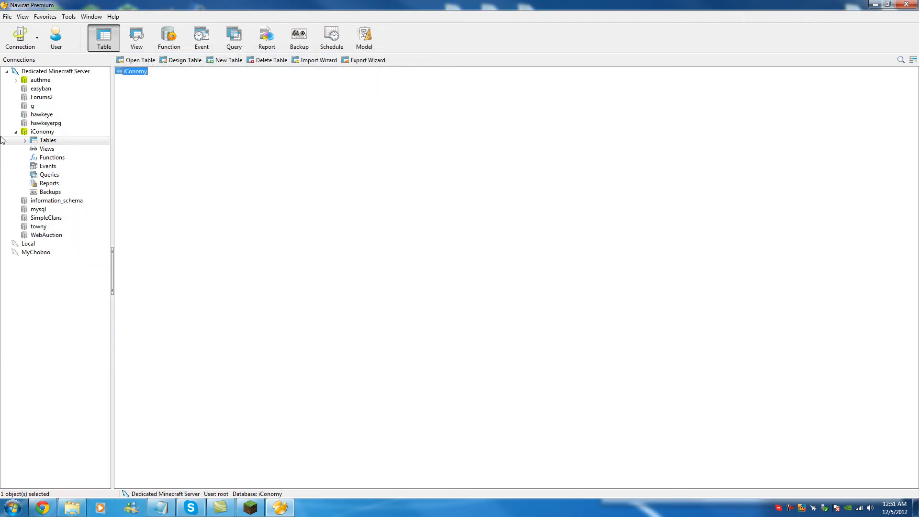
click(16, 132)
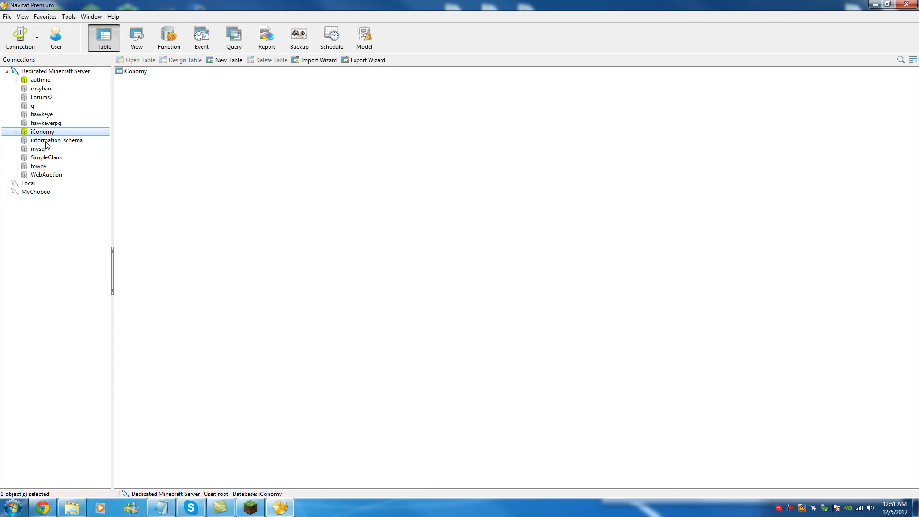
click(40, 148)
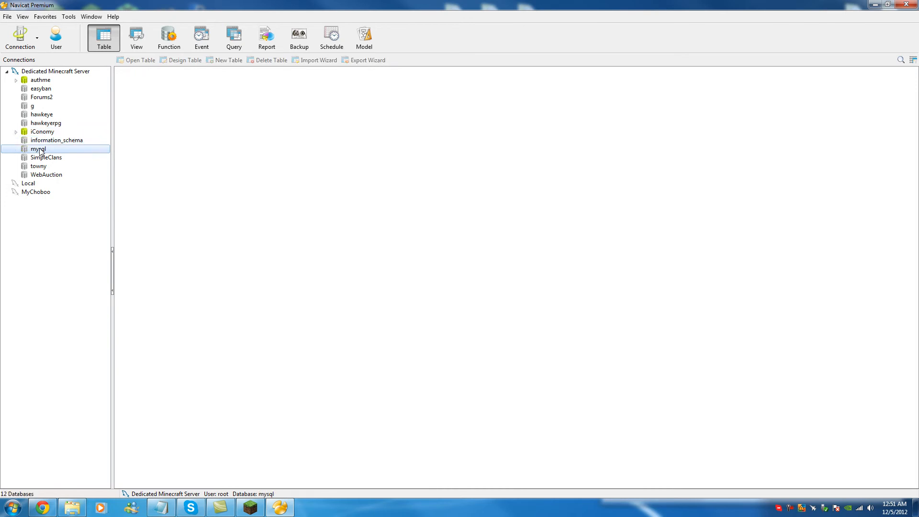
mouse_move(43, 150)
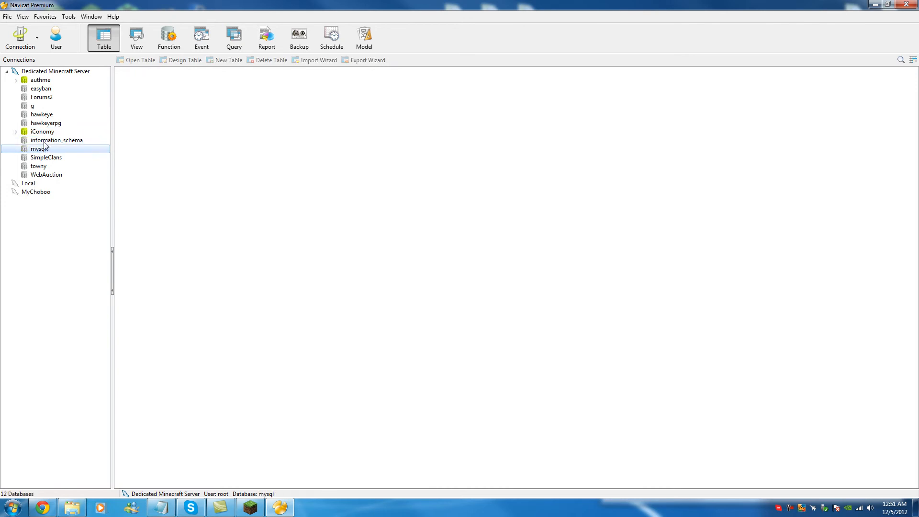
mouse_move(58, 156)
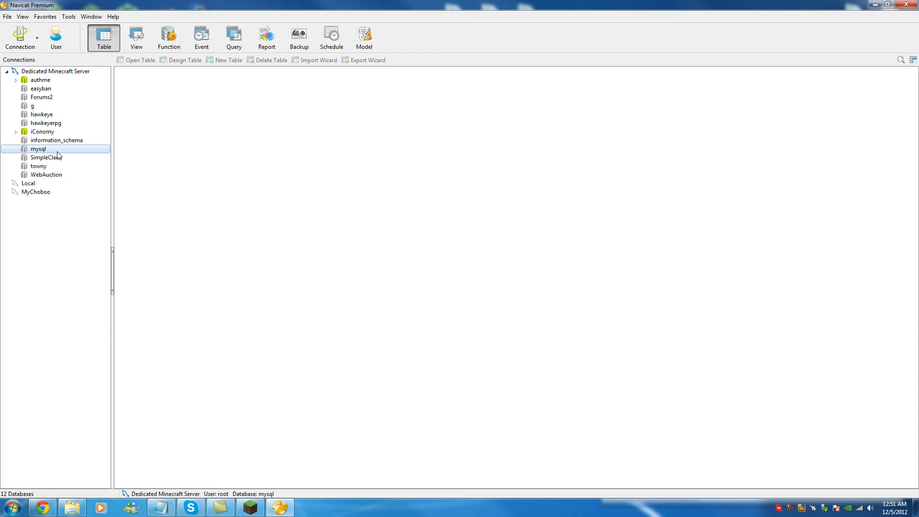
mouse_move(10, 161)
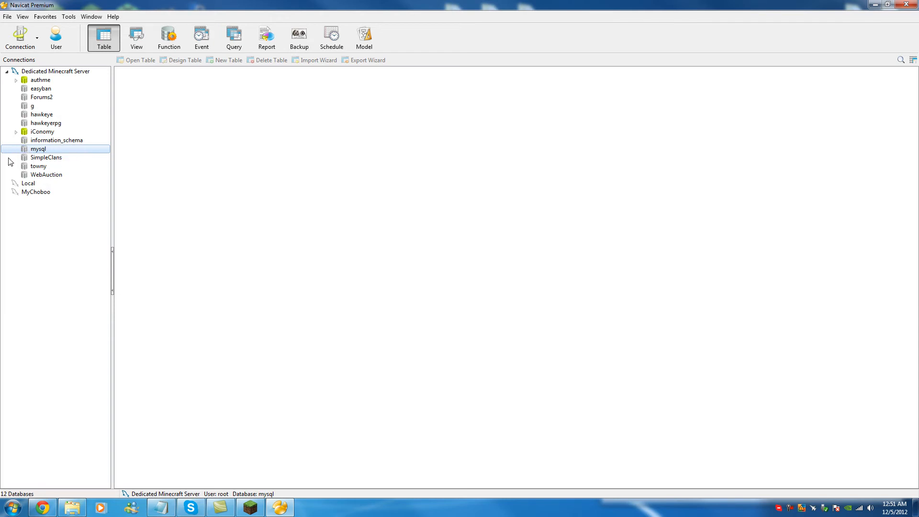
- Create a new empty database named testingdatabase and view its empty Tables group
right_click(46, 157)
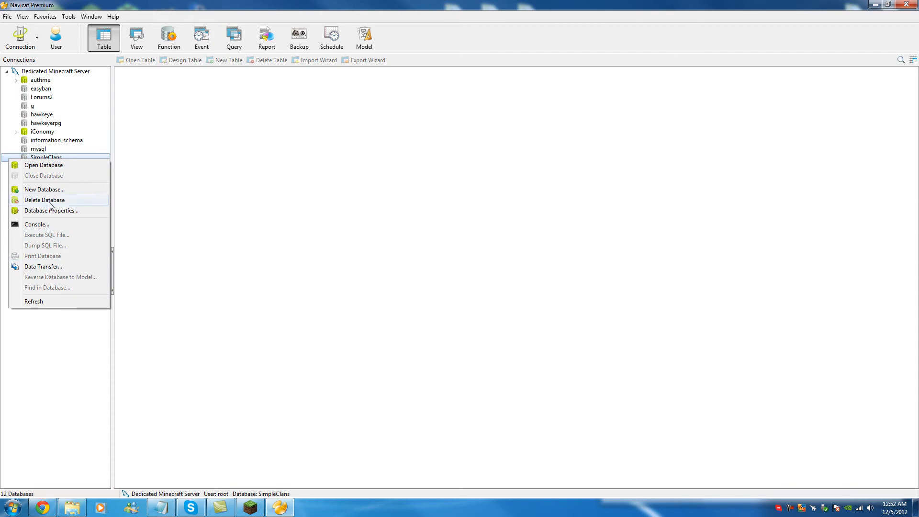
click(44, 189)
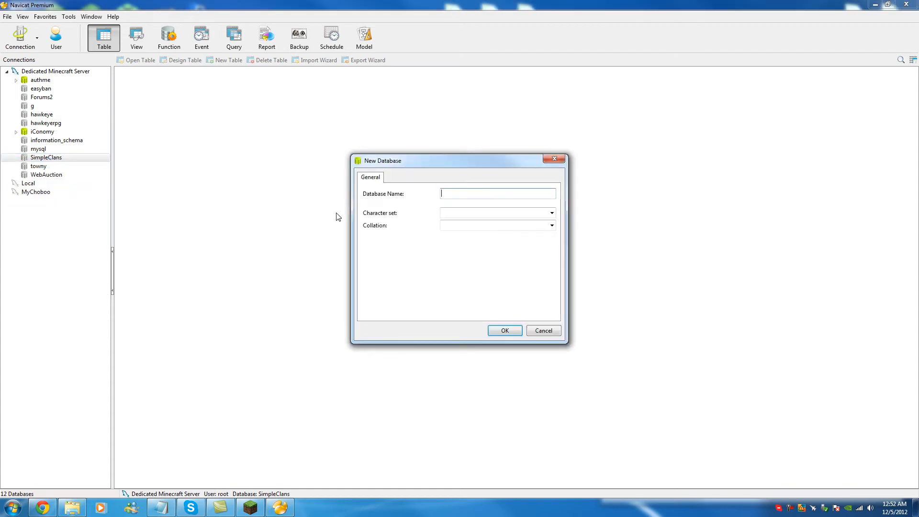
text(testingdata)
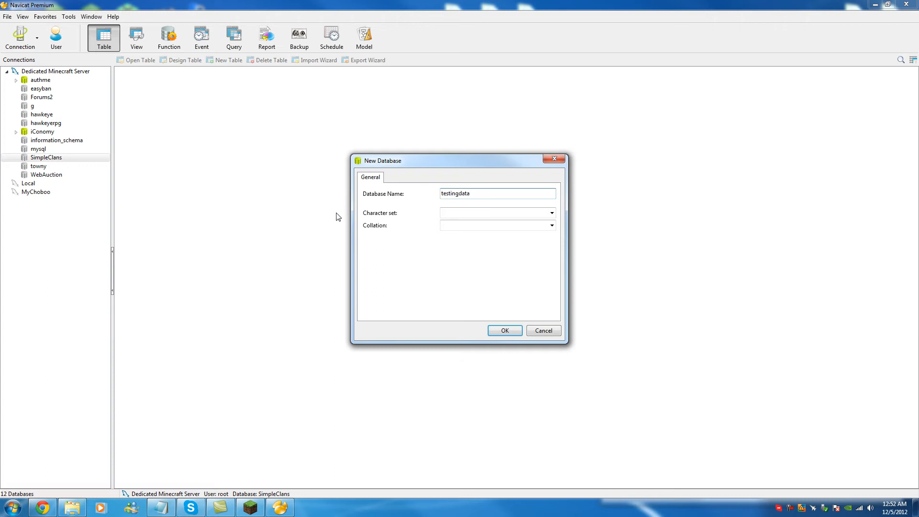
click(503, 330)
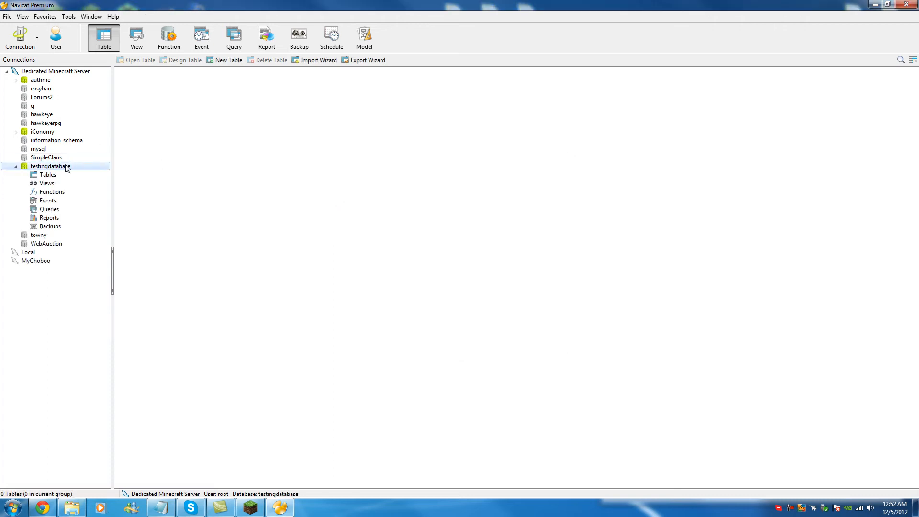
click(48, 175)
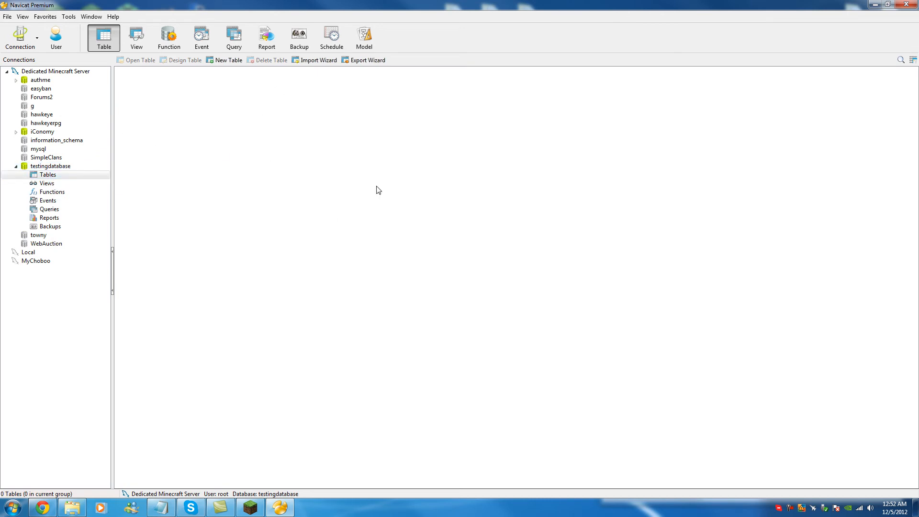
mouse_move(60, 178)
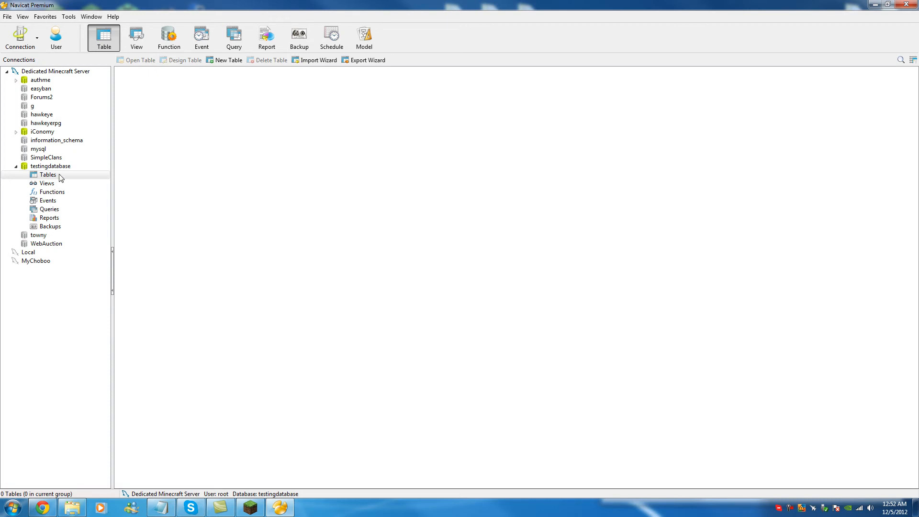
right_click(50, 165)
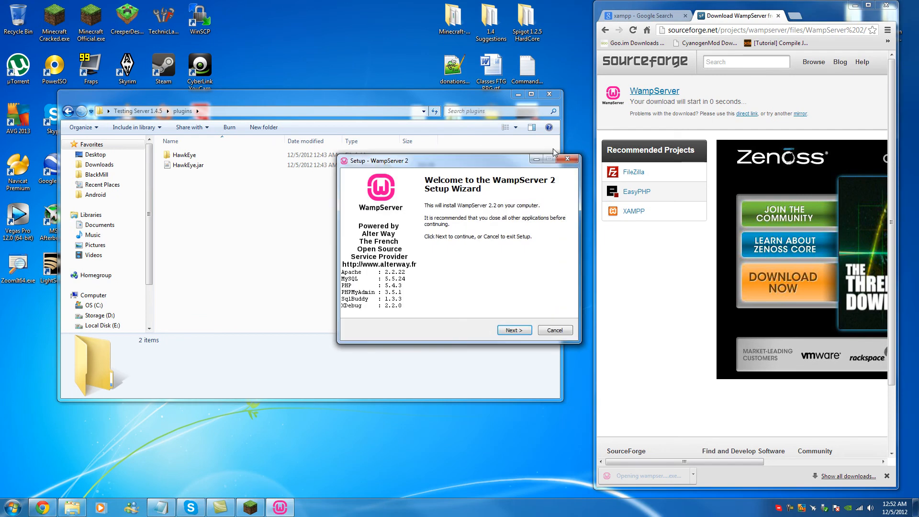
- Install WampServer 2 into c:\wamp with the license accepted and a desktop icon created
click(513, 329)
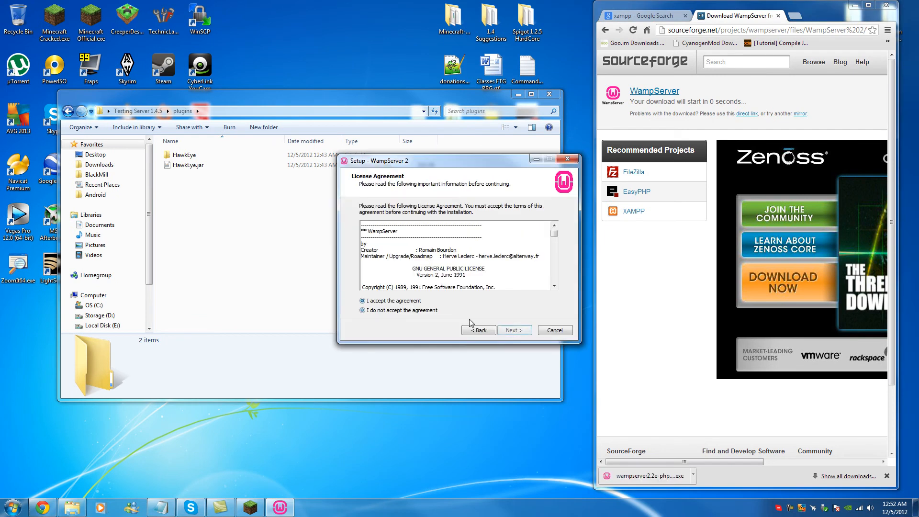
click(513, 329)
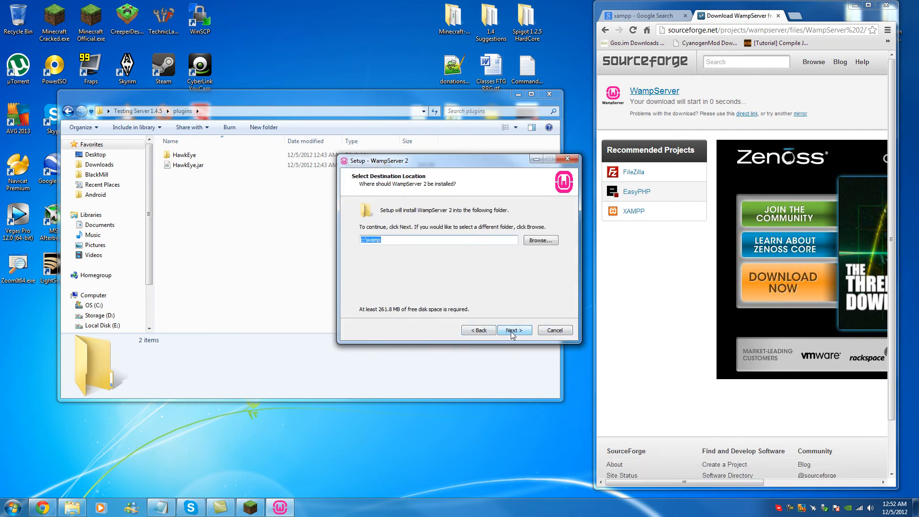
click(514, 329)
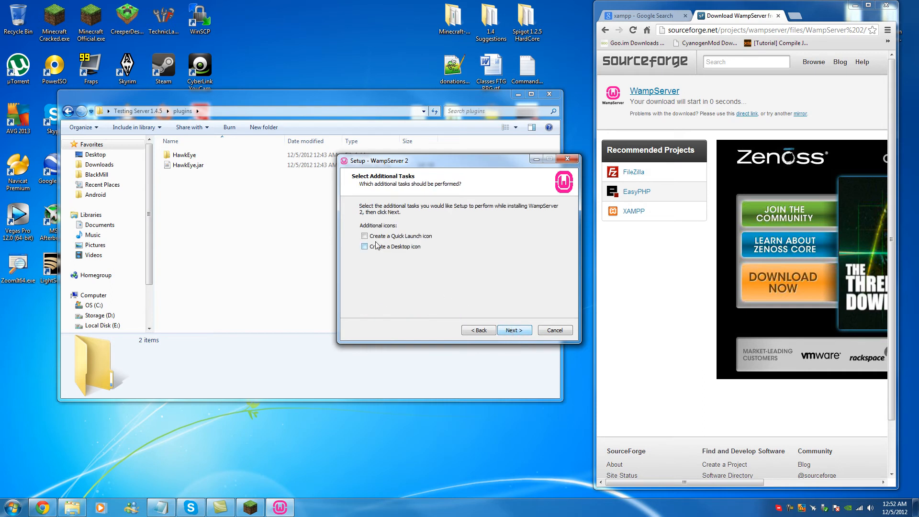
click(364, 246)
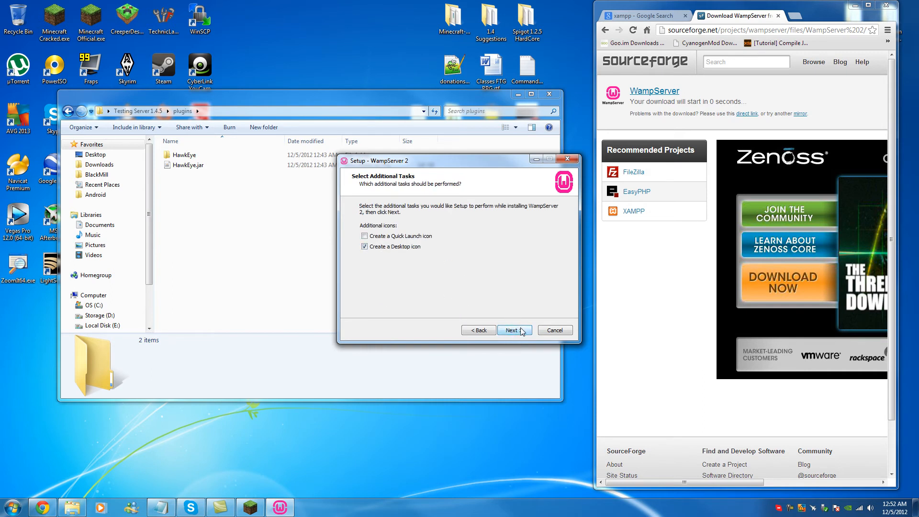
click(513, 330)
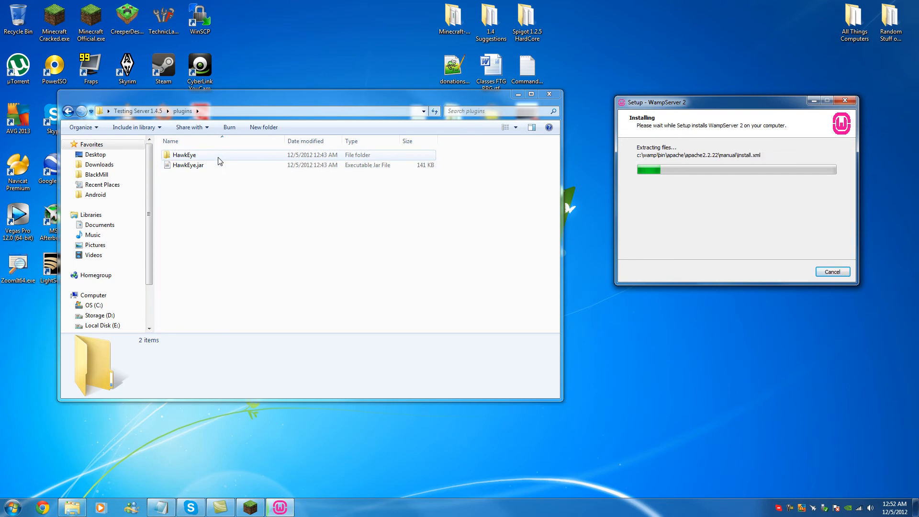
- Browse folders in the default-browser dialog, through Windows and Program Files (x86)
double_click(185, 155)
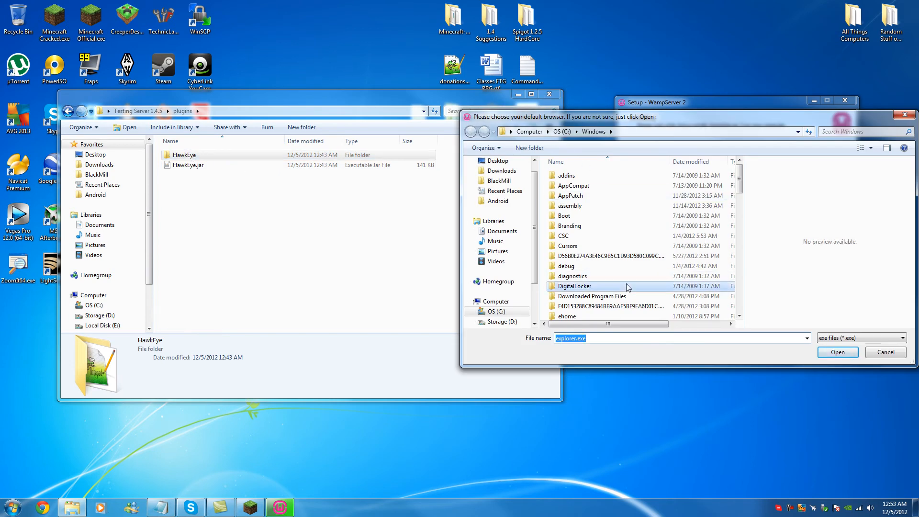
click(837, 353)
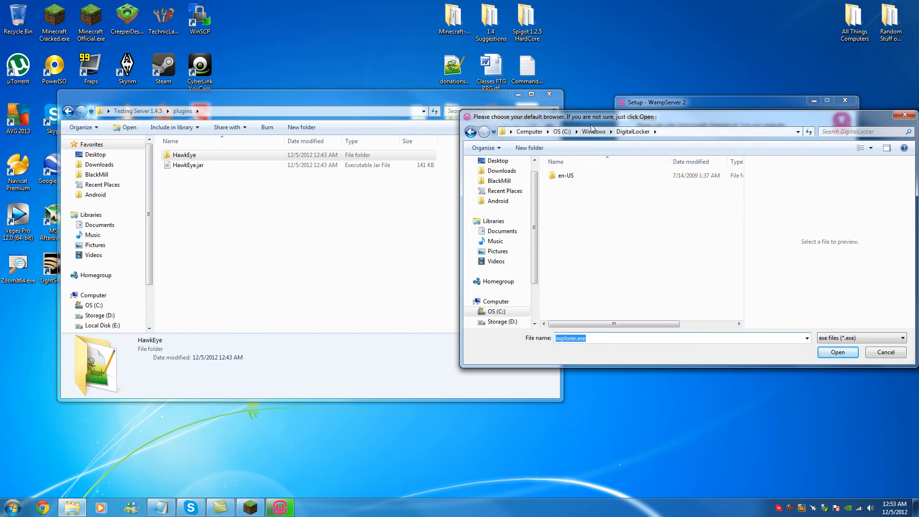
click(594, 131)
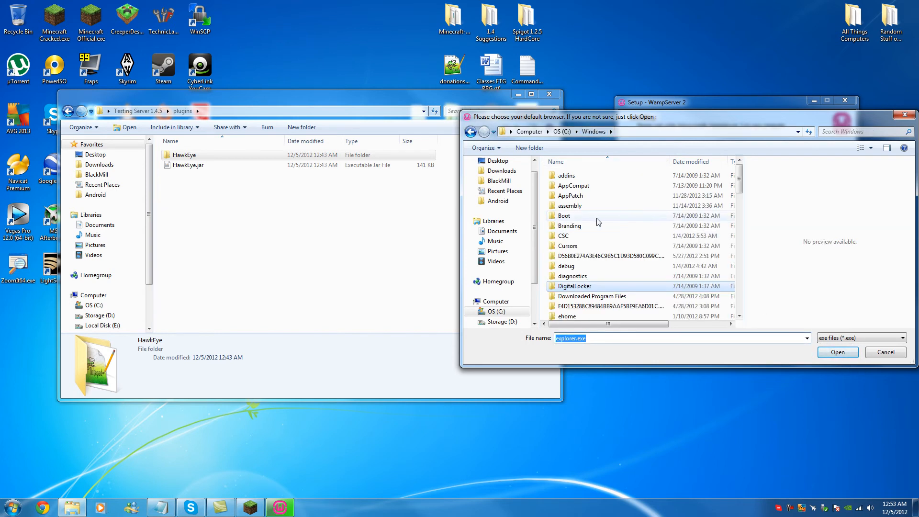
scroll(down, 3)
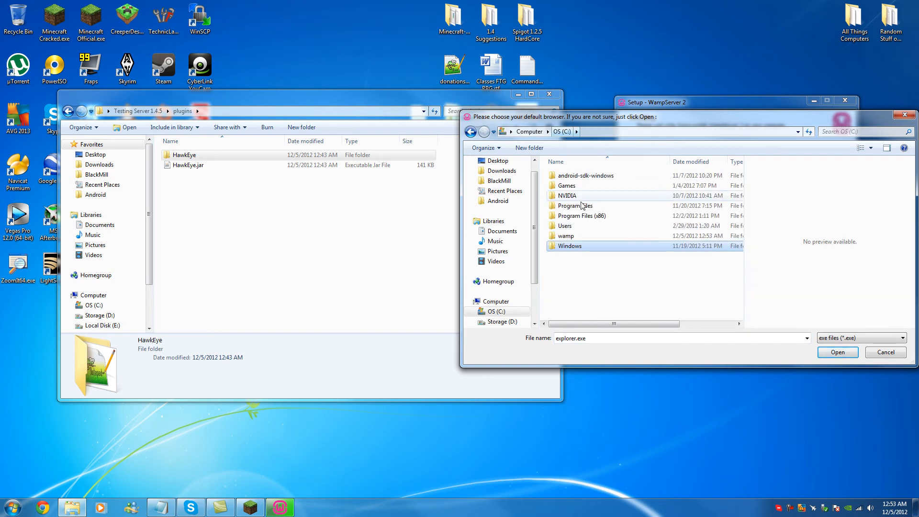
double_click(582, 216)
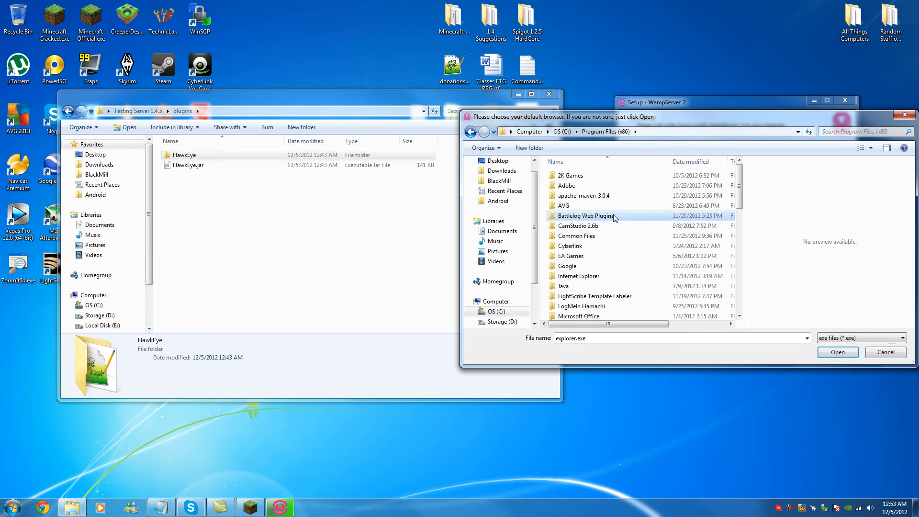
scroll(down, 3)
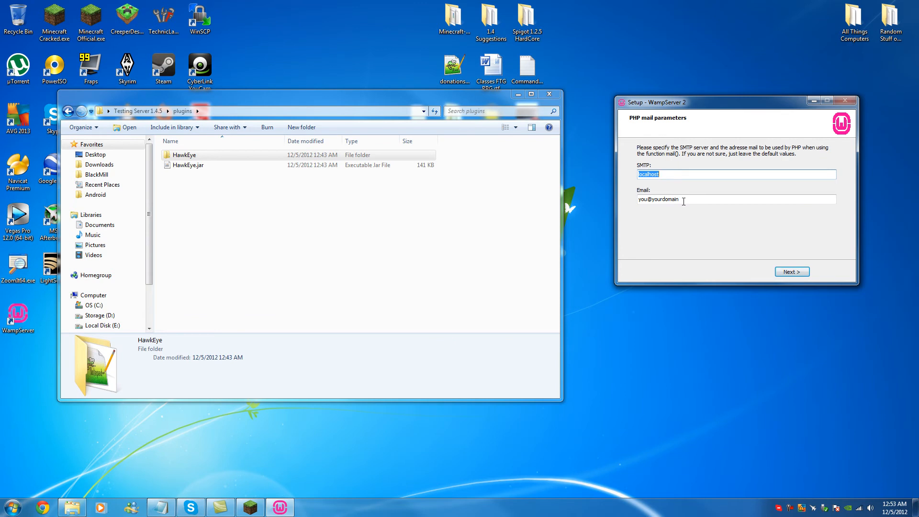
- Open the HawkEye plugin folder and load its config.yml into Notepad++
click(185, 155)
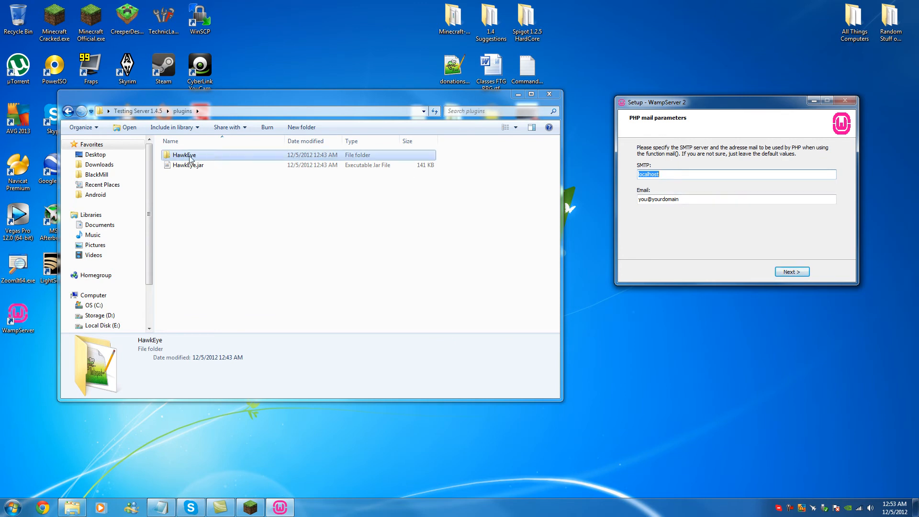
double_click(184, 155)
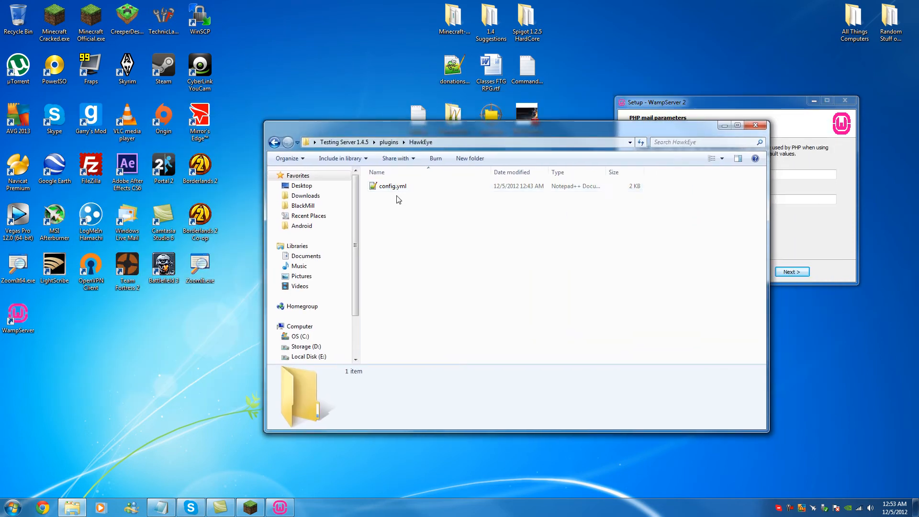
click(390, 186)
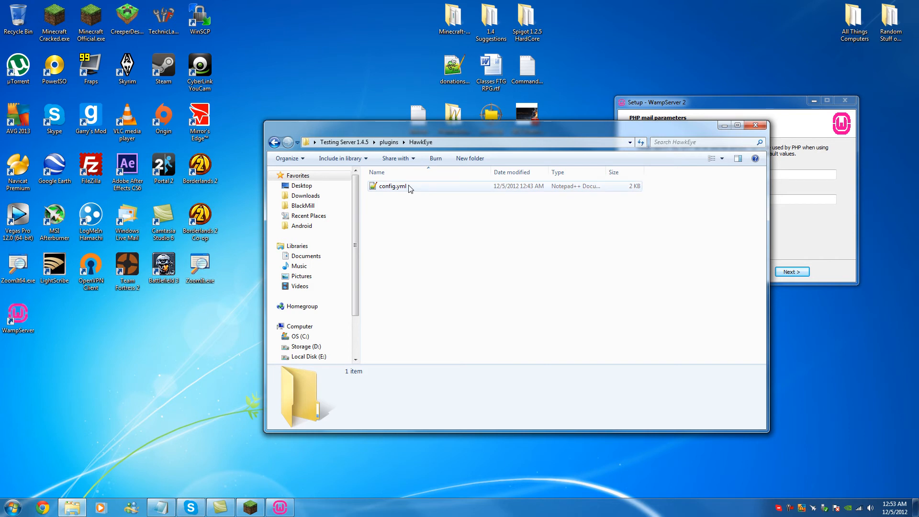
click(392, 186)
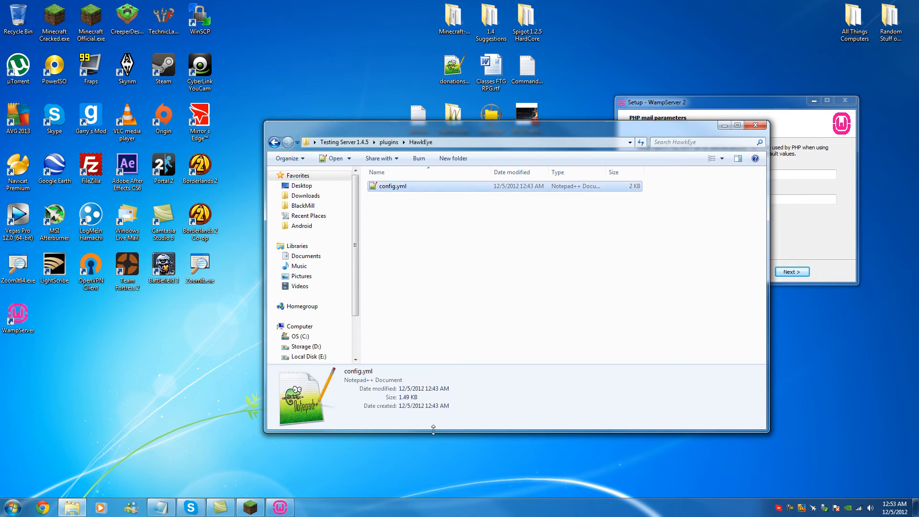
double_click(393, 185)
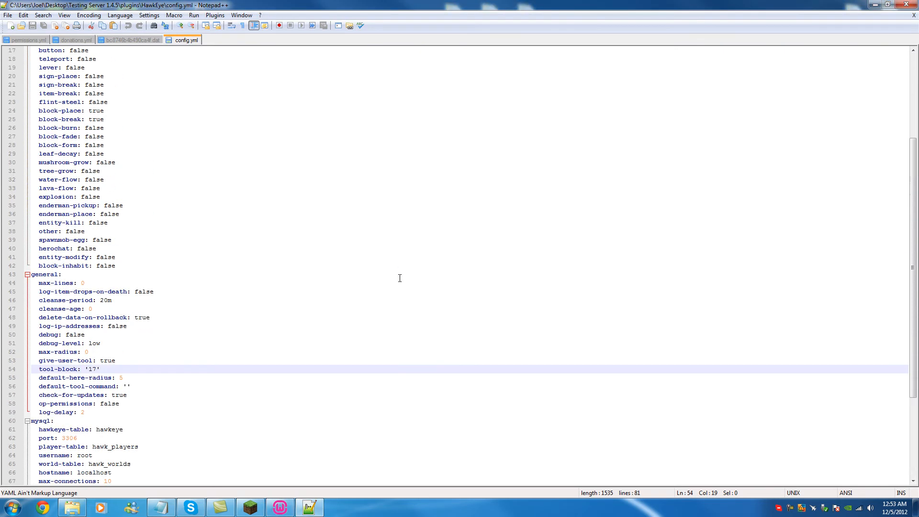
- Set log-ip-addresses to true in HawkEye's config.yml
scroll(up, 3)
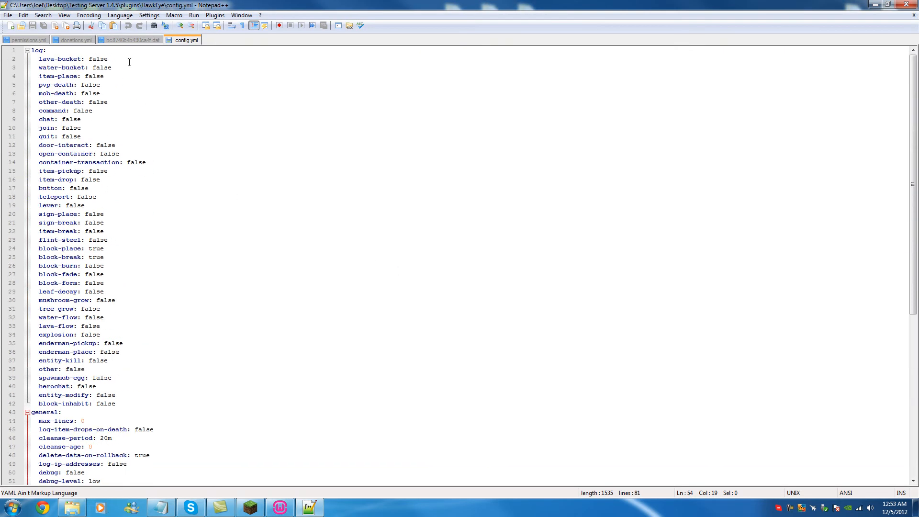
click(90, 394)
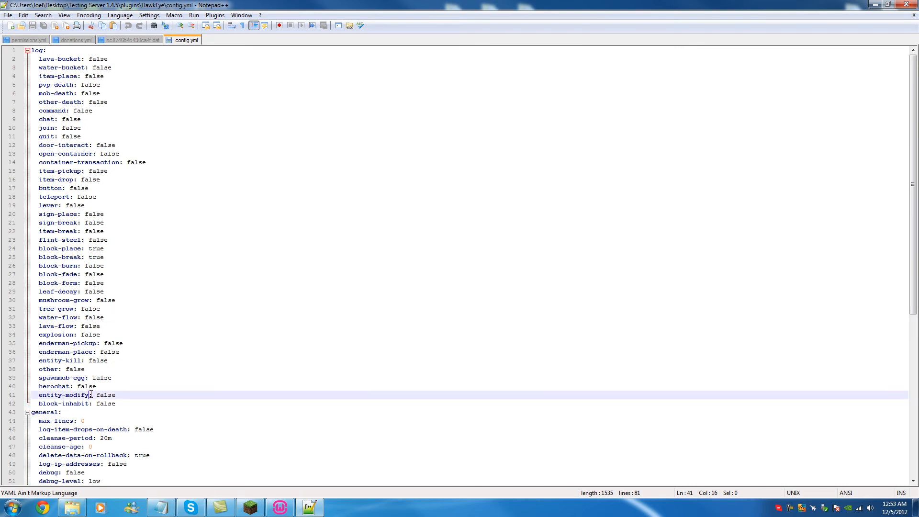
mouse_move(119, 257)
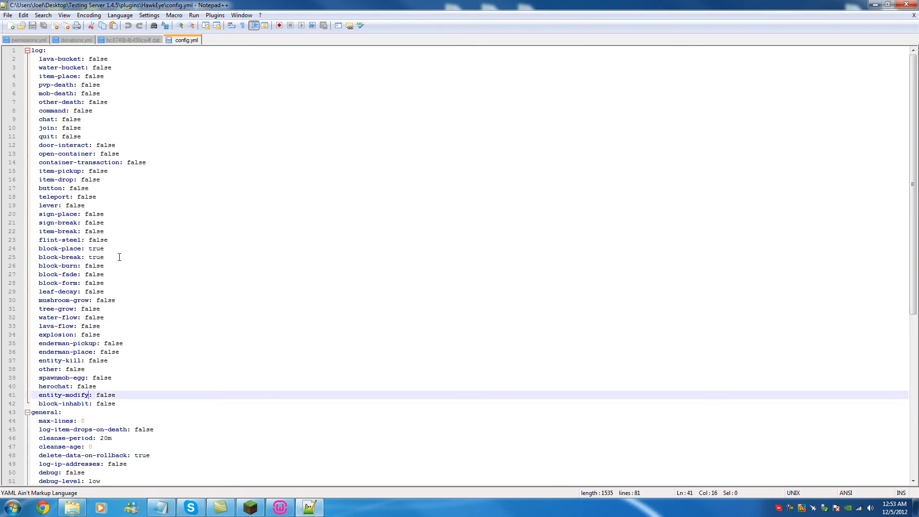
scroll(down, 3)
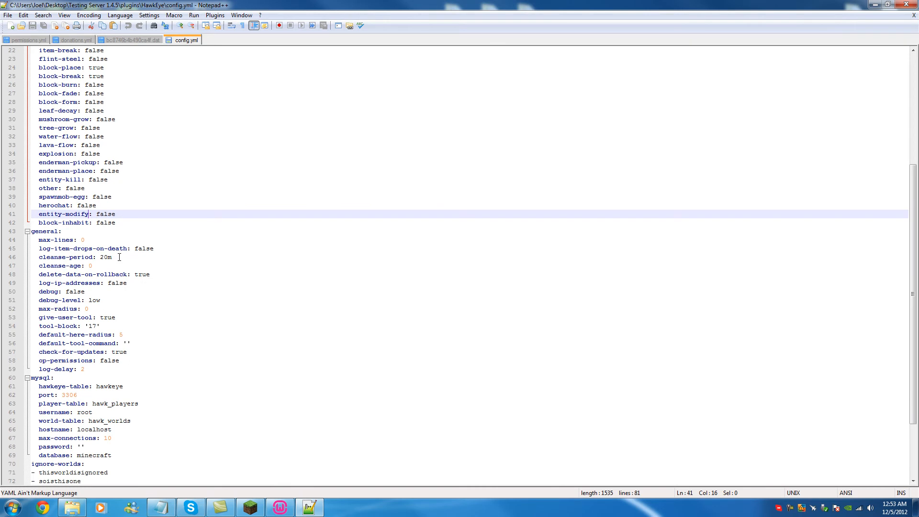
scroll(down, 3)
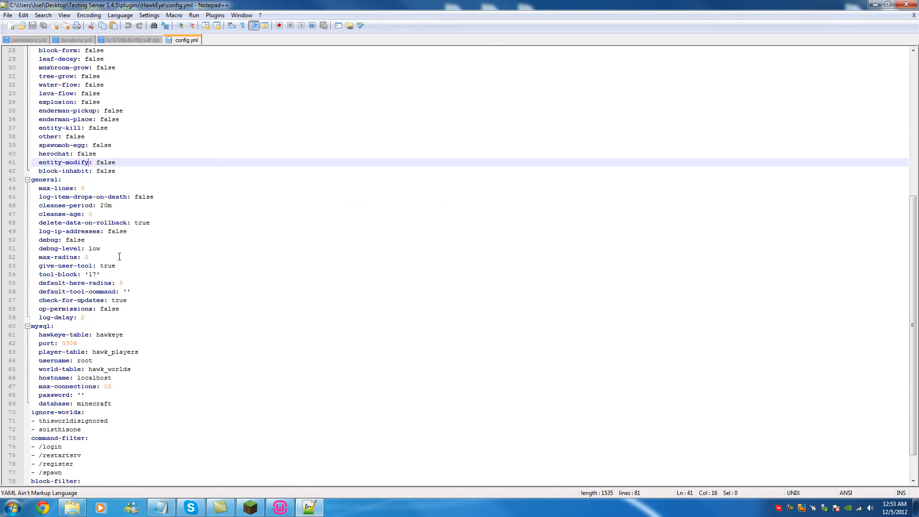
scroll(down, 3)
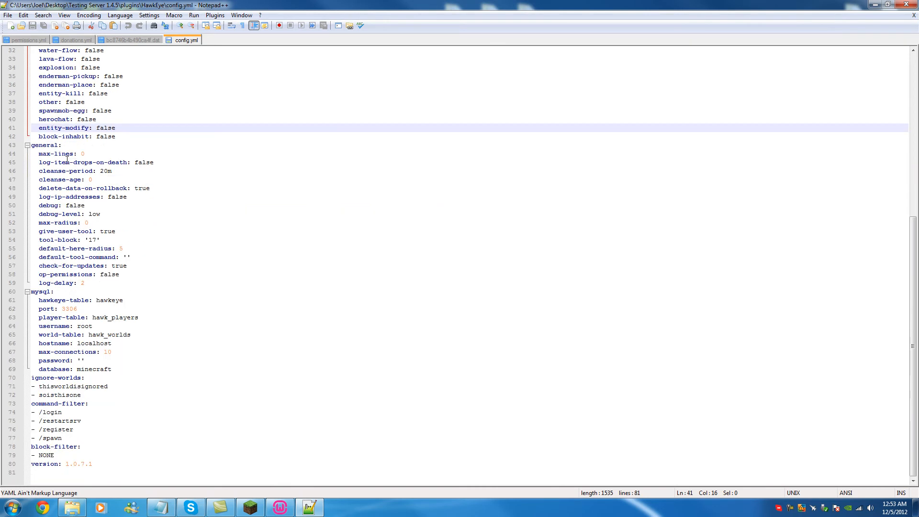
click(84, 153)
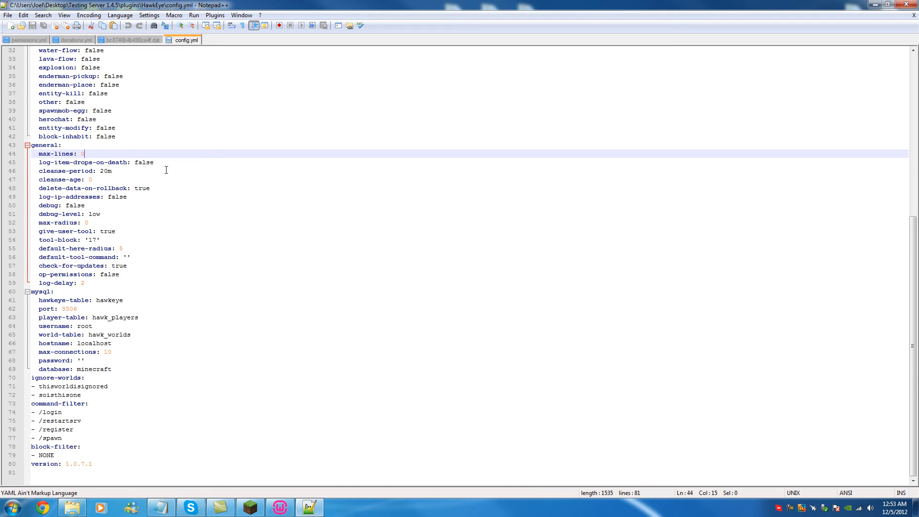
mouse_move(151, 162)
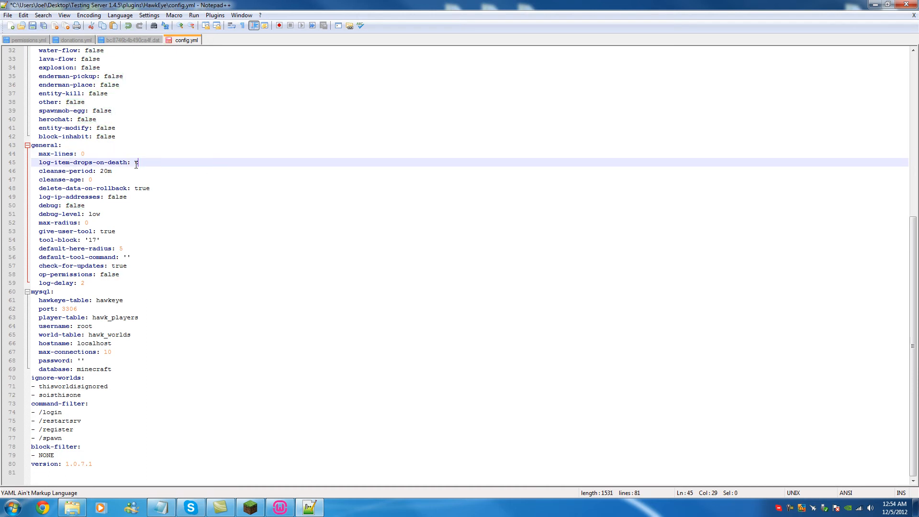
text(true)
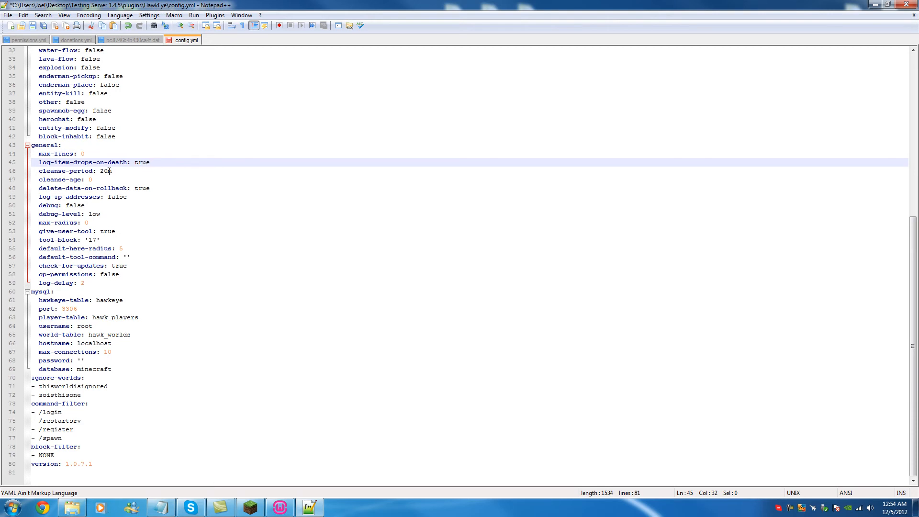
text(m)
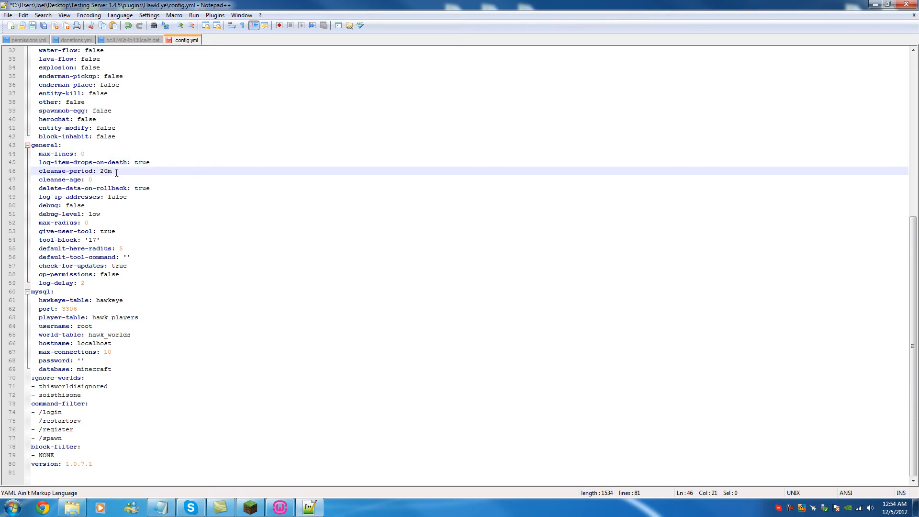
- Set delete-data-on-rollback to false and review the remaining general settings
click(91, 179)
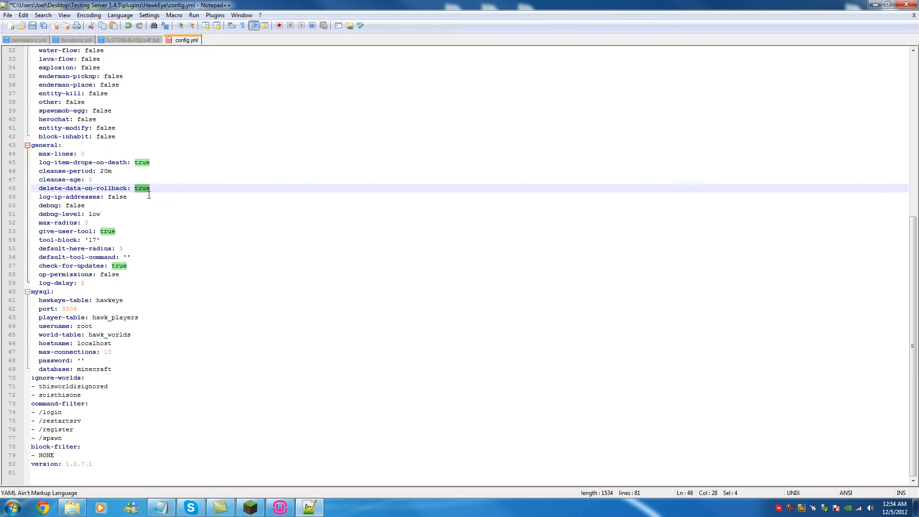
text(false)
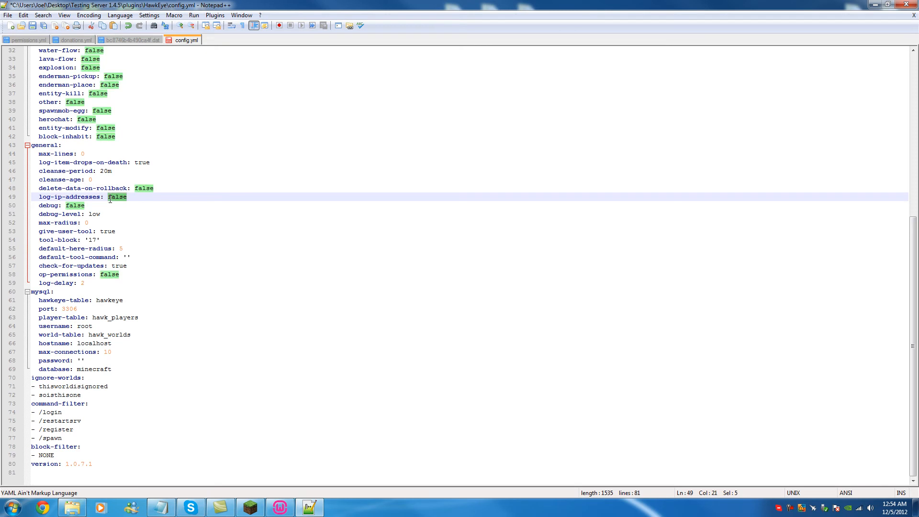
text(true)
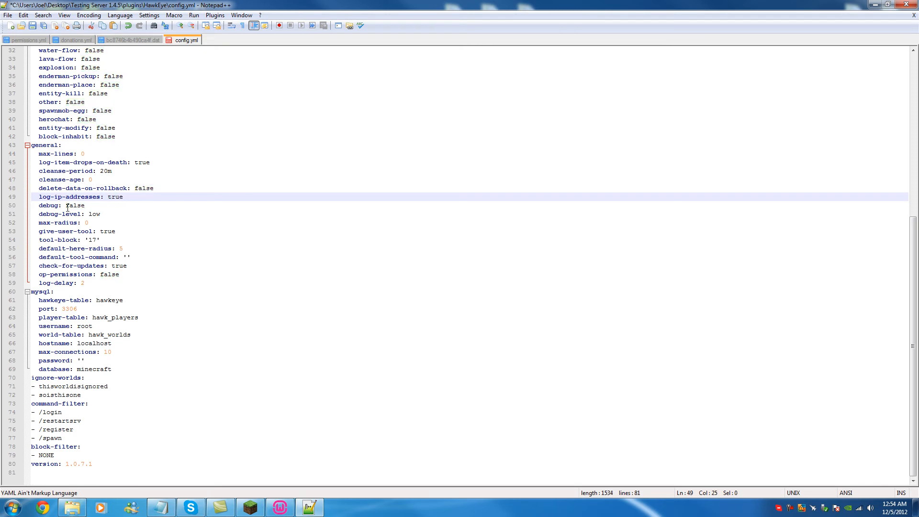
click(94, 223)
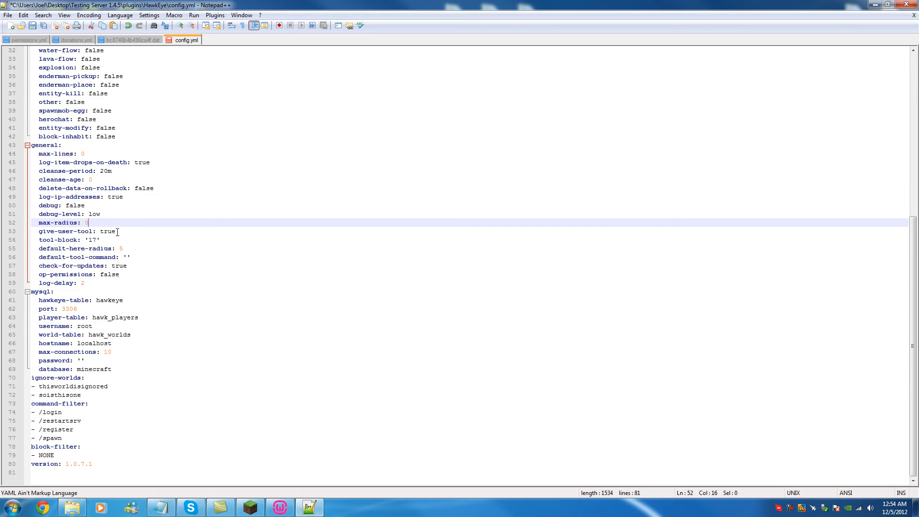
mouse_move(122, 232)
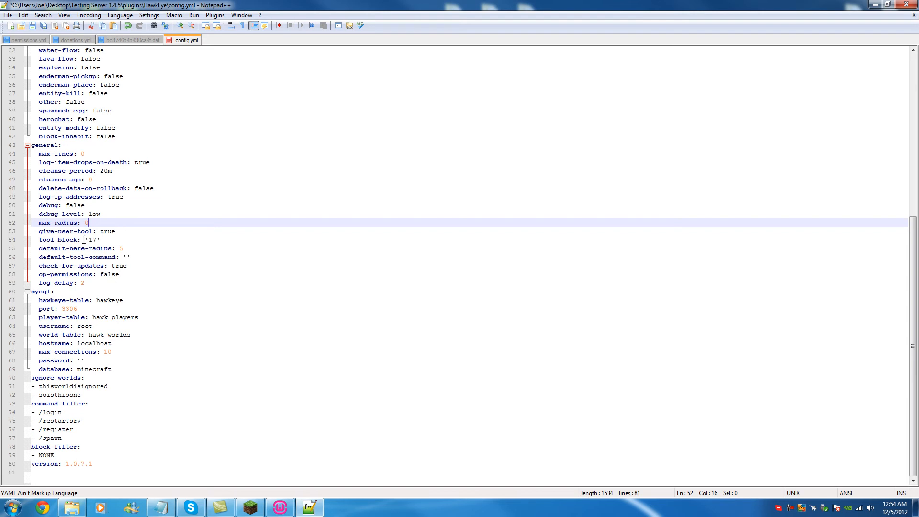
click(174, 242)
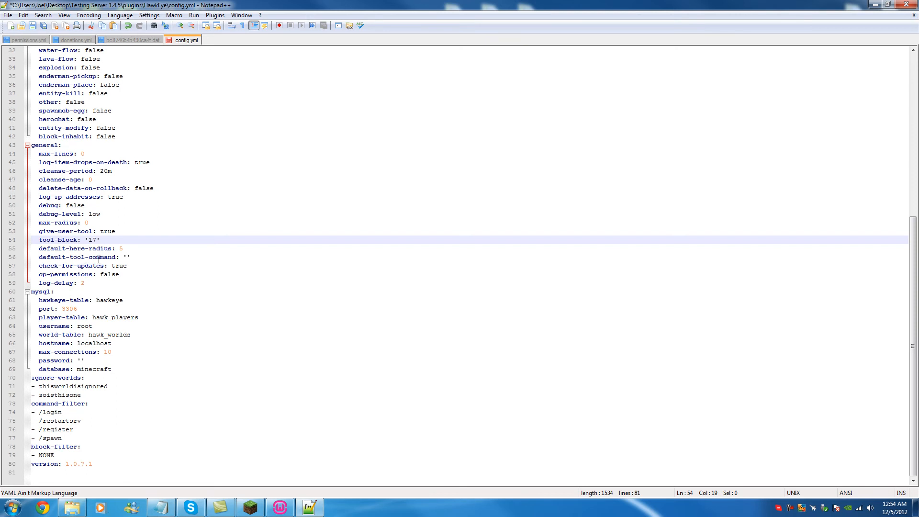
click(70, 265)
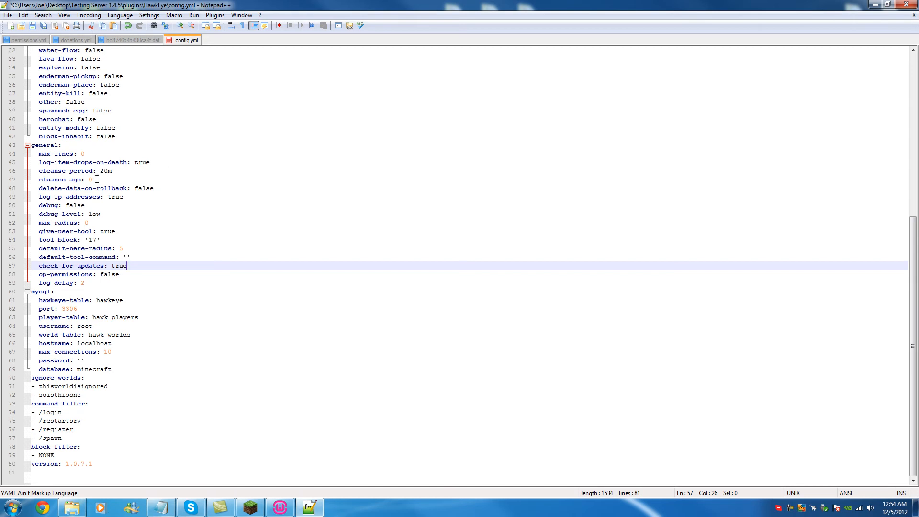
click(69, 179)
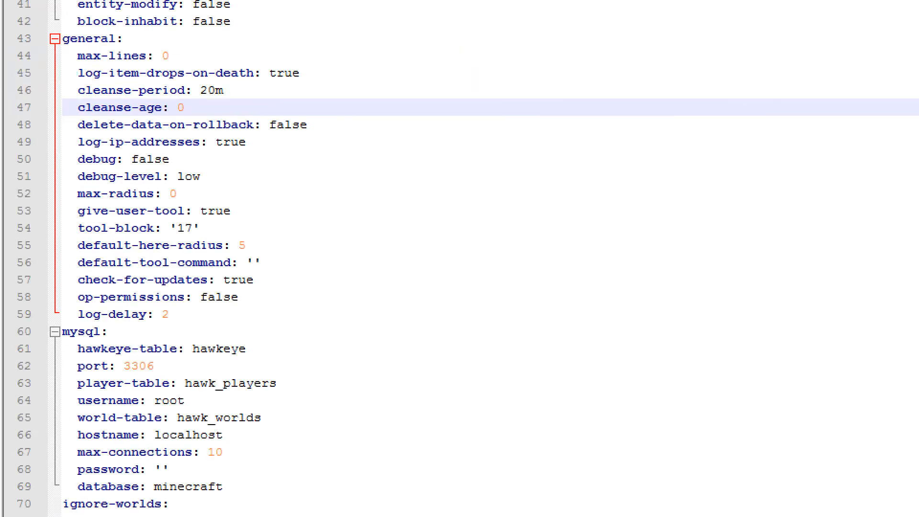
scroll(down, 3)
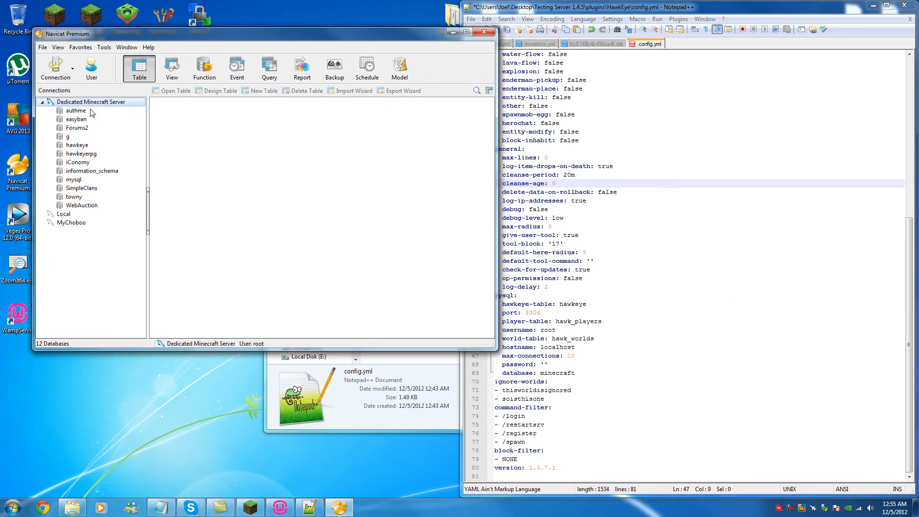
mouse_move(92, 112)
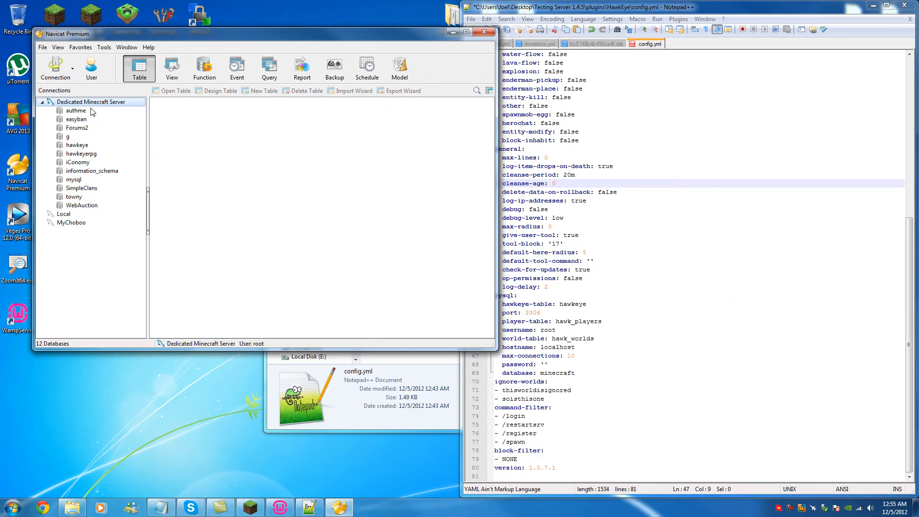
- Create a new database named testingdata on the Dedicated Minecraft Server connection
right_click(91, 170)
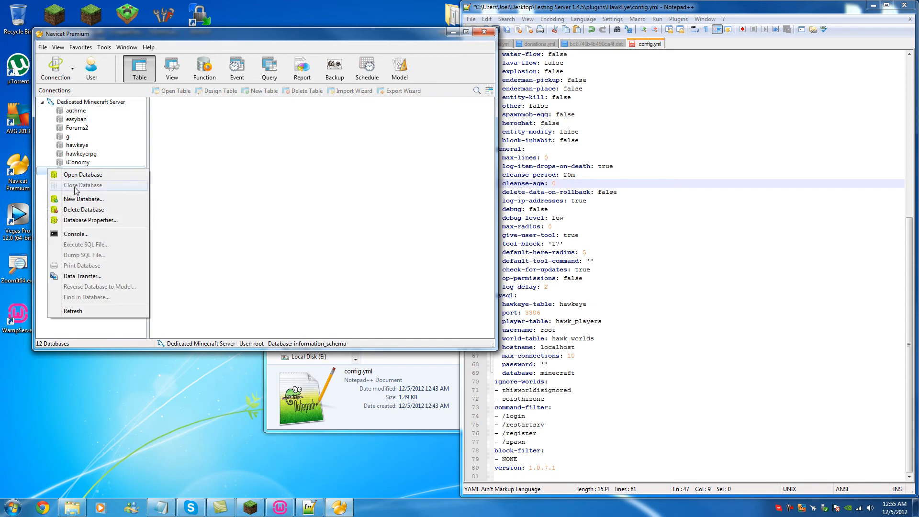
click(83, 199)
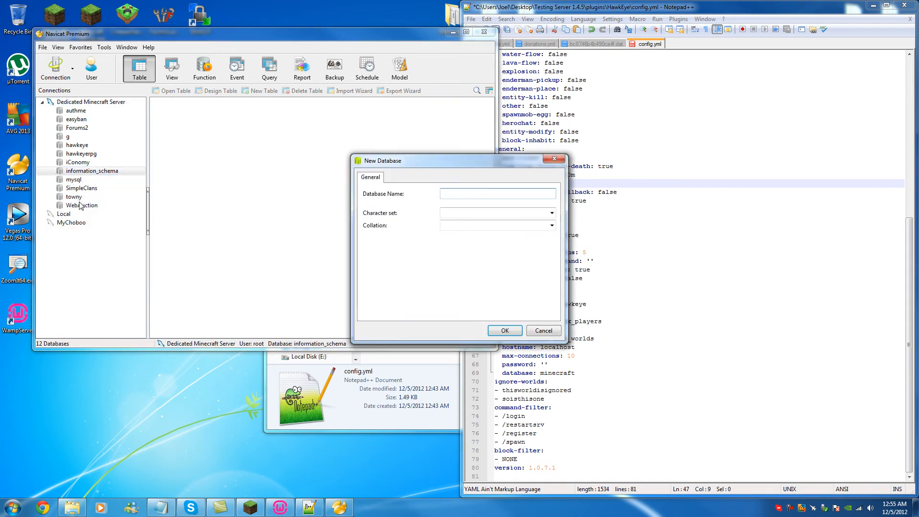
text(testingdat)
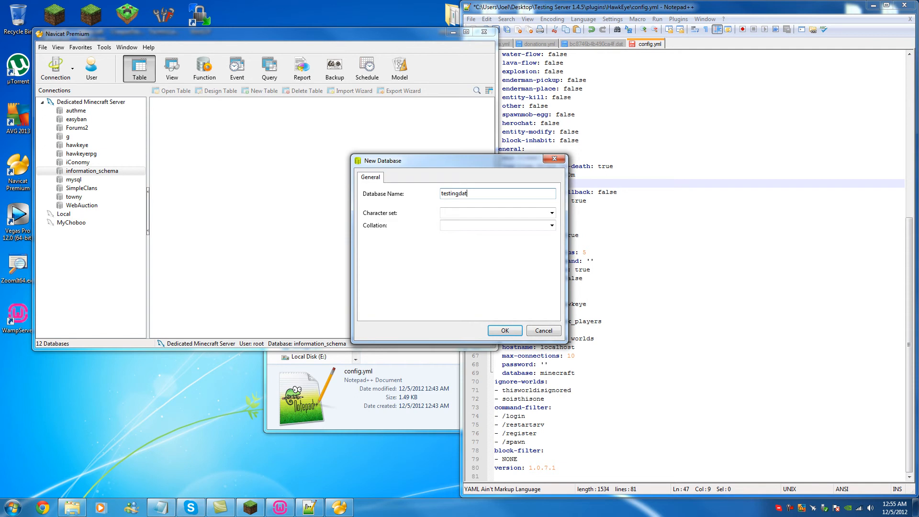
click(503, 331)
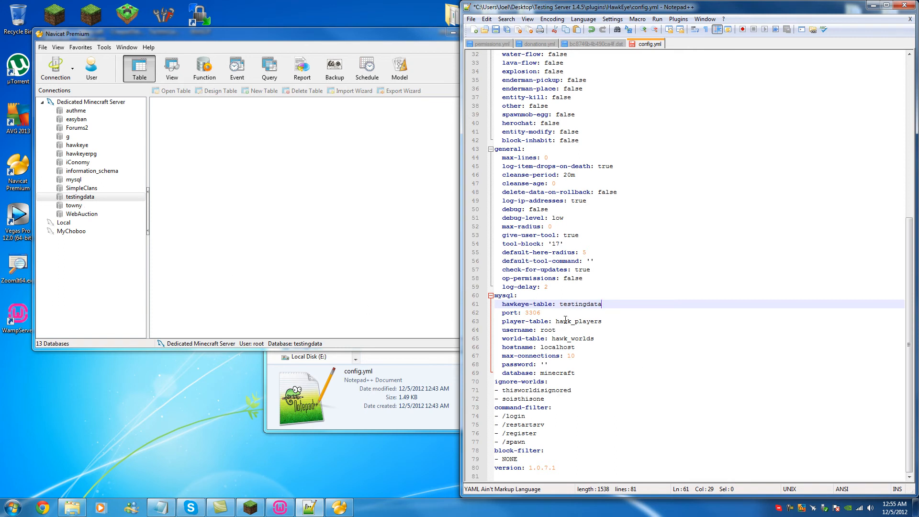
- In config.yml keep hawkeye-table as hawkeye and change database: from minecraft to testingdata
text(hawkeye)
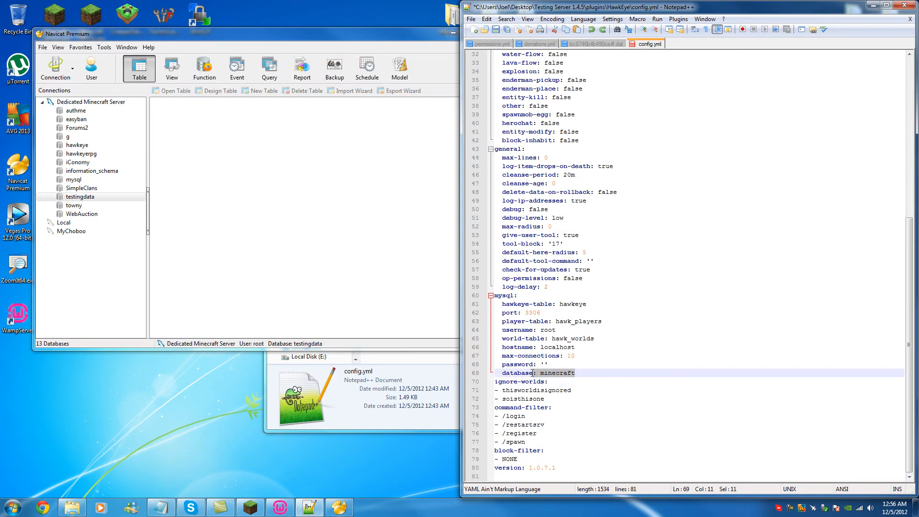
double_click(560, 373)
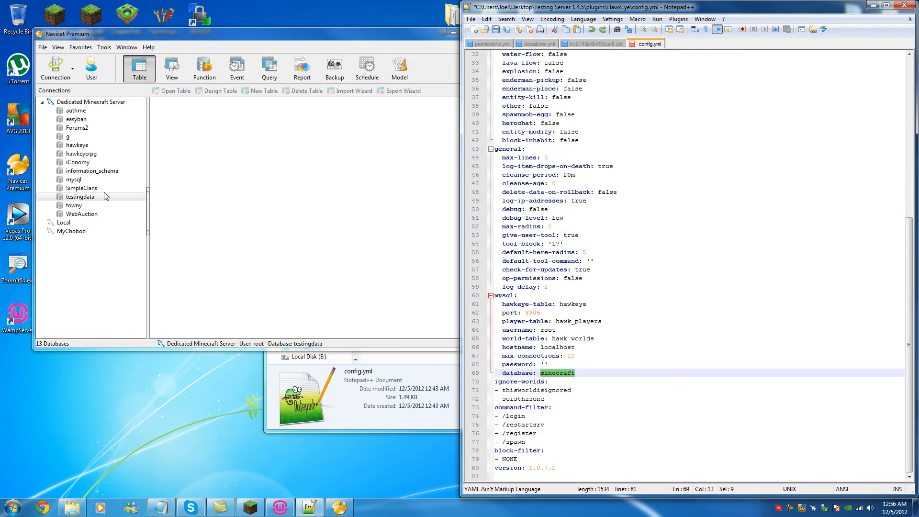
mouse_move(480, 373)
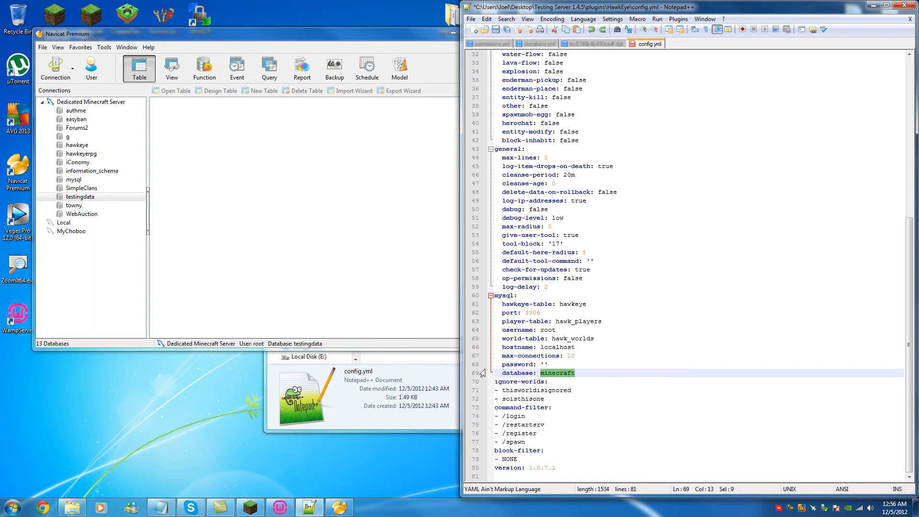
text(testingdata)
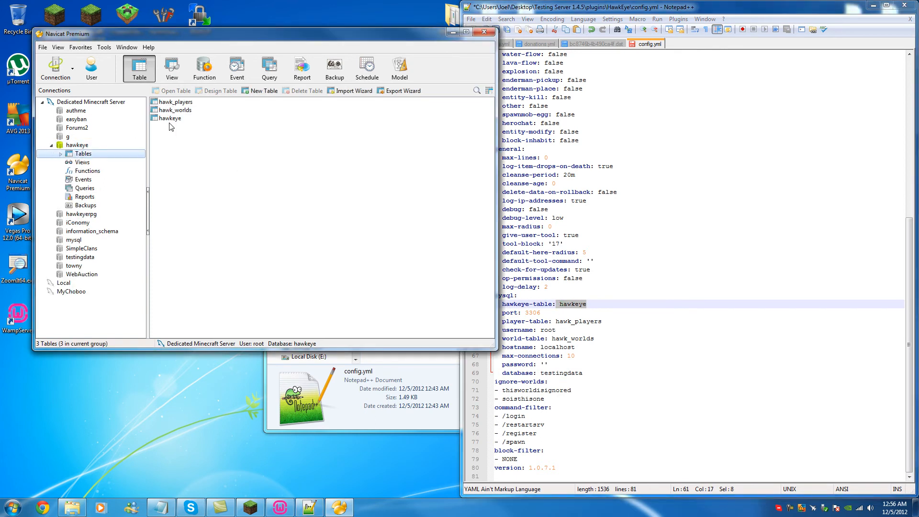
- Browse the hawkeye database's tables hawkeye and hawk_players and bring up its context actions
click(170, 118)
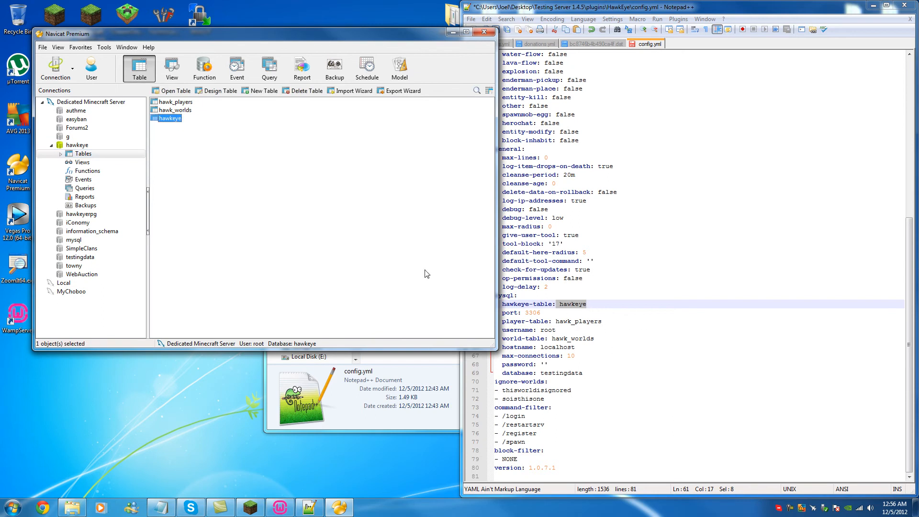
click(175, 101)
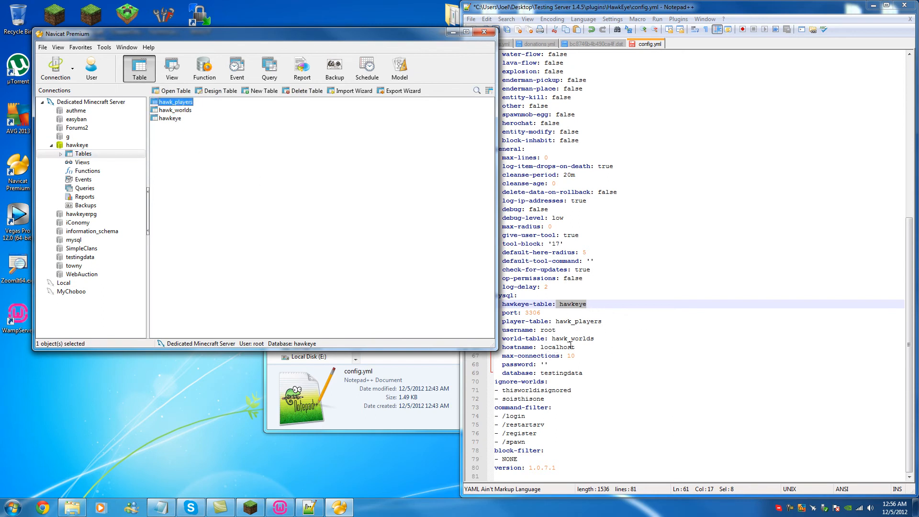
click(176, 109)
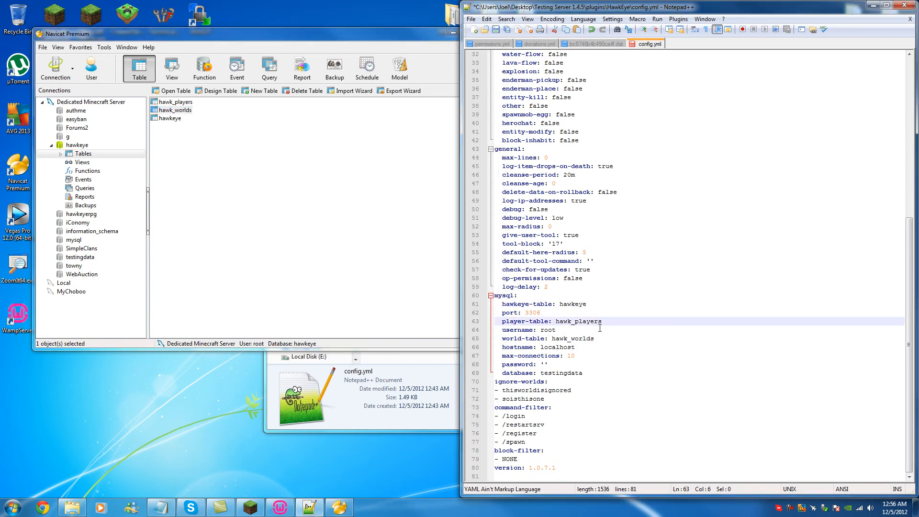
mouse_move(156, 153)
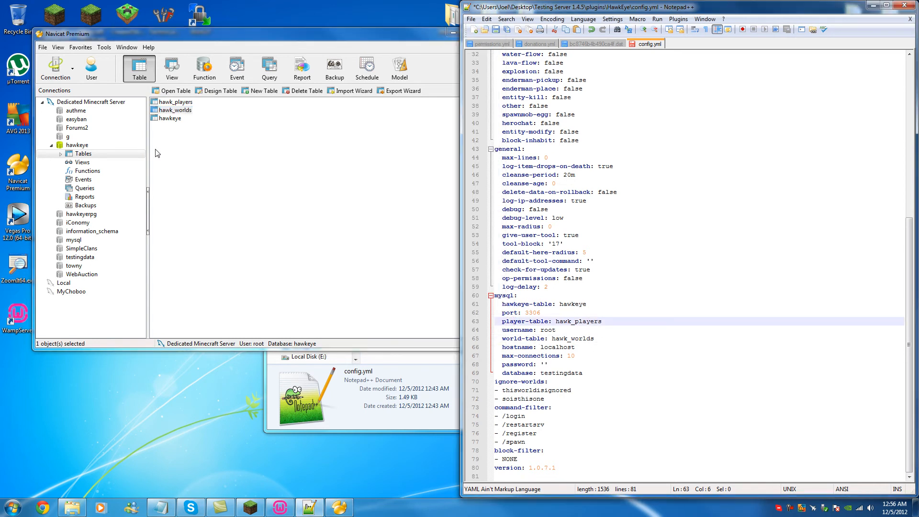
right_click(76, 144)
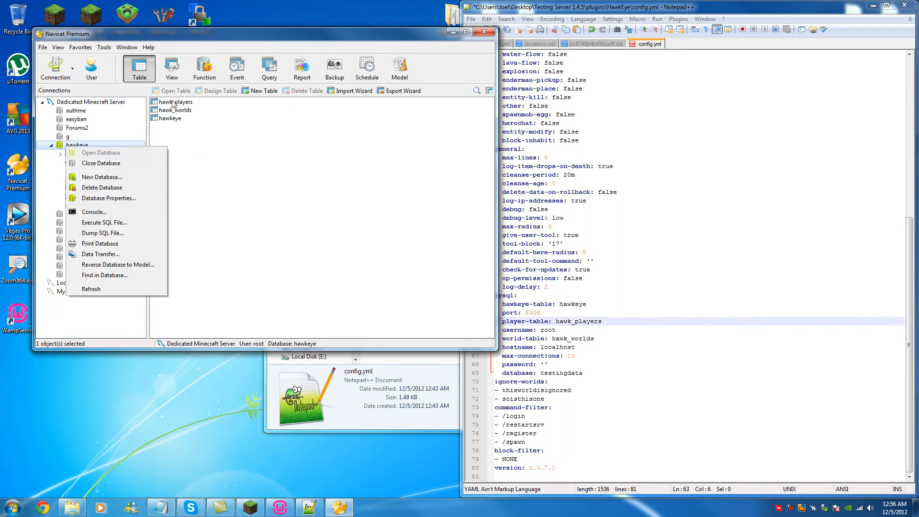
double_click(175, 102)
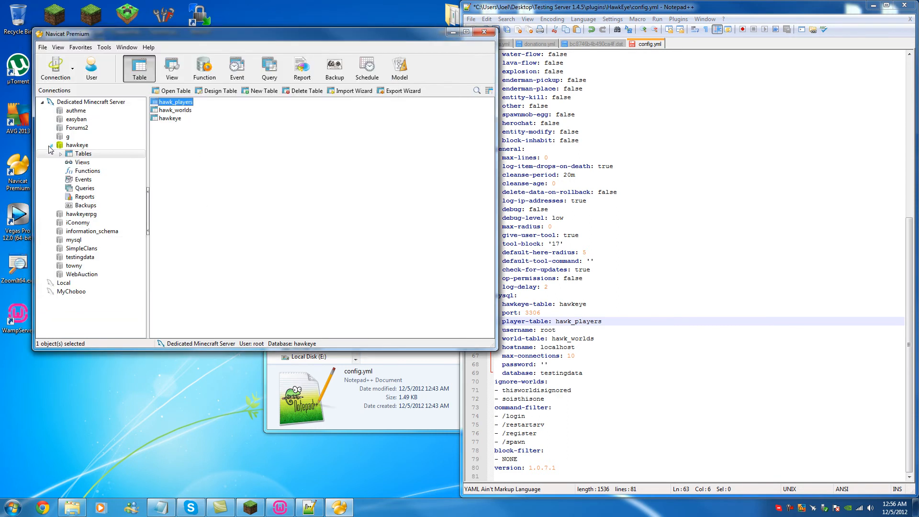
right_click(76, 146)
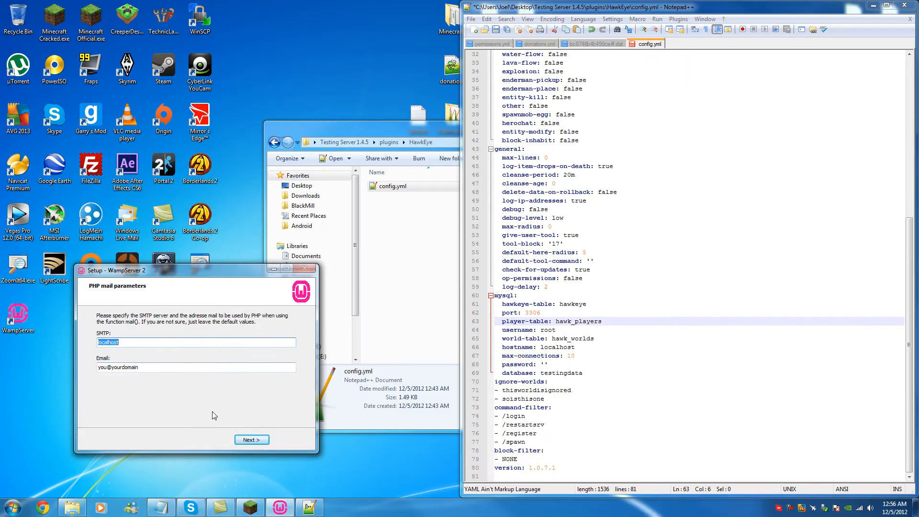
- Accept the default PHP mail settings and finish setup, launching WampServer 2
click(251, 440)
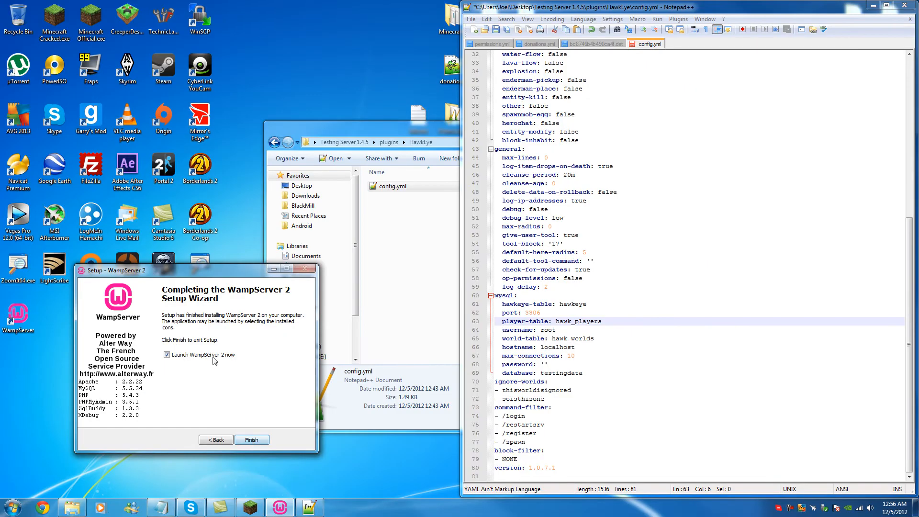
click(252, 440)
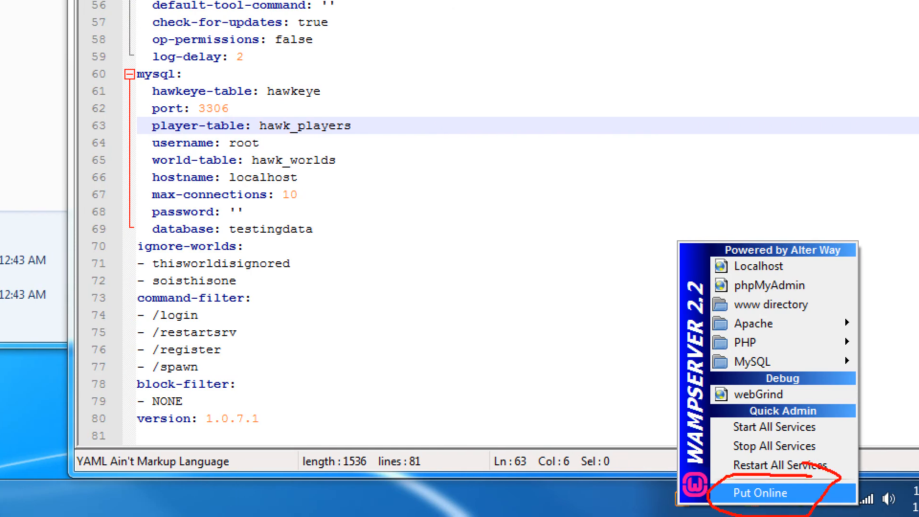
- Try Put Online from the tray and dismiss the 'service has not been started' error
click(758, 492)
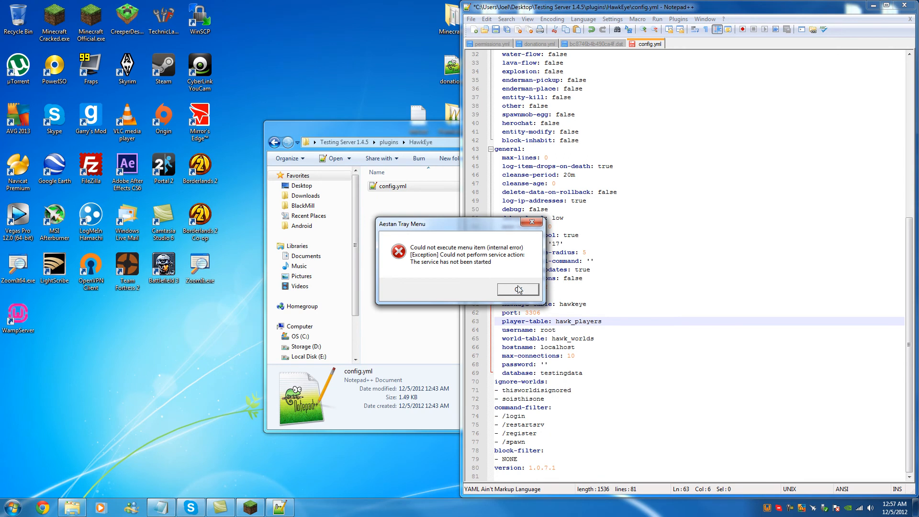
click(516, 289)
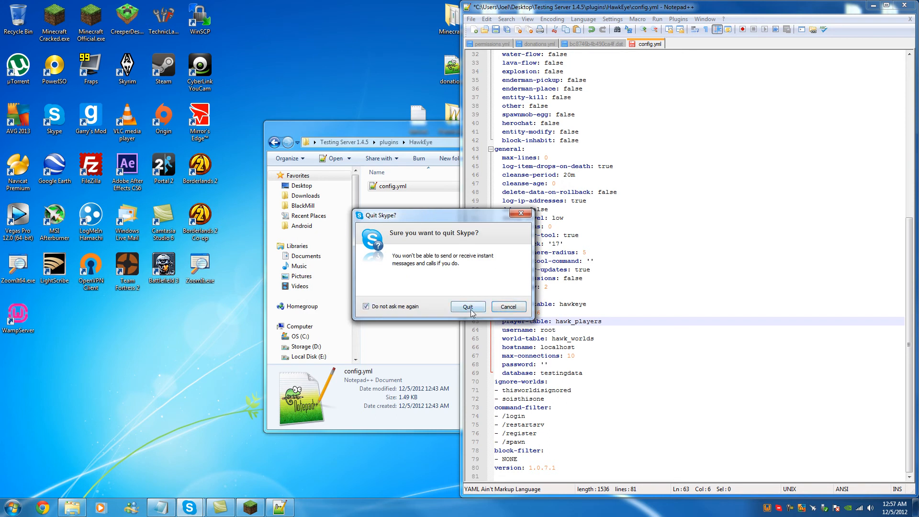
- Quit Skype, dismiss the error, restart all WampServer services and choose Put Online again
click(467, 306)
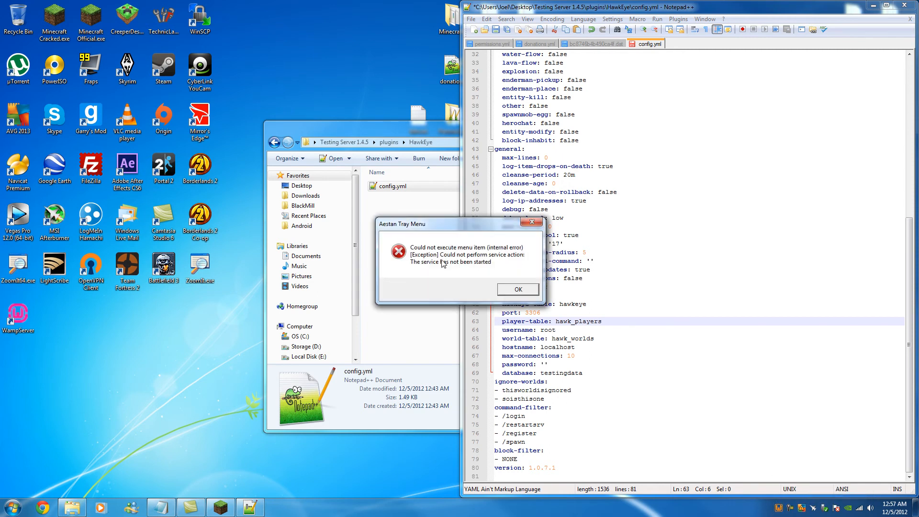
click(518, 289)
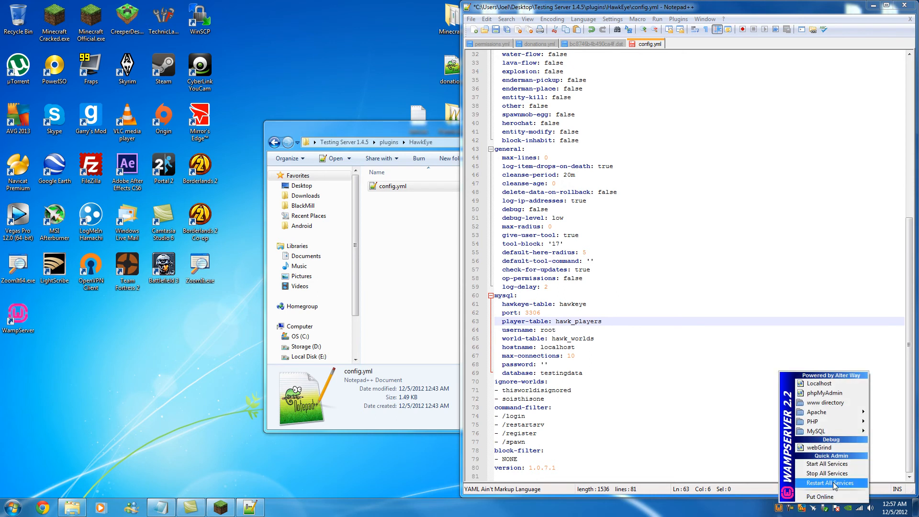
click(826, 483)
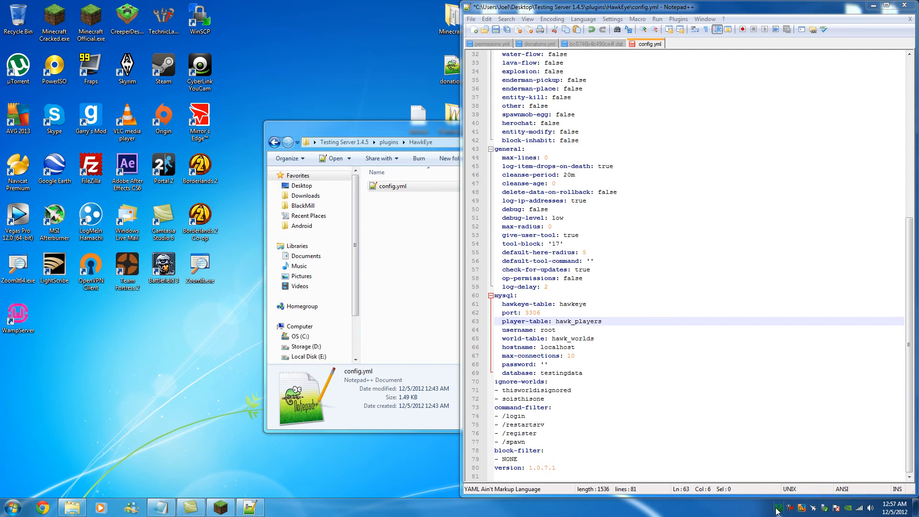
click(777, 507)
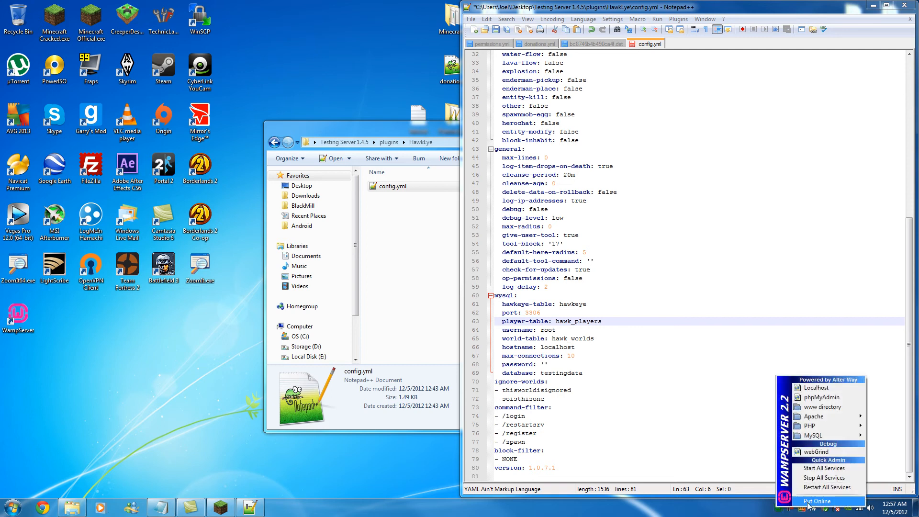
click(823, 501)
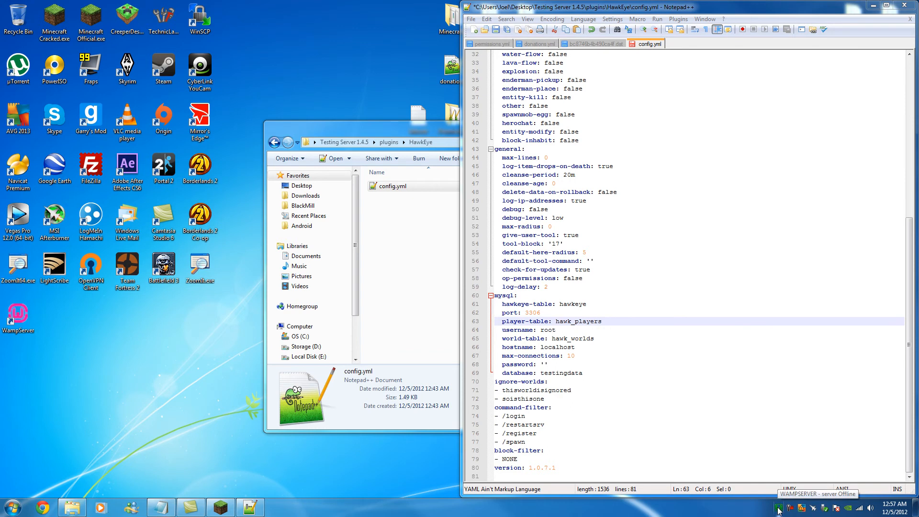
mouse_move(757, 511)
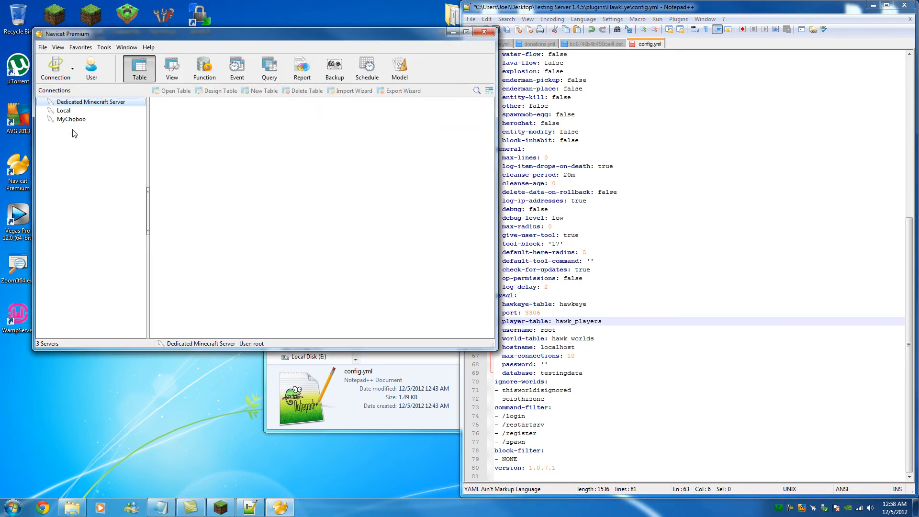
- Reopen the Dedicated Minecraft Server connection in Navicat, then close Navicat
double_click(64, 110)
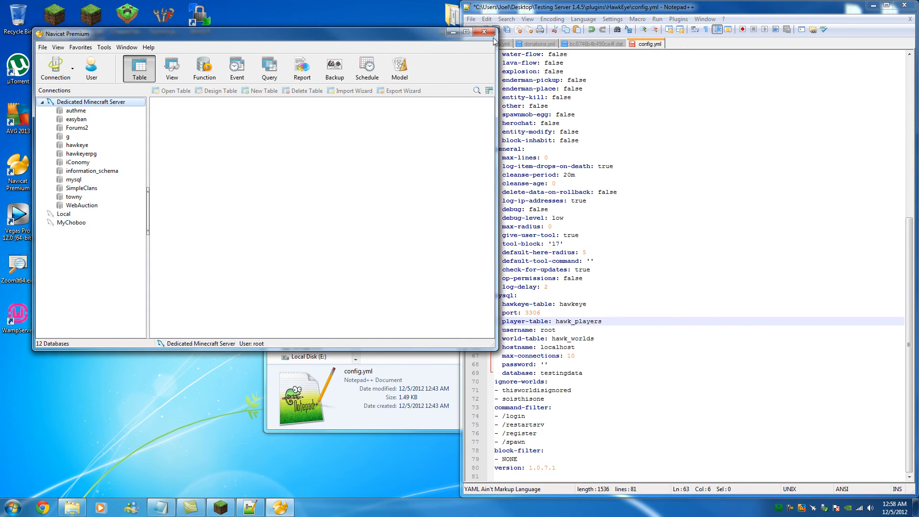
click(783, 507)
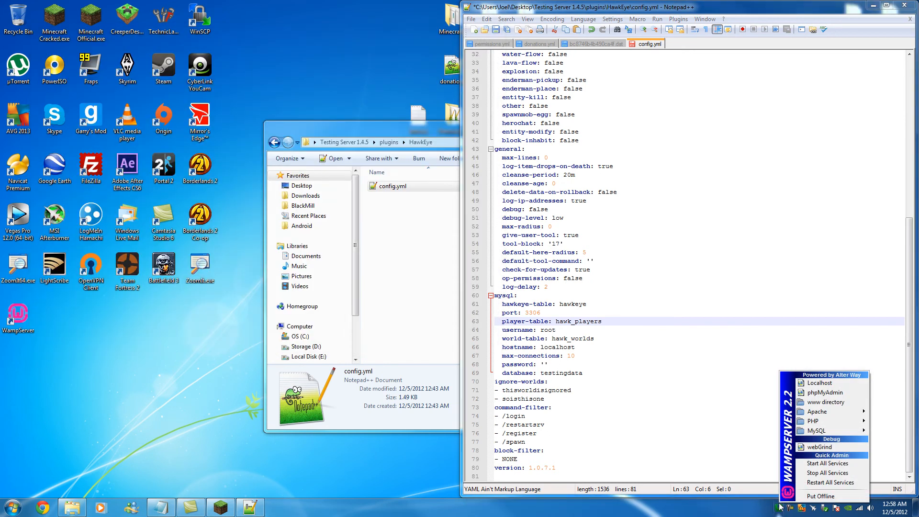
mouse_move(817, 383)
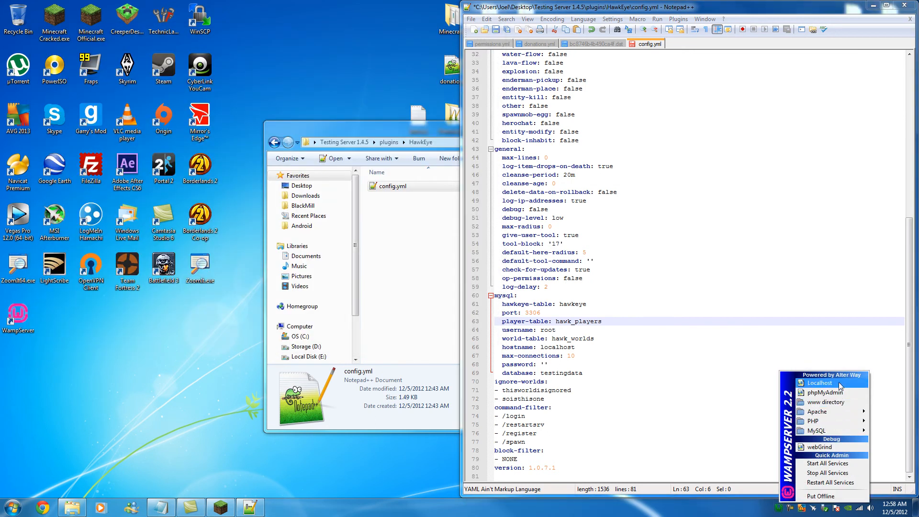
- Load the localhost homepage, close it, and bring up the local phpMyAdmin page from the tray menu
click(840, 382)
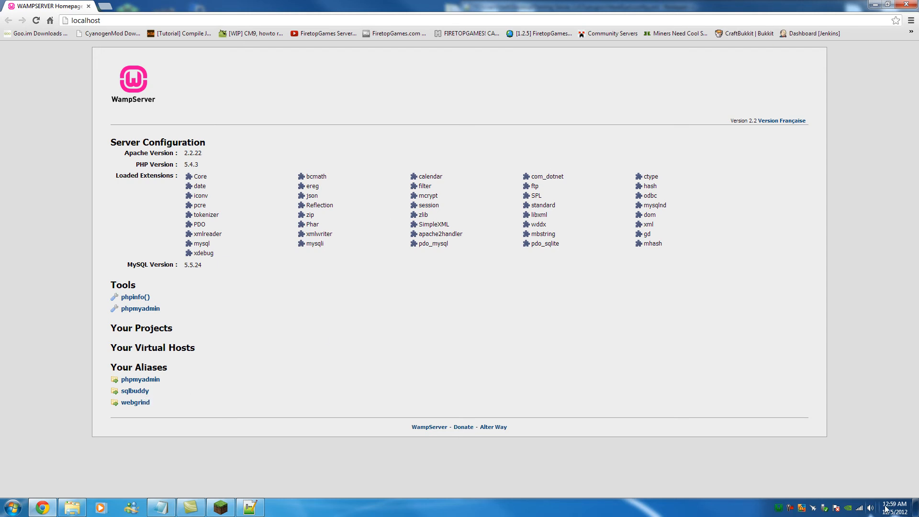
click(792, 508)
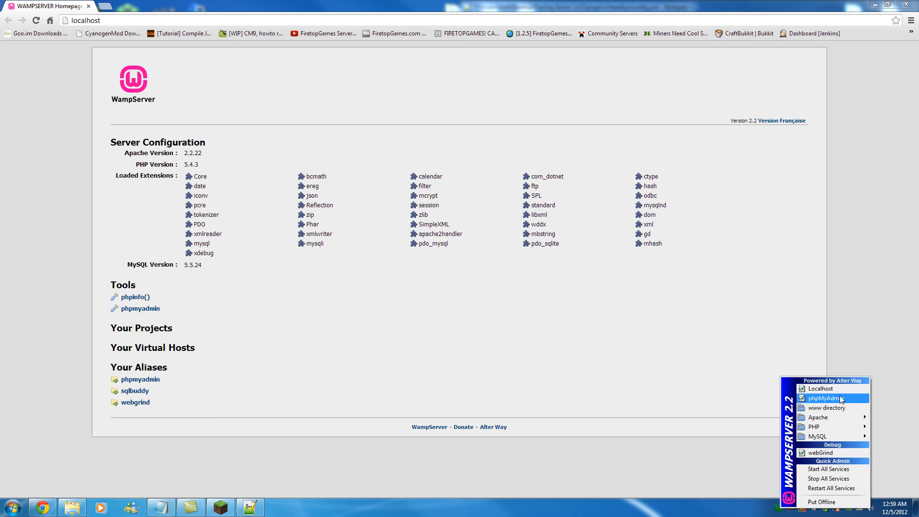
click(823, 398)
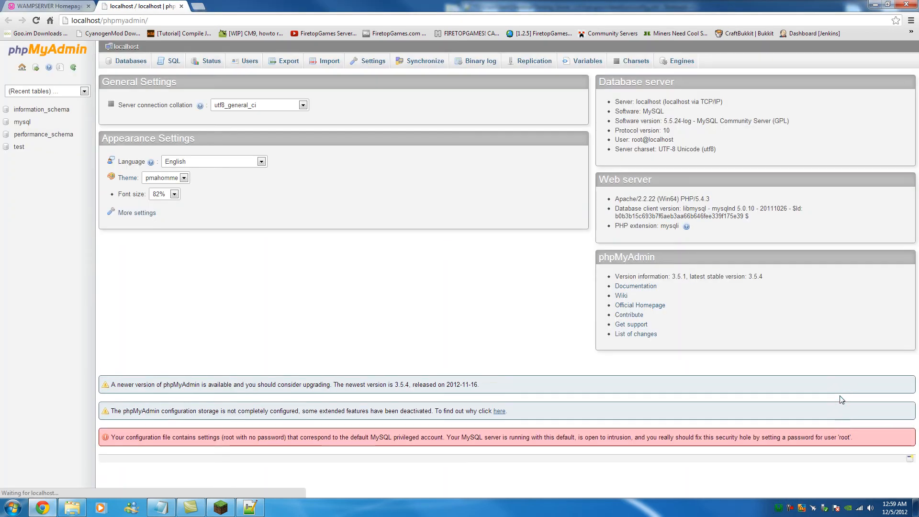
click(47, 6)
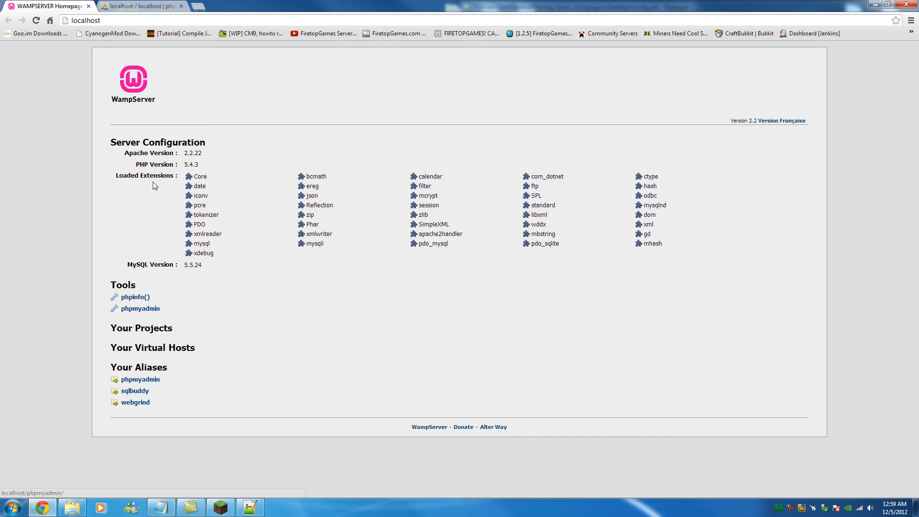
click(140, 308)
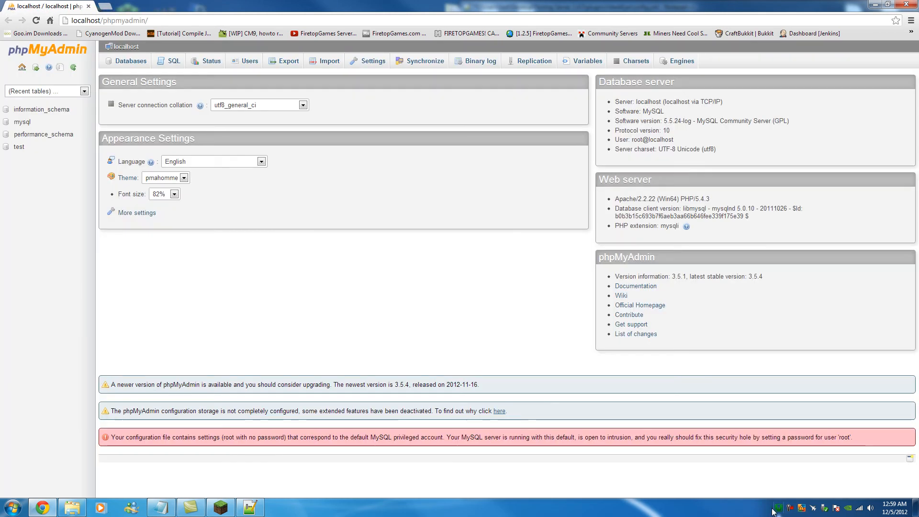
click(779, 507)
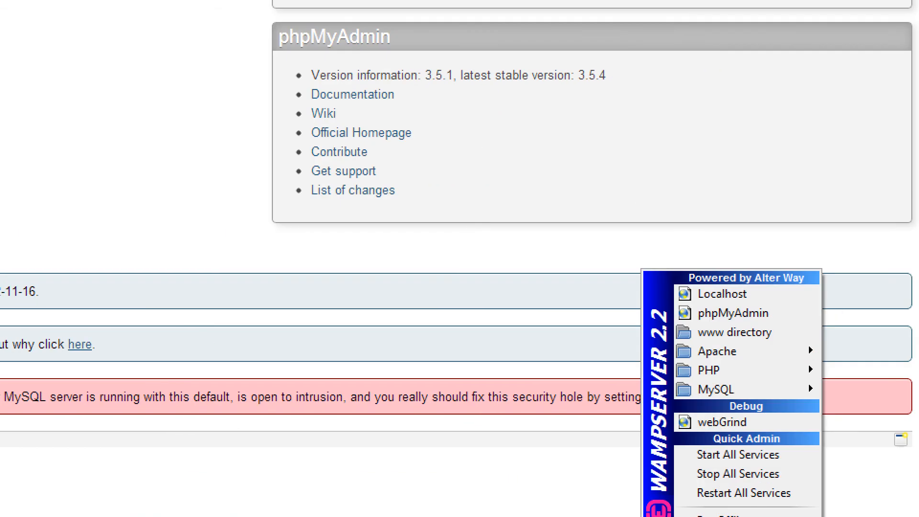
mouse_move(746, 319)
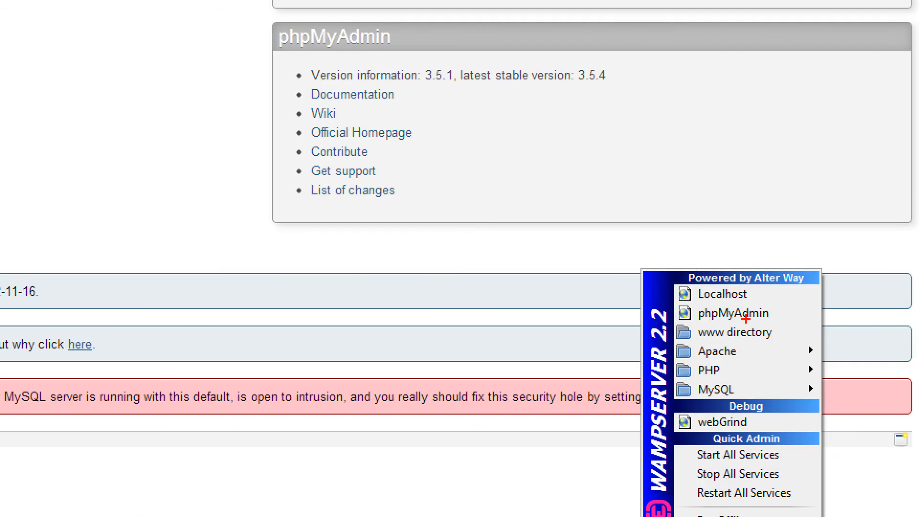
click(734, 312)
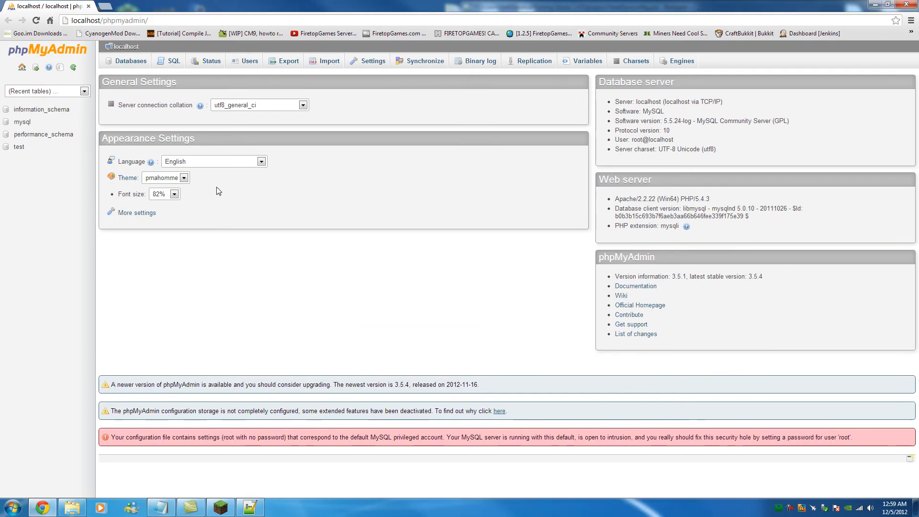
mouse_move(131, 61)
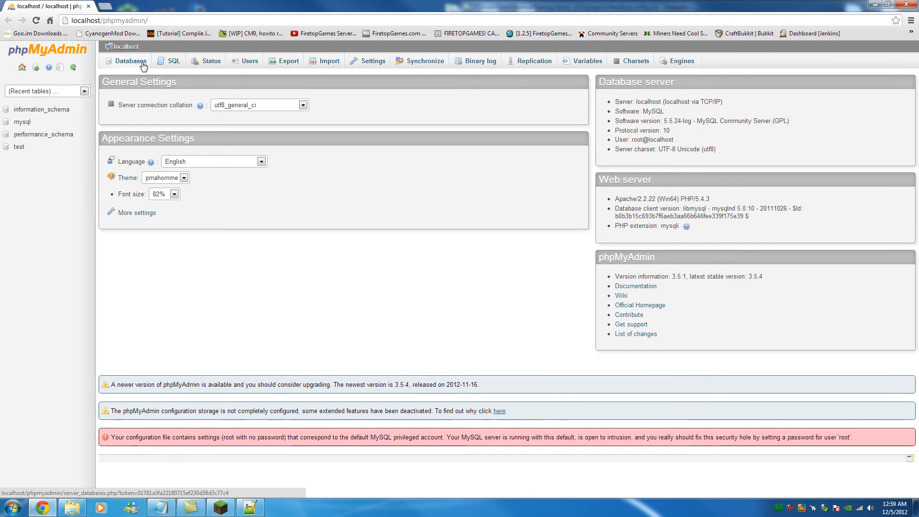
- In phpMyAdmin's Databases tab create a new database named hawkeyetest
click(131, 62)
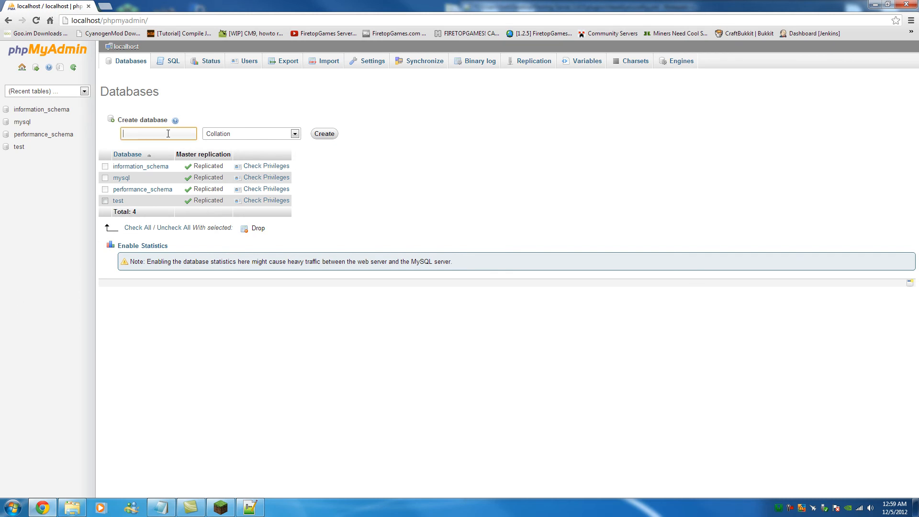
text(hawkeyetest)
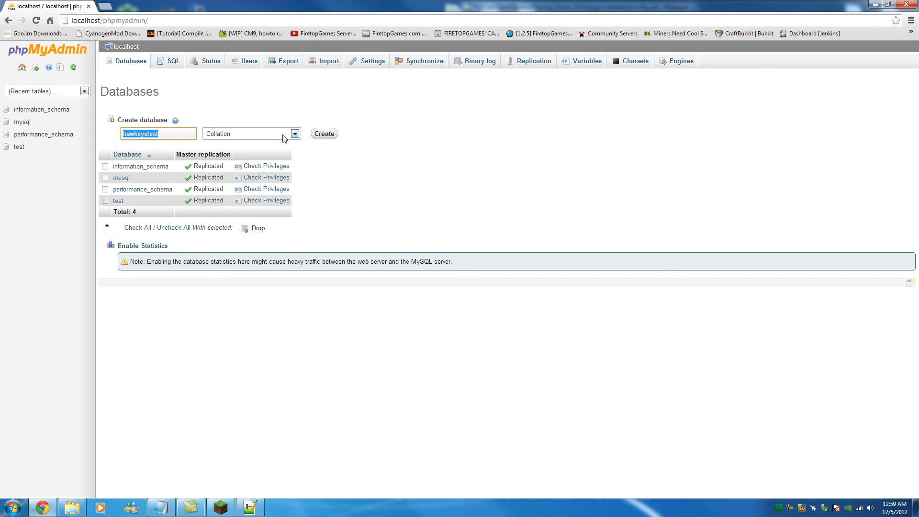
click(322, 134)
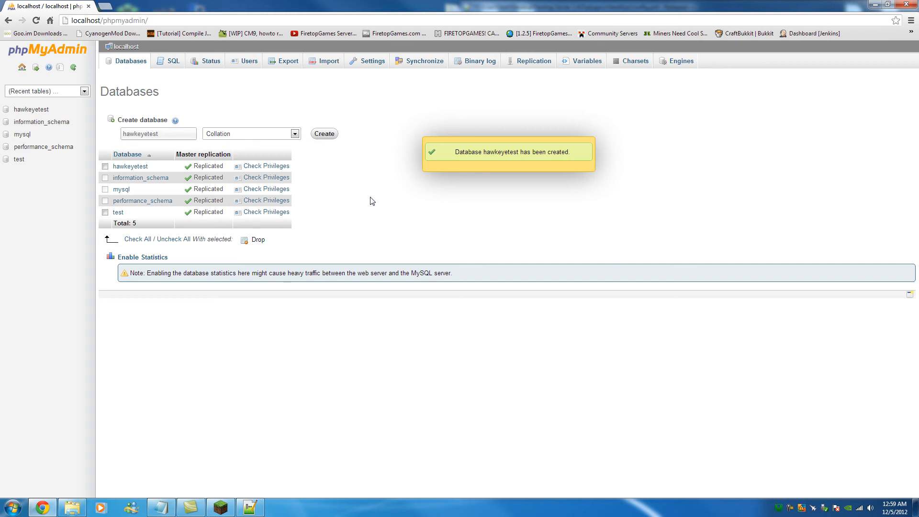
mouse_move(130, 166)
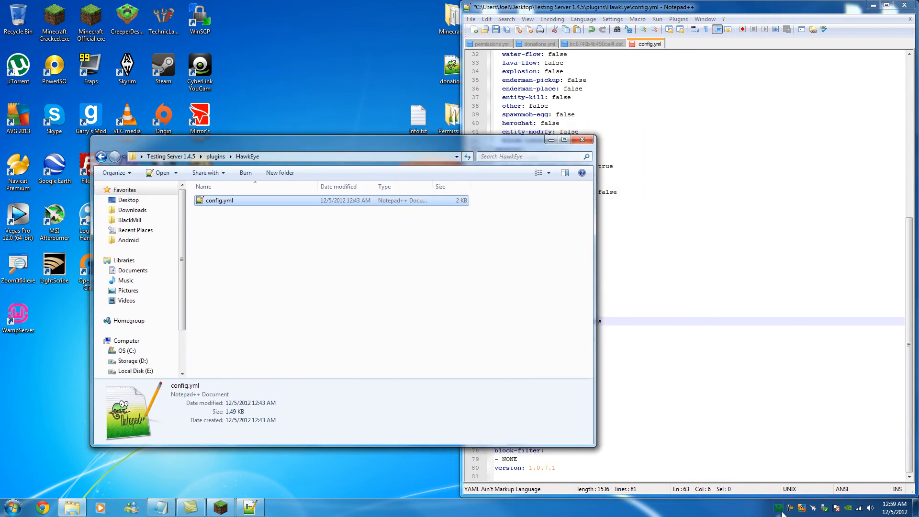
mouse_move(780, 507)
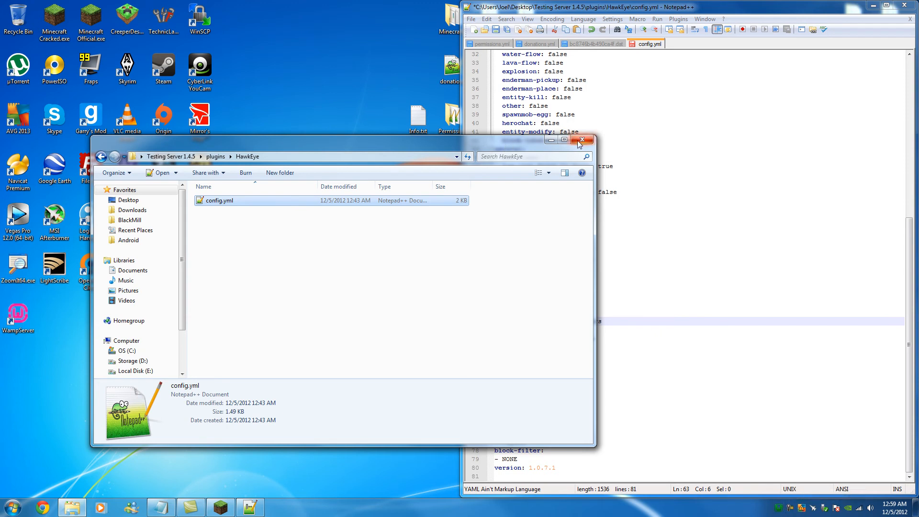
mouse_move(581, 141)
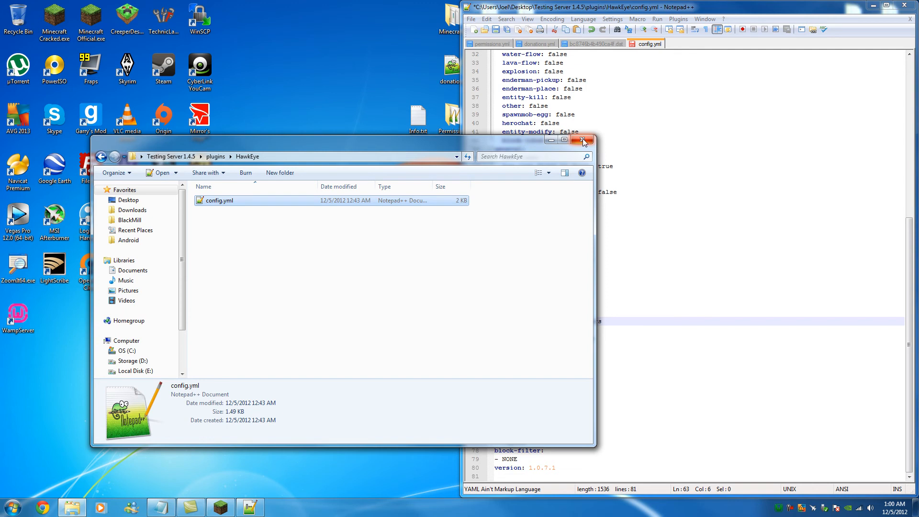
- Close the HawkEye folder window and start a new MySQL connection in Navicat
click(583, 140)
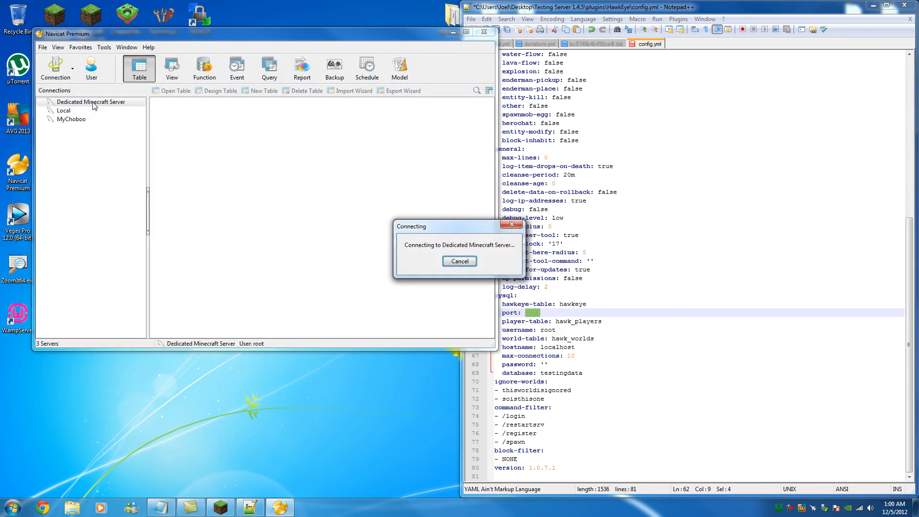
click(56, 67)
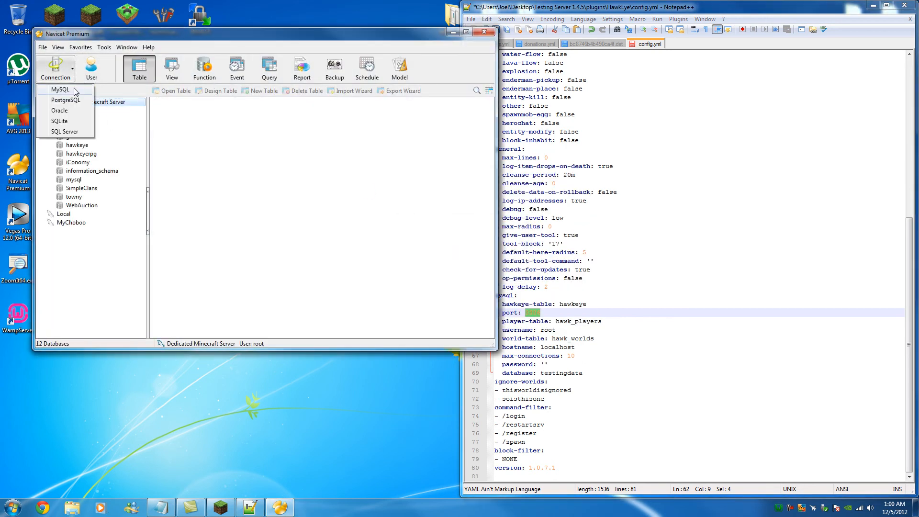
click(58, 89)
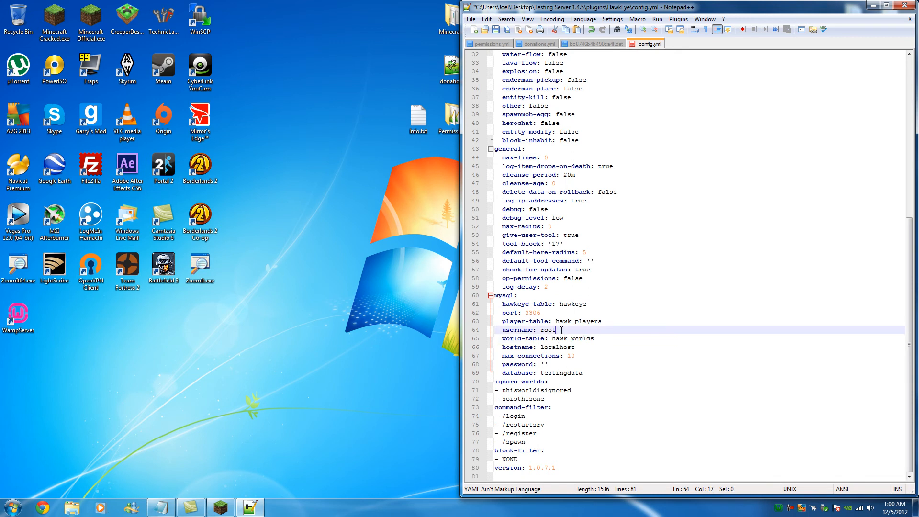
- Replace the MySQL hostname value with localhost, leaving the username root unchanged
double_click(547, 329)
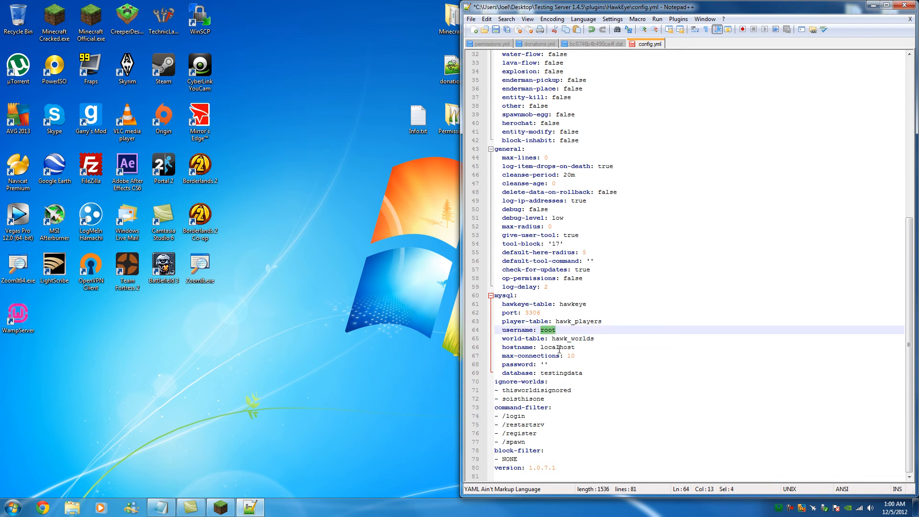
click(556, 329)
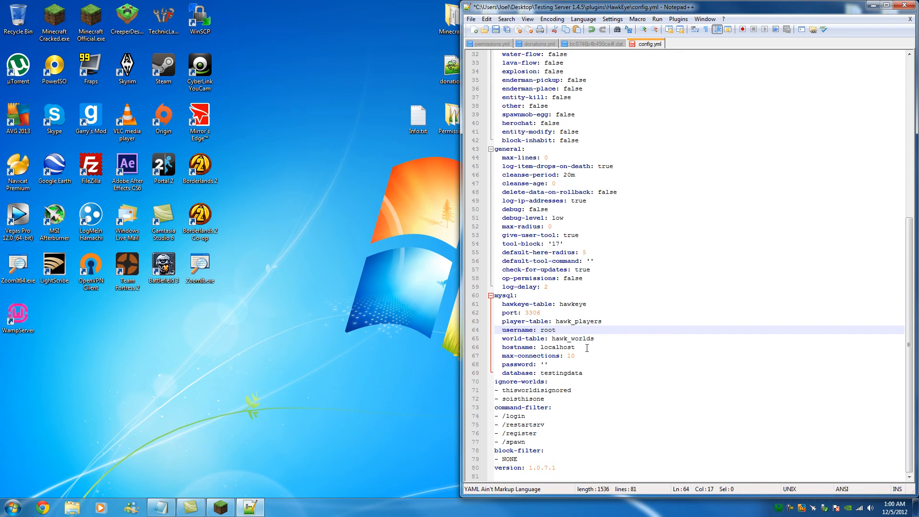
double_click(558, 346)
text(fir)
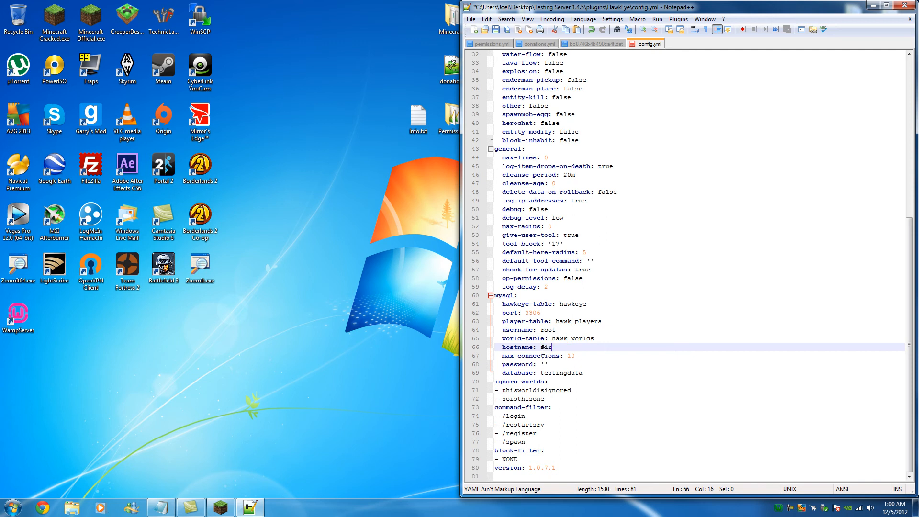
text(etopgames.com)
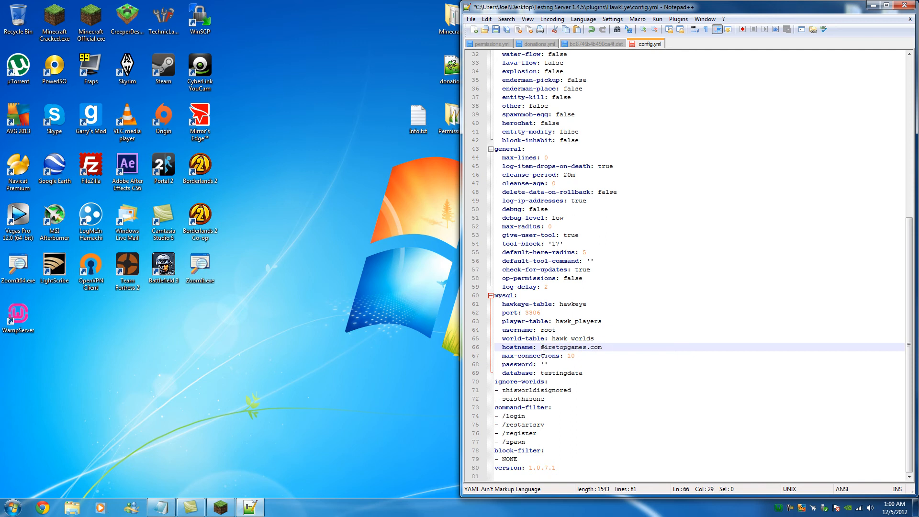
key(Backspace)
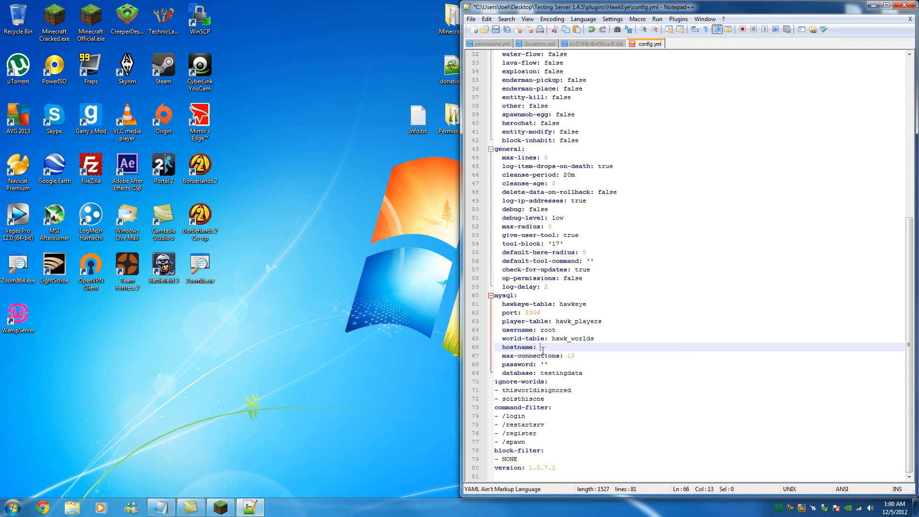
text(localhos)
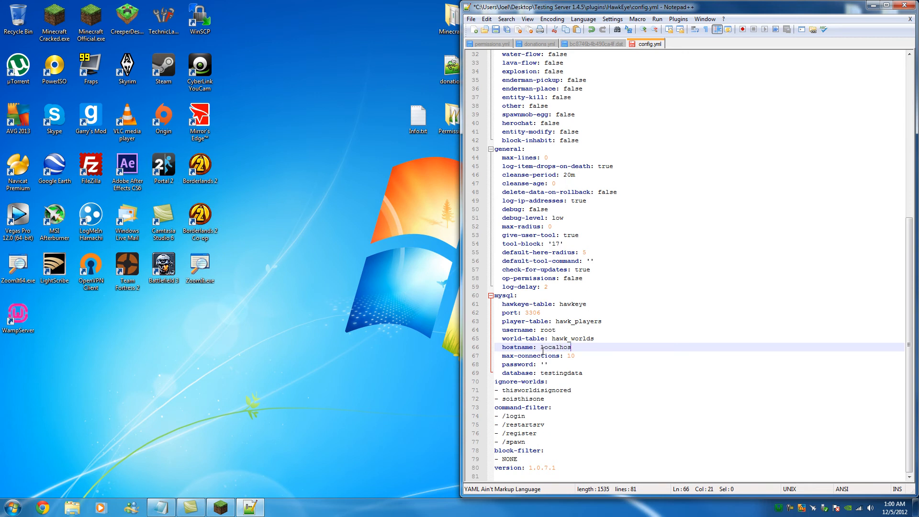
text(t)
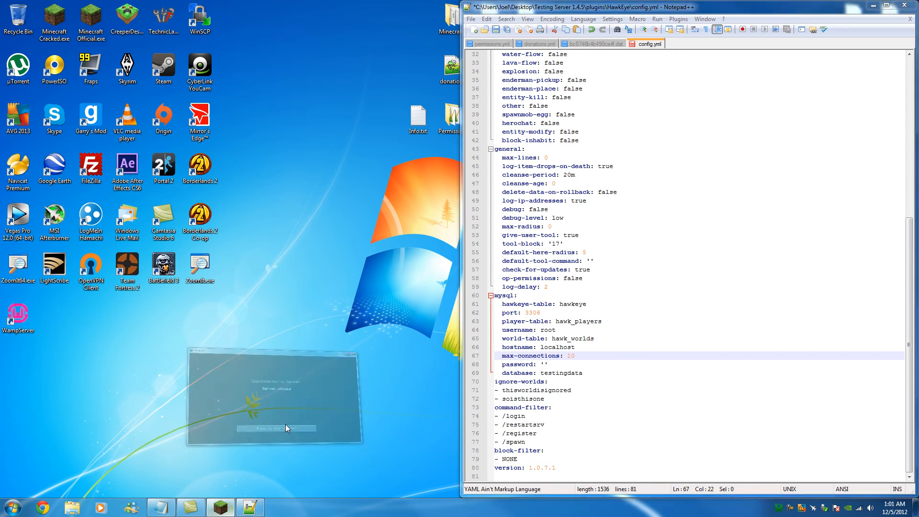
- Set max-connections to 40 and the database name to hawkeyetest
click(276, 428)
text(4)
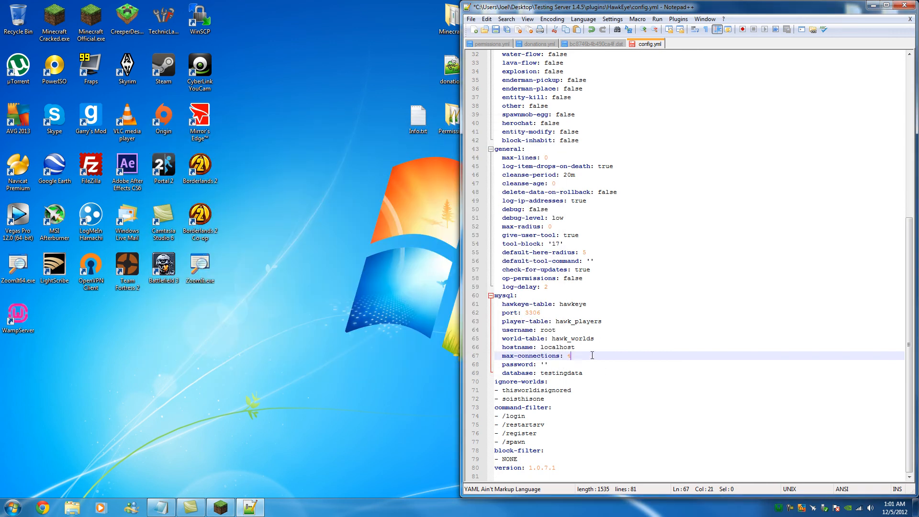
text(0)
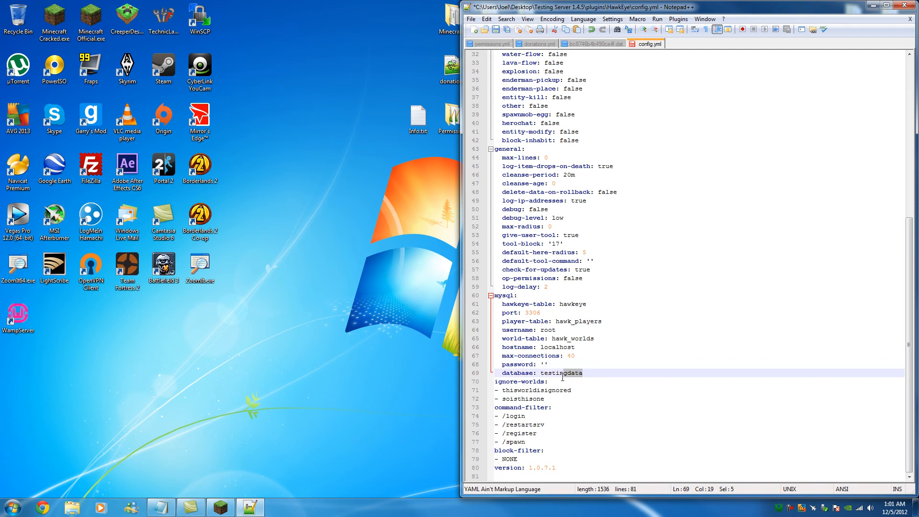
text(hawkeyetest)
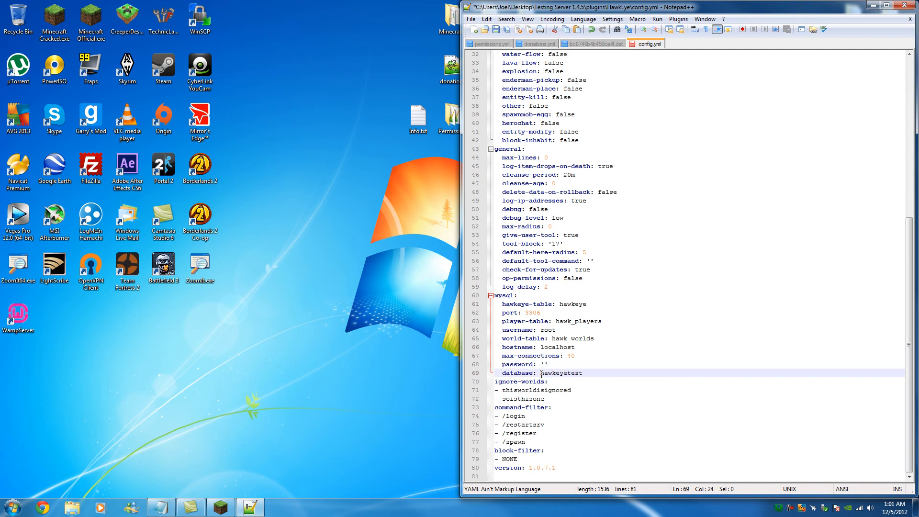
mouse_move(537, 372)
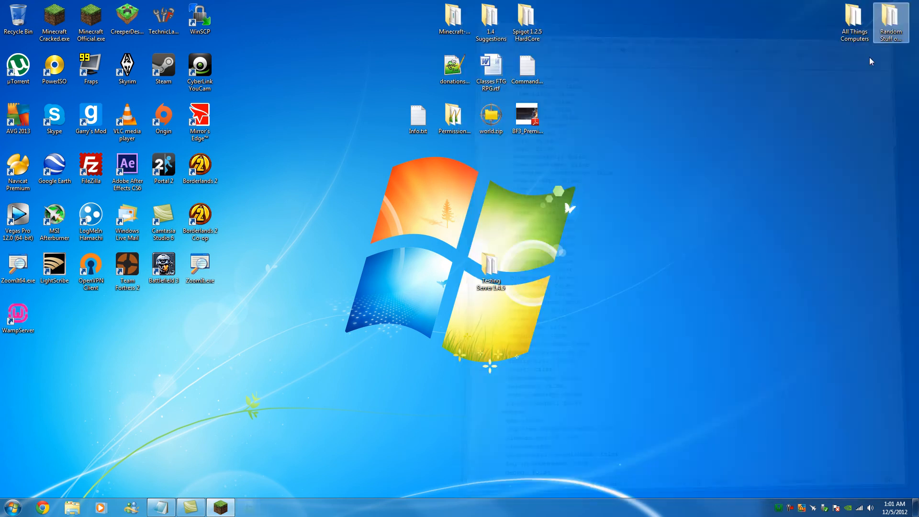
- Launch the server from the Testing Server 1.4.5 folder via Start.bat
click(491, 270)
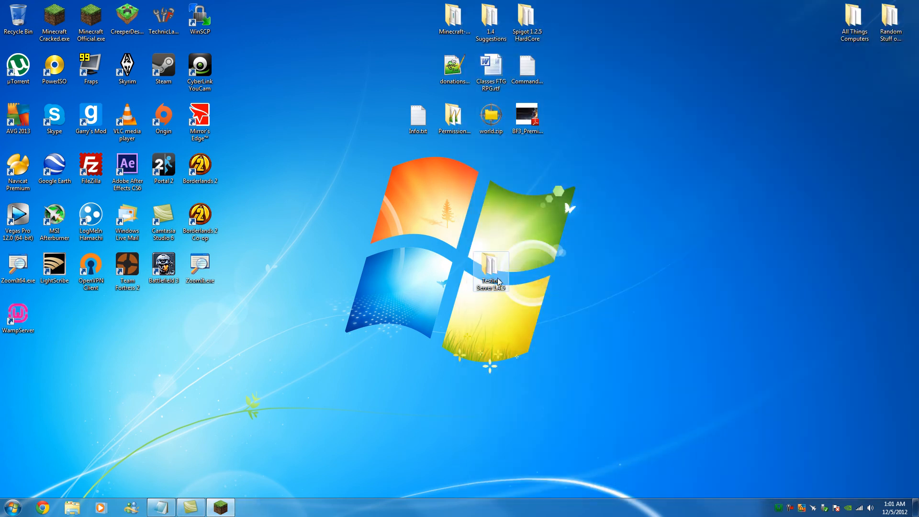
double_click(490, 272)
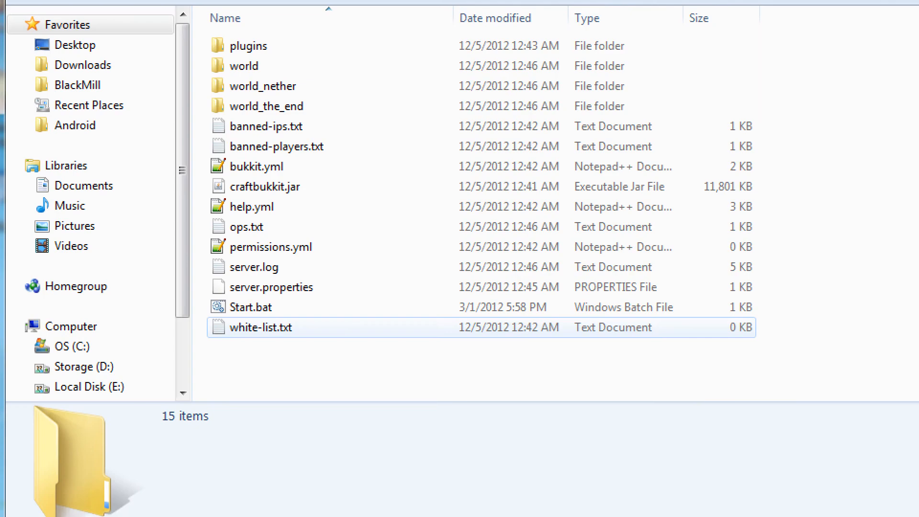
click(682, 124)
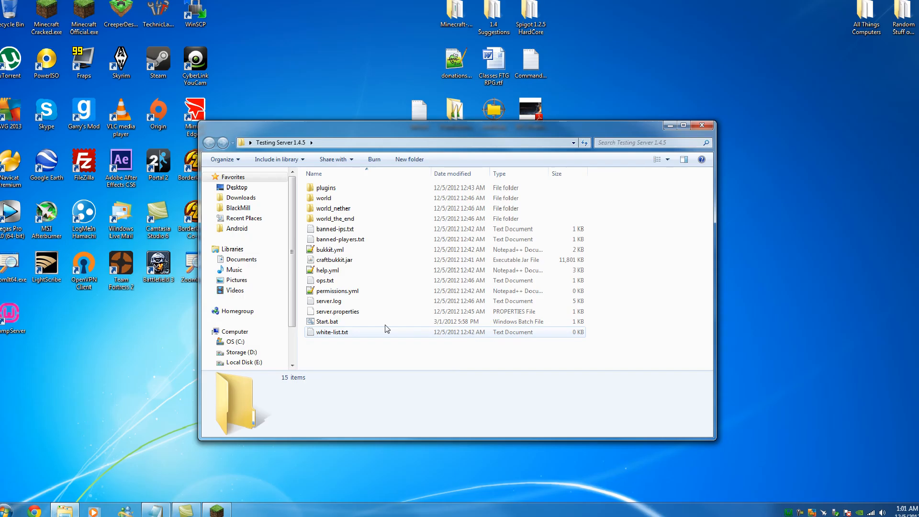
double_click(329, 322)
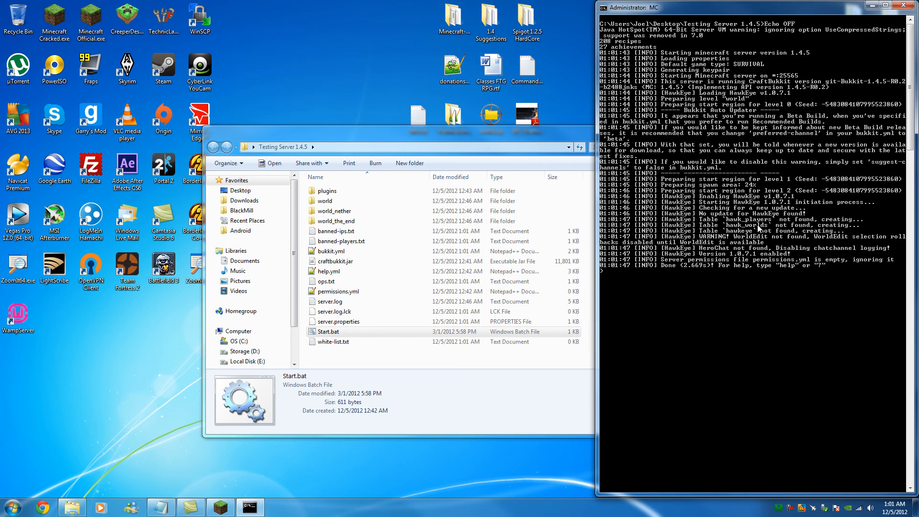
mouse_move(903, 215)
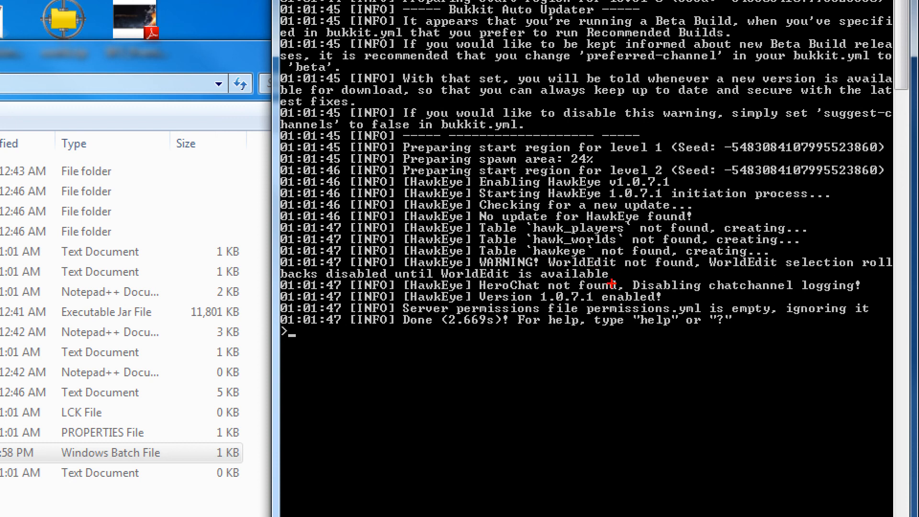
mouse_move(611, 284)
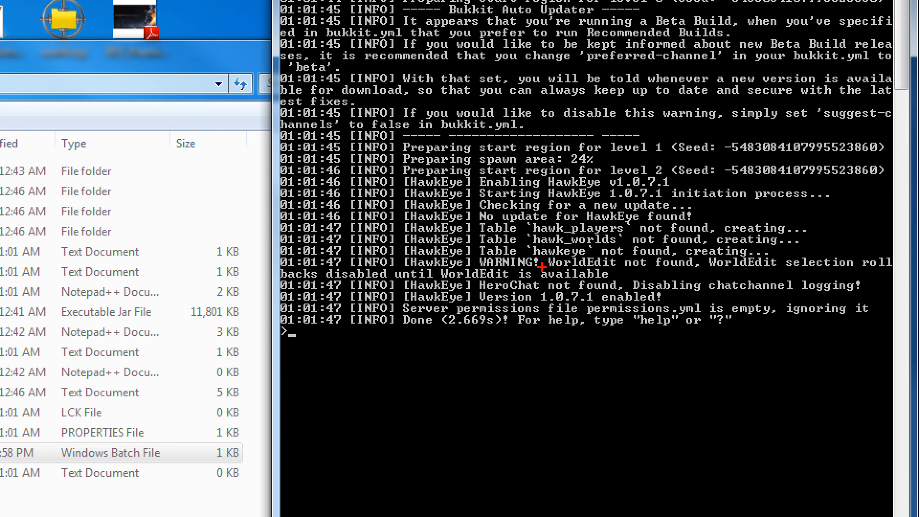
mouse_move(566, 298)
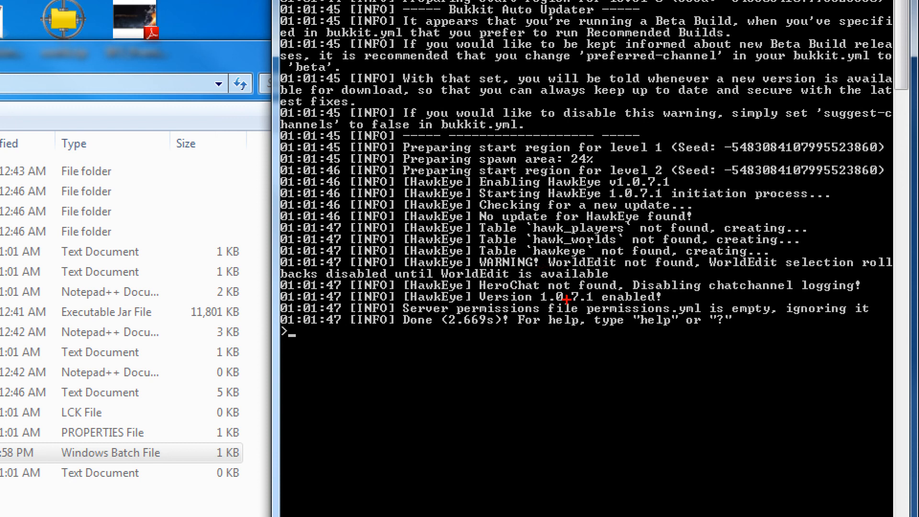
mouse_move(532, 299)
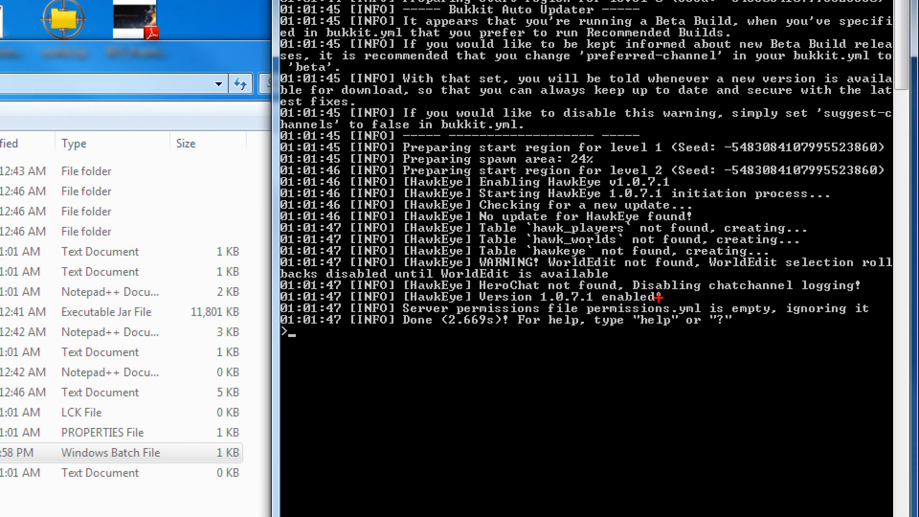
mouse_move(638, 311)
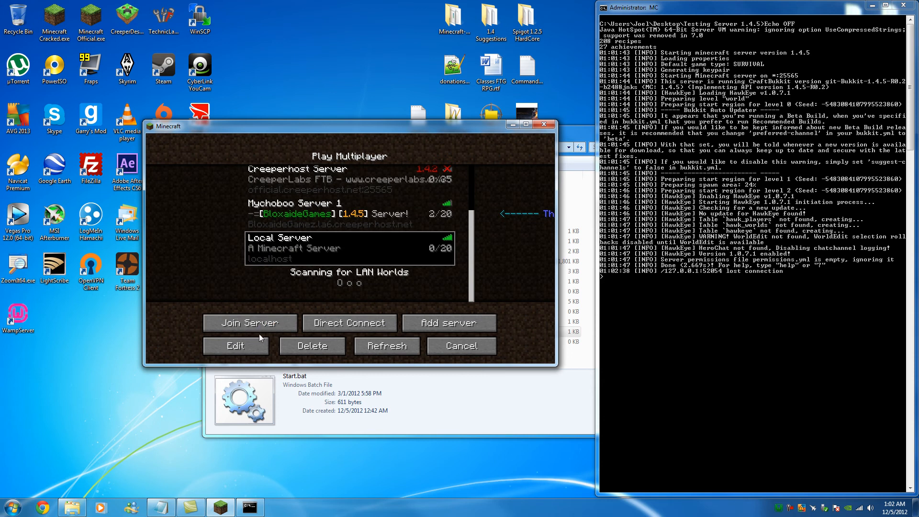
- Join the local server and switch the player to creative game mode
click(250, 323)
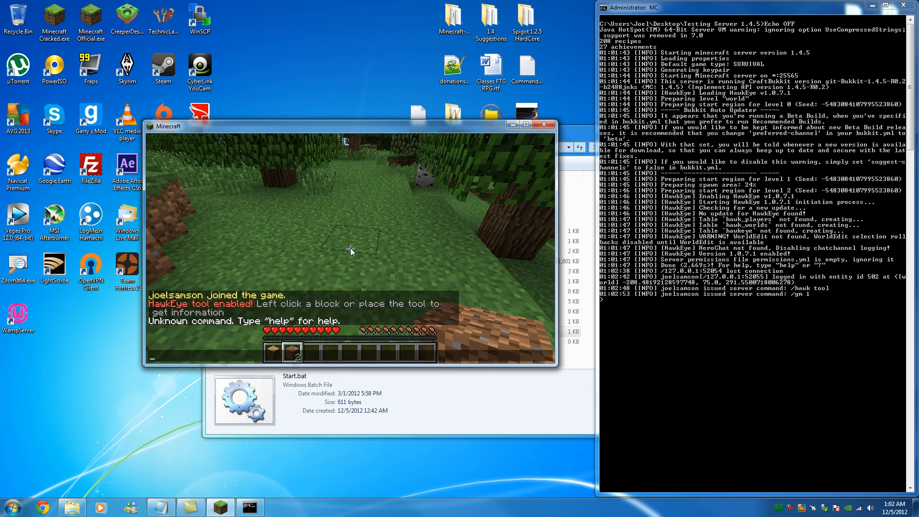
text(/gm creati)
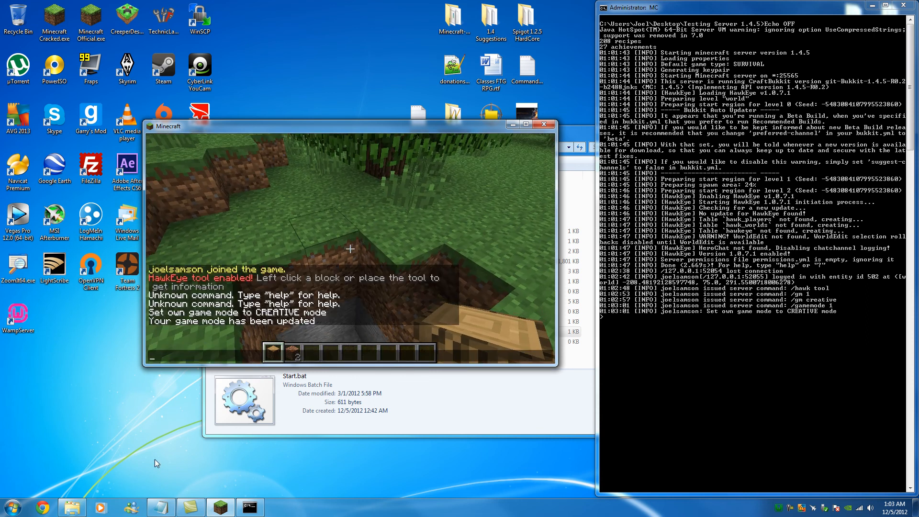
- View the hawkeyetest database in phpMyAdmin via the WampServer menu
click(778, 507)
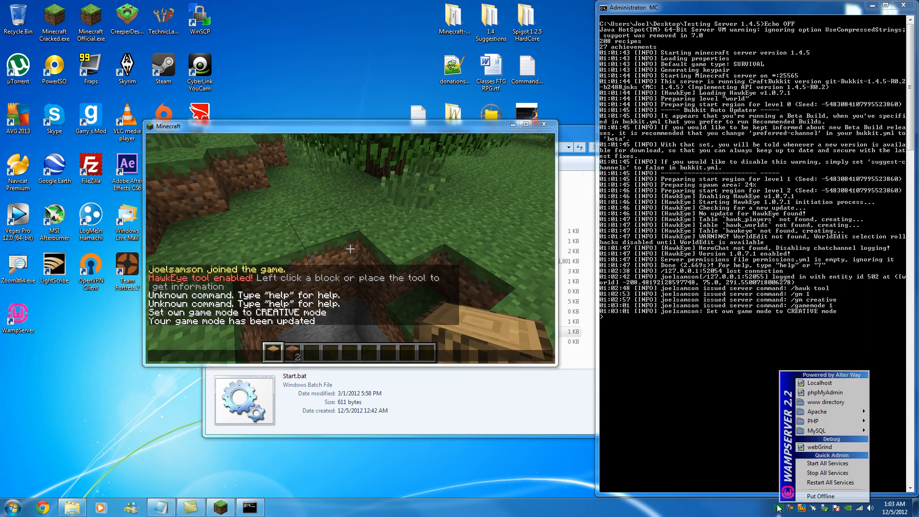
mouse_move(826, 392)
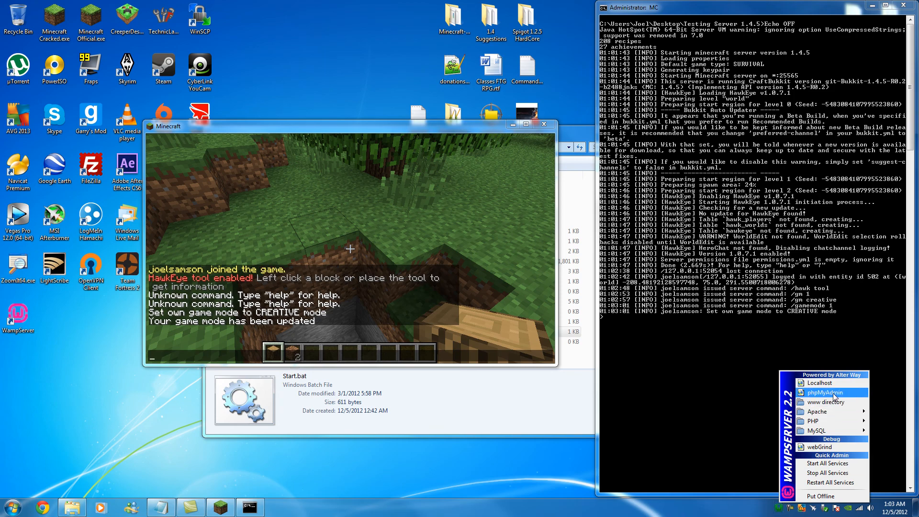
click(826, 392)
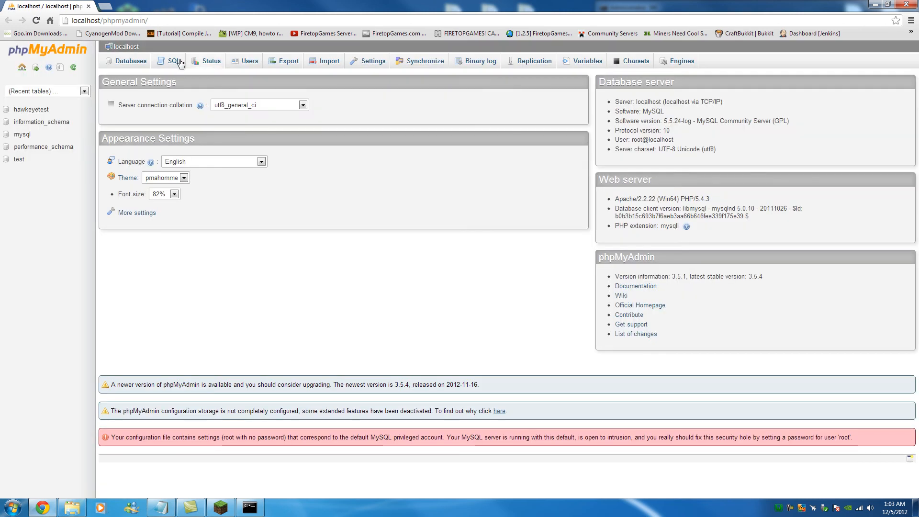
click(130, 61)
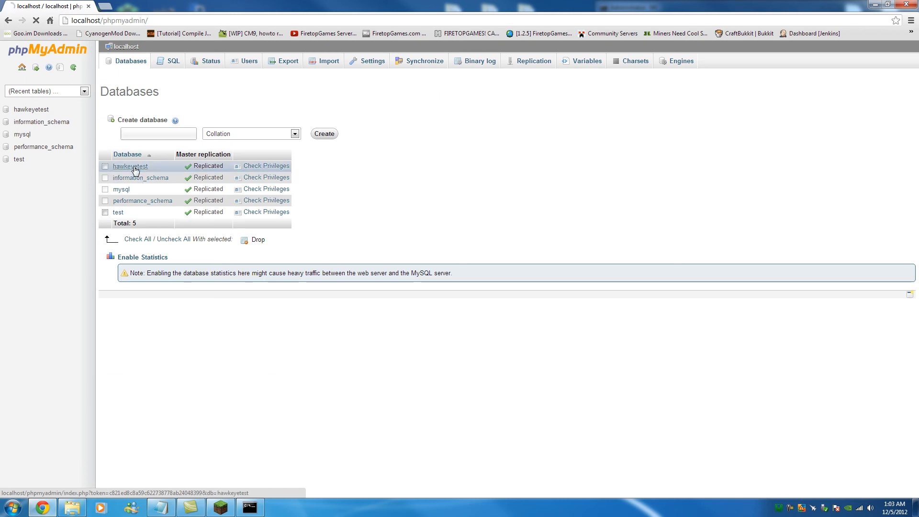
click(130, 166)
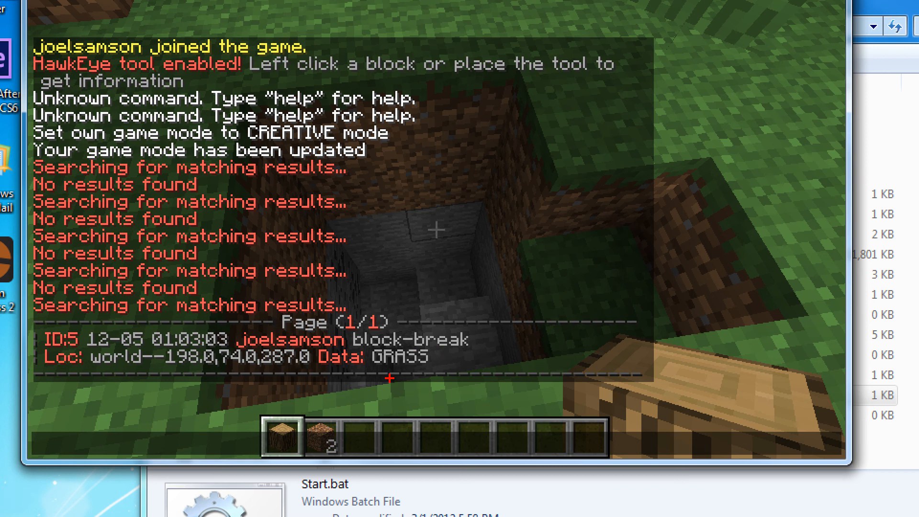
mouse_move(431, 357)
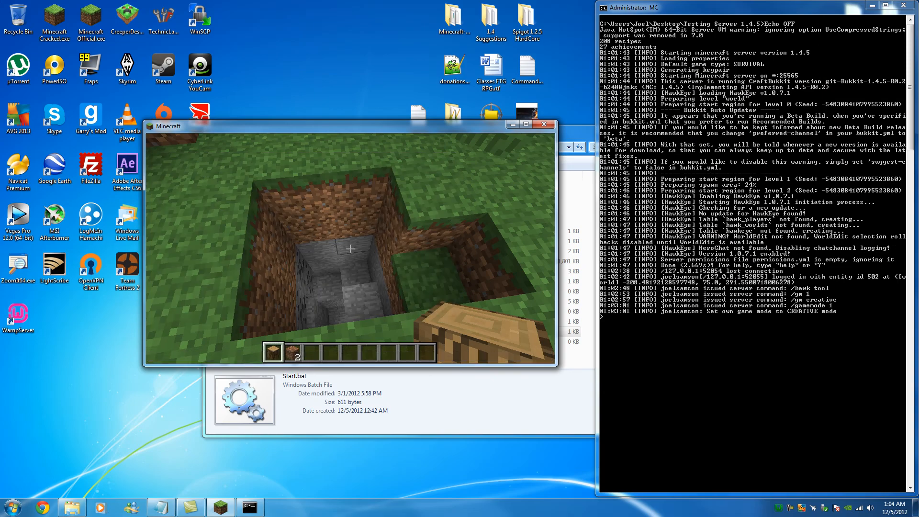
- Return focus to the Minecraft game window after checking the logged GRASS block-break
click(348, 252)
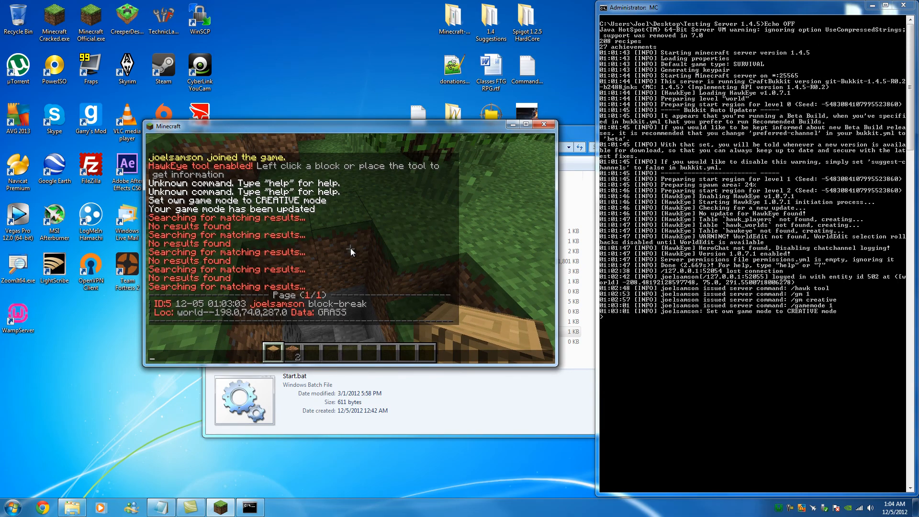
- Issue a /hawk rollback command targeting player joelsamson's own edits
text(/hawk rollback p:)
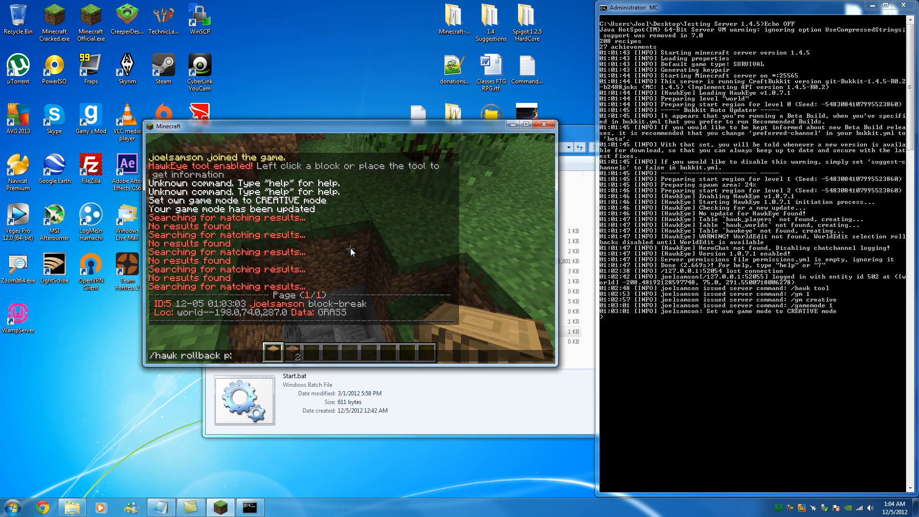
text(joelsa)
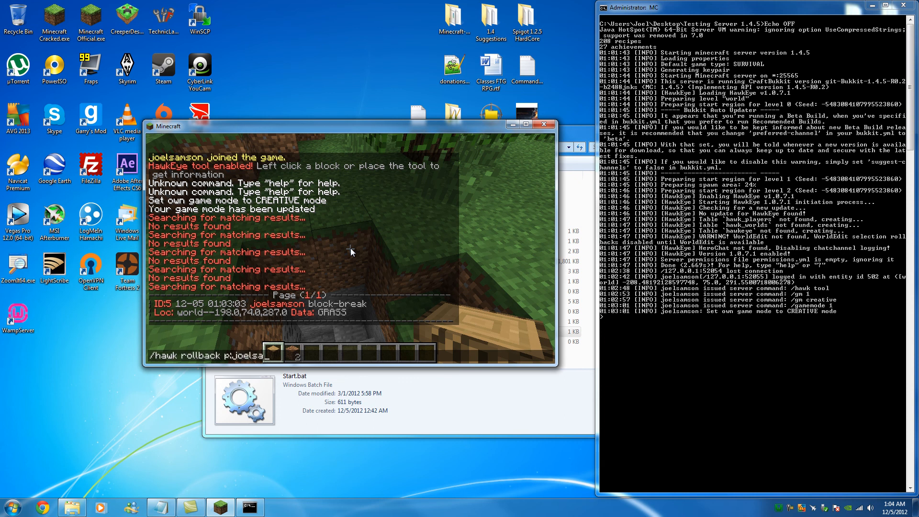
text(mson!)
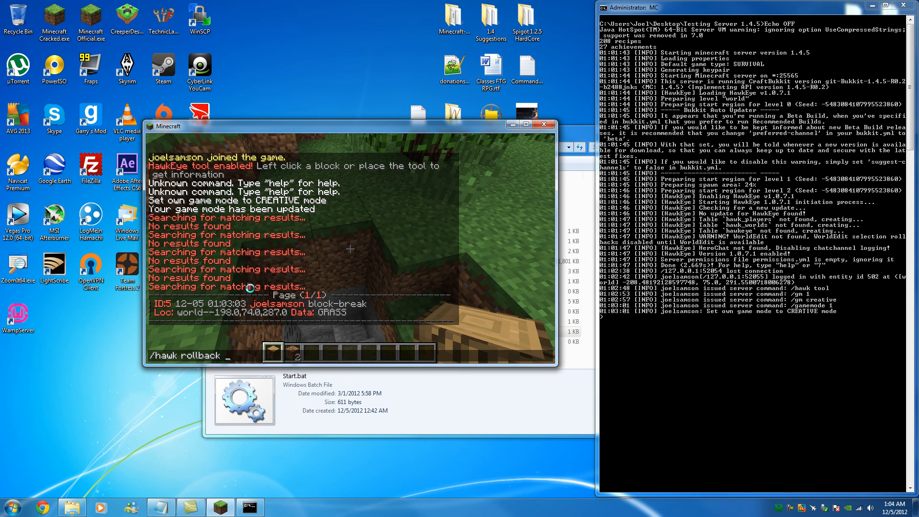
text(p)
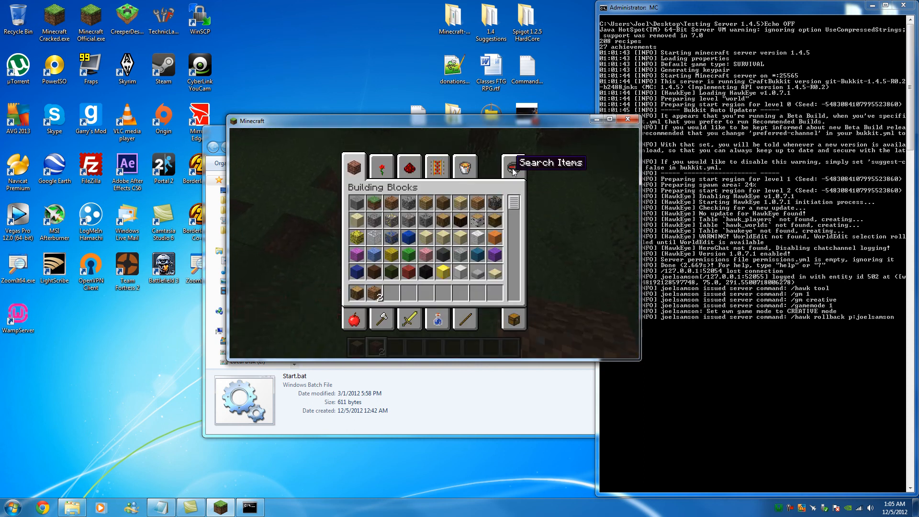
- Place gold ore blocks and inspect their GOLD_ORE block-place log entries with the HawkEye tool
click(514, 167)
text(/hawk)
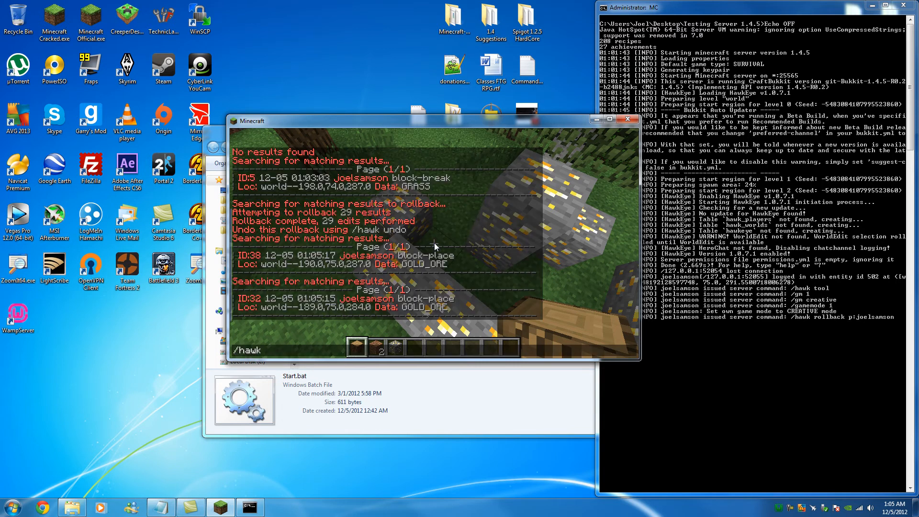
- Roll back the player's 40 logged edits, then start a /hawk rebuild command
text(rollback p)
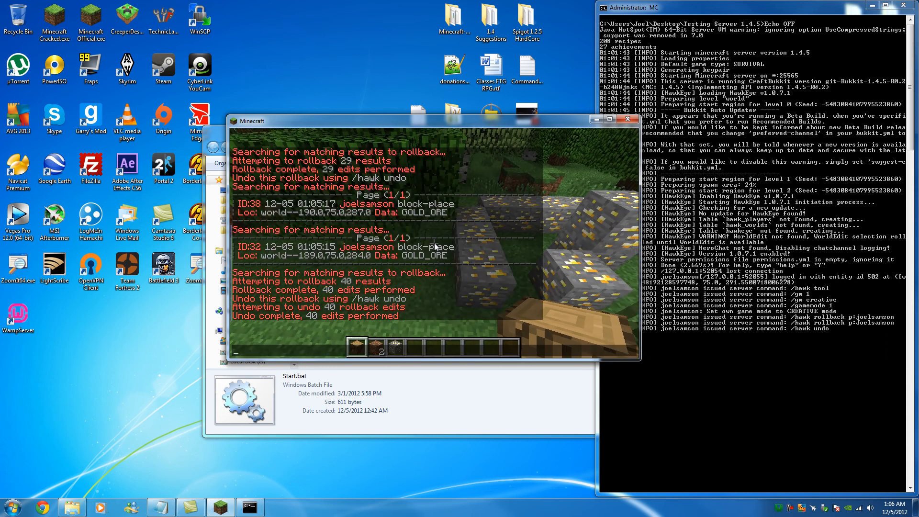
text(/hawk rebui)
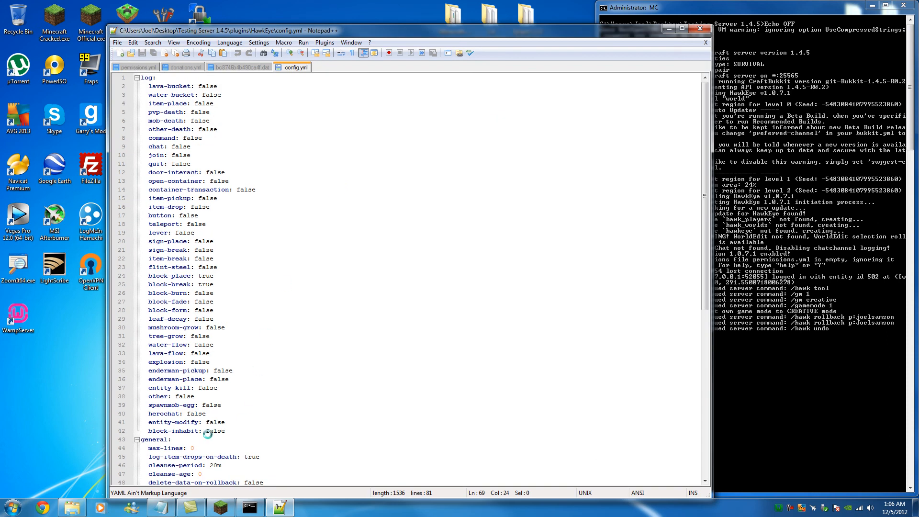
scroll(down, 3)
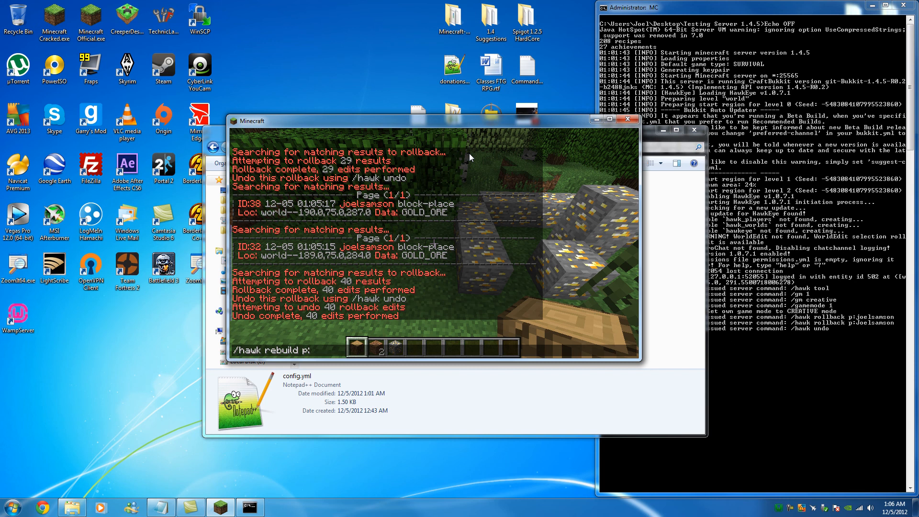
text(joe)
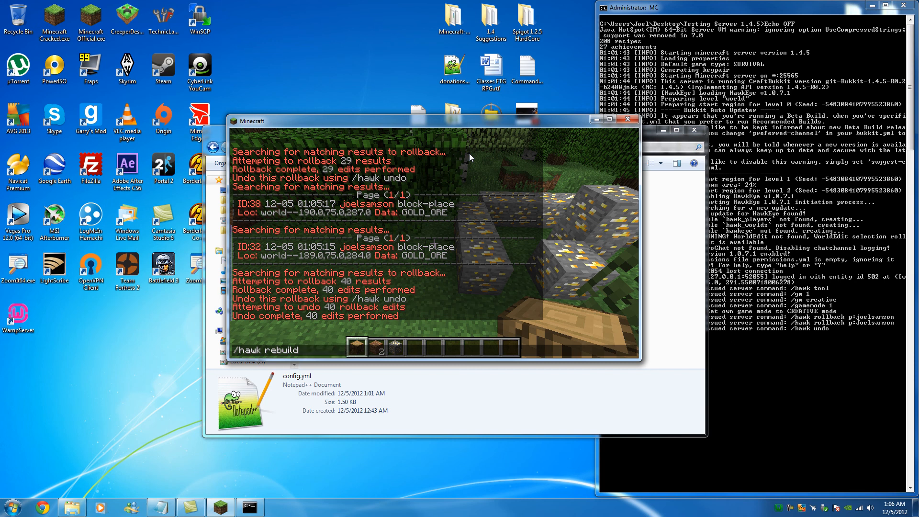
text(p:joels)
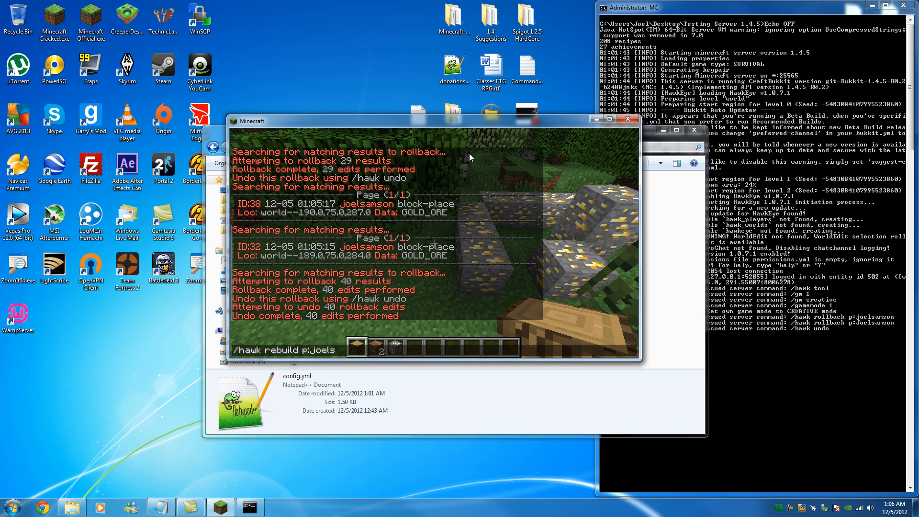
text(amson)
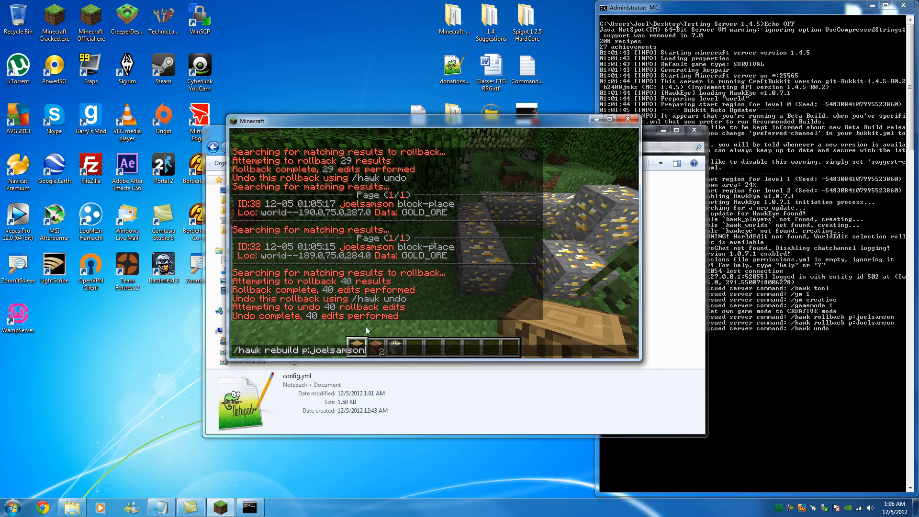
mouse_move(374, 352)
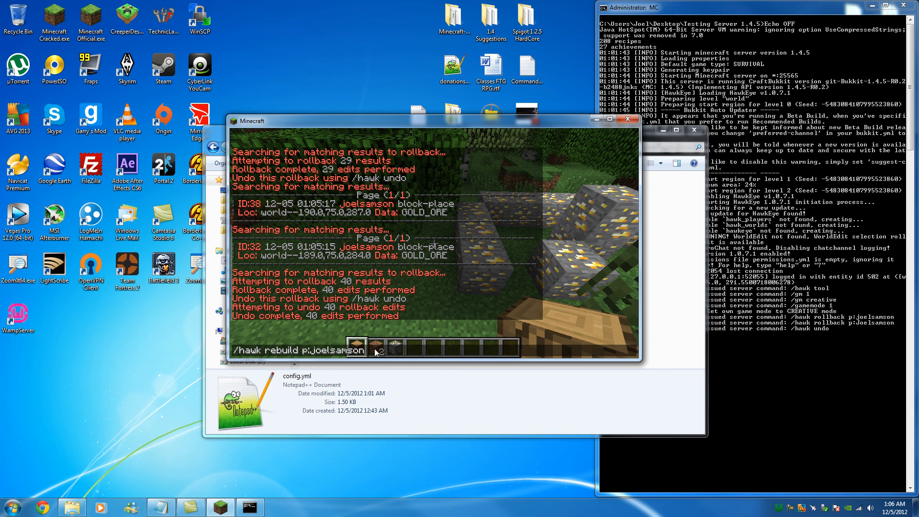
key(enter)
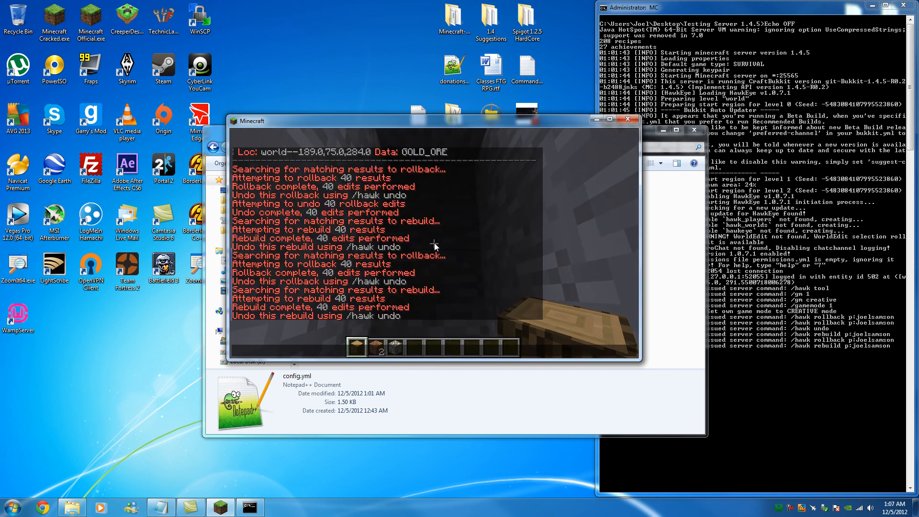
text(/hawk ro)
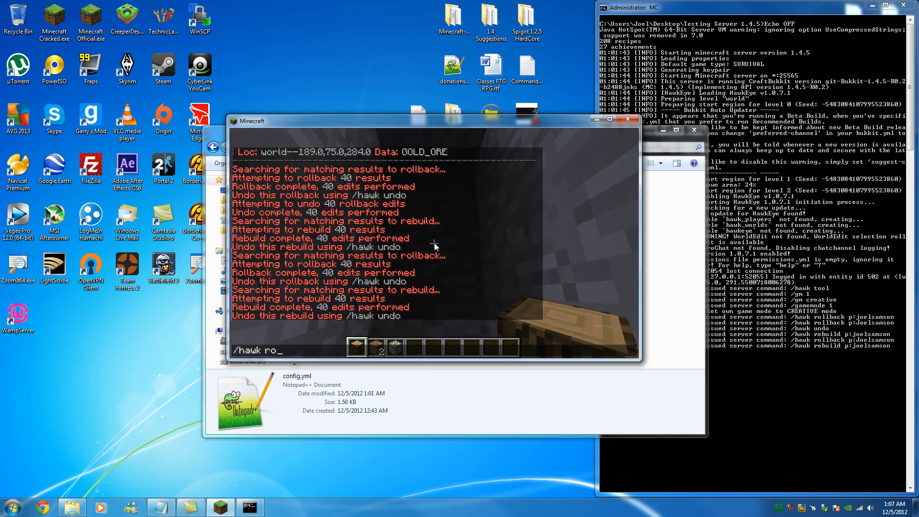
text(llbackl)
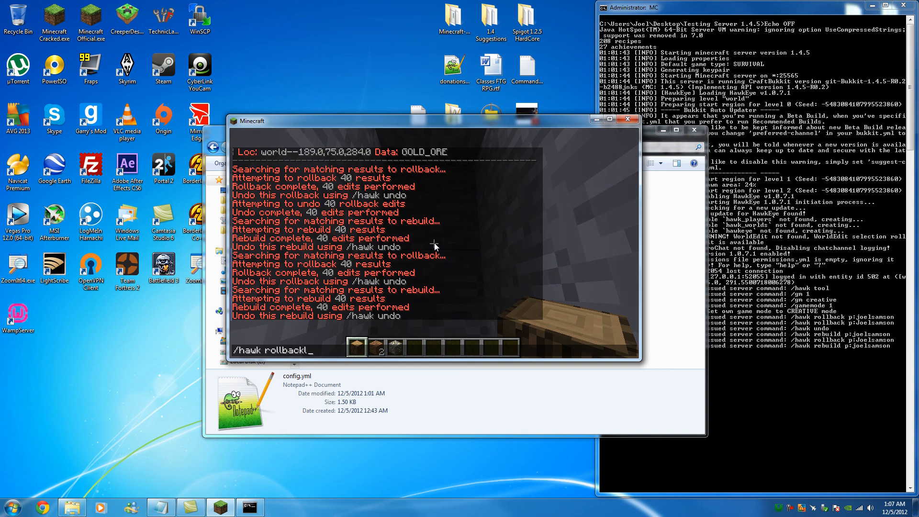
text(p:joelsamson r)
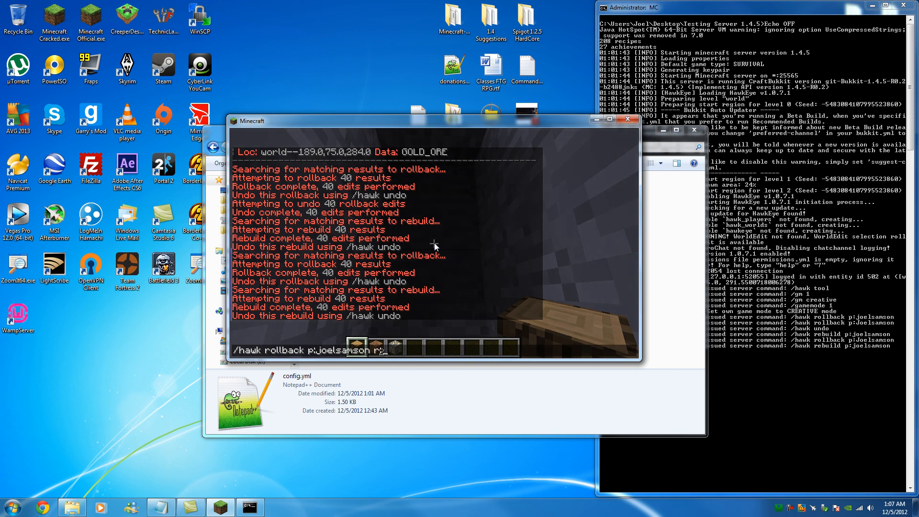
text(6)
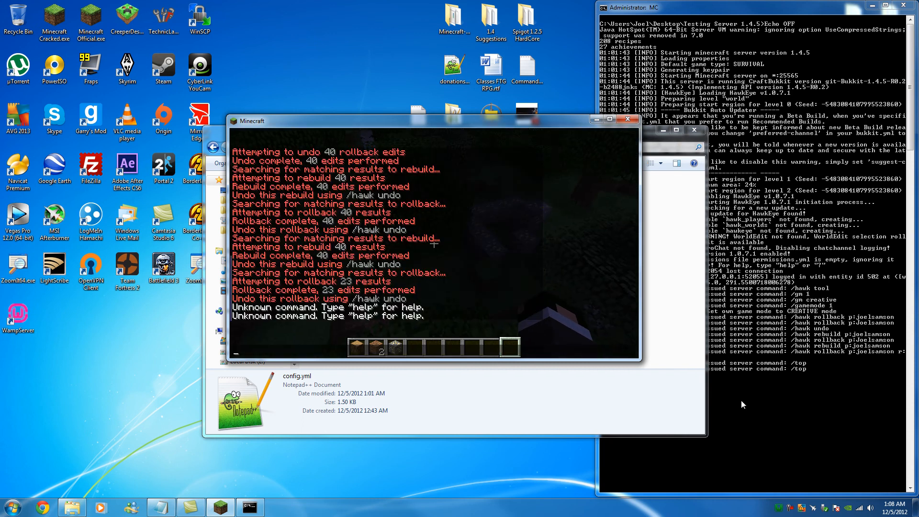
mouse_move(779, 508)
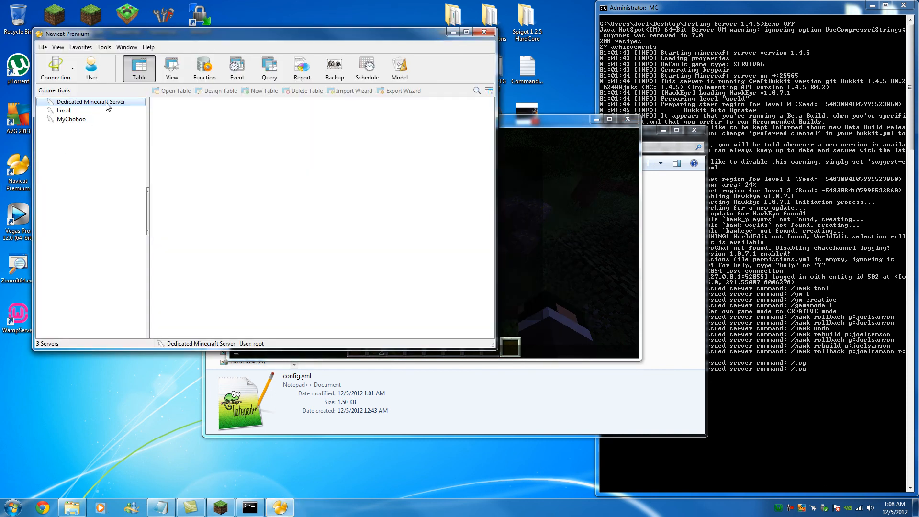
mouse_move(77, 110)
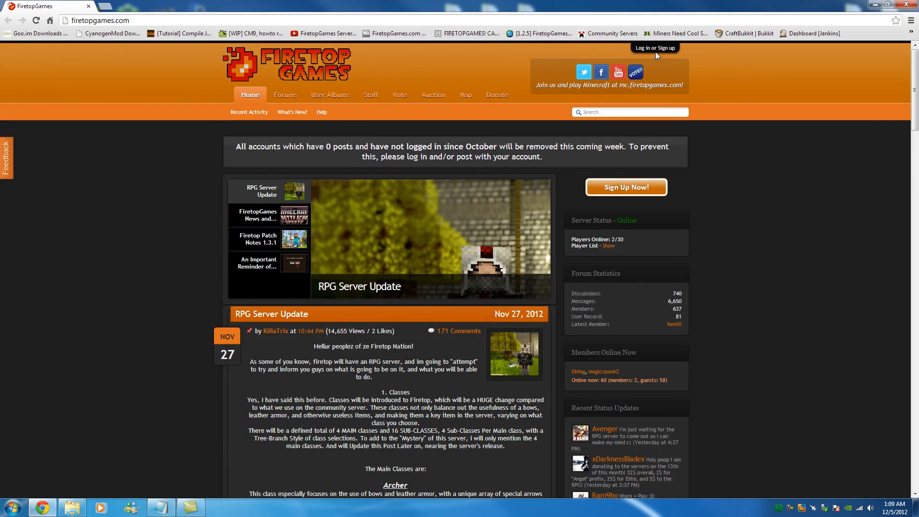
- Scroll down the FiretopGames homepage to the RPG Server Update post
scroll(down, 3)
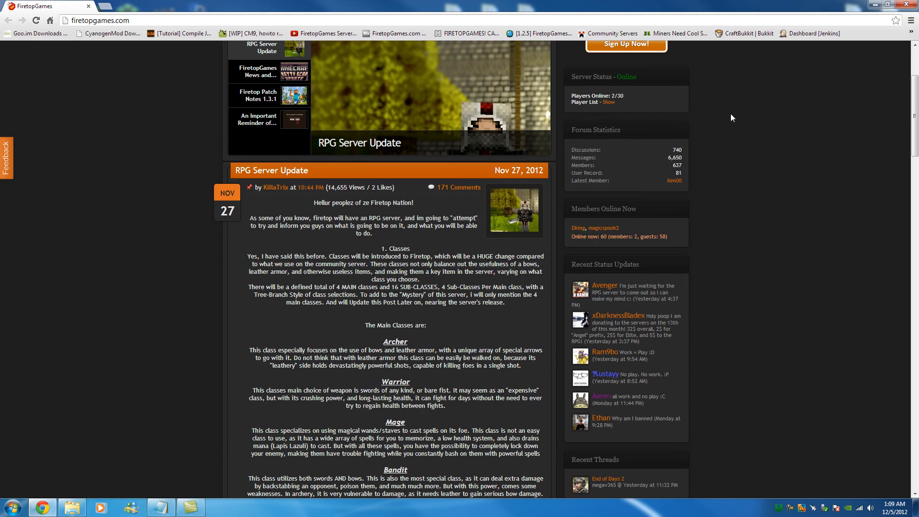
scroll(down, 3)
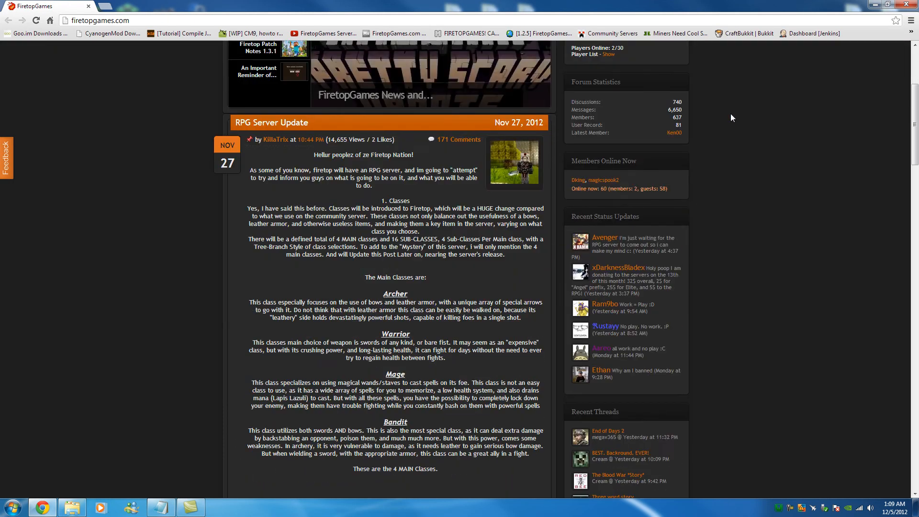
scroll(down, 3)
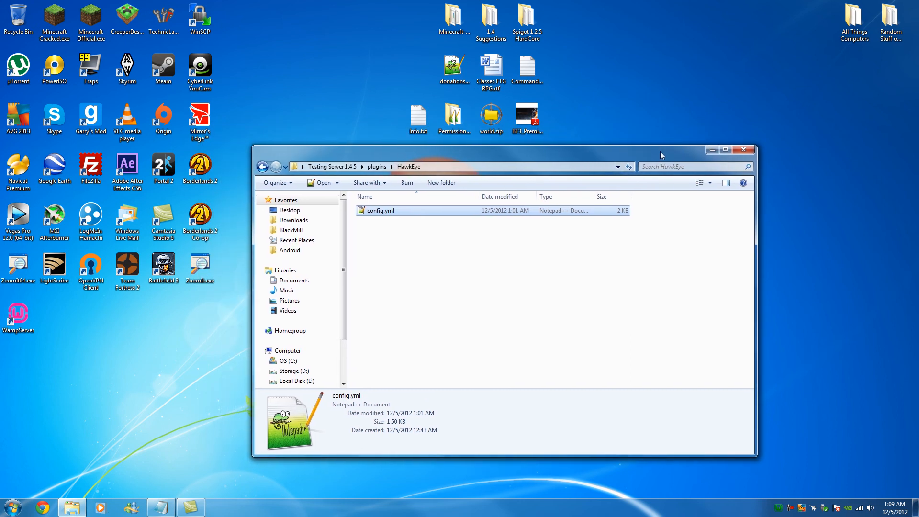
- Nudge the HawkEye Explorer window slightly by its title bar
drag(661, 150, 667, 144)
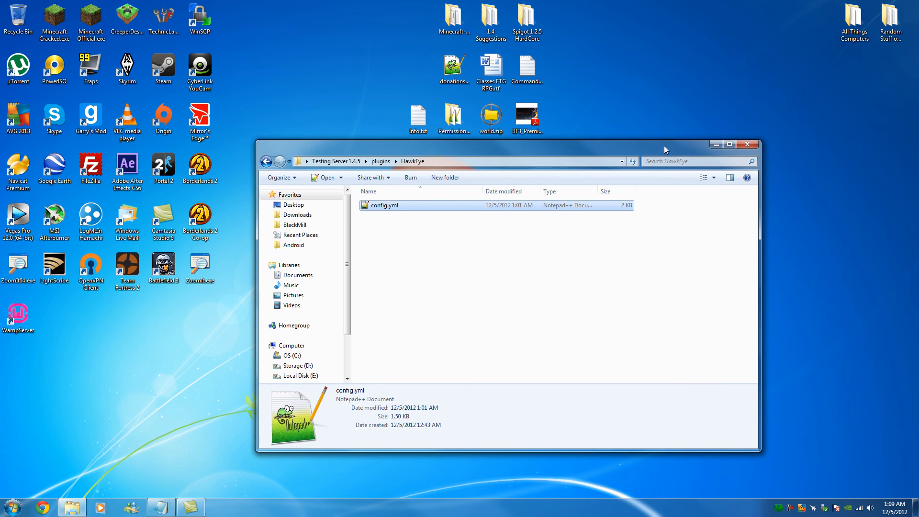
mouse_move(788, 510)
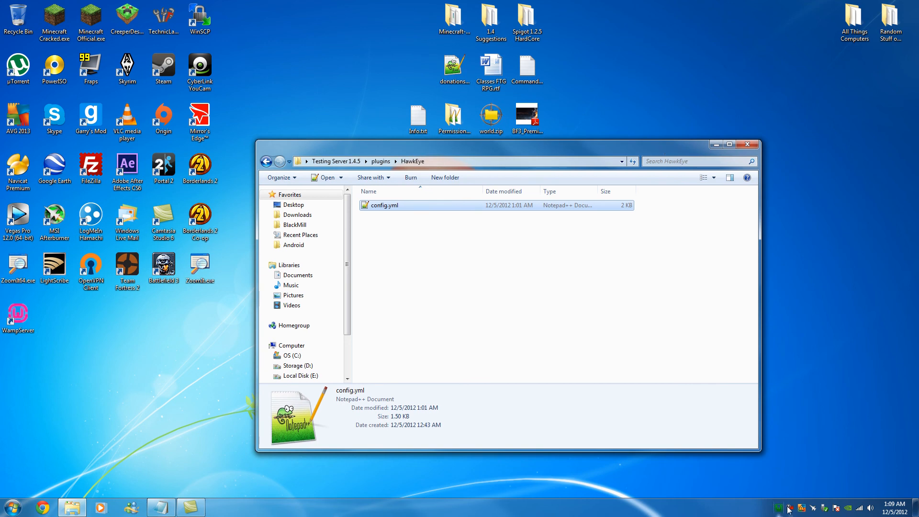